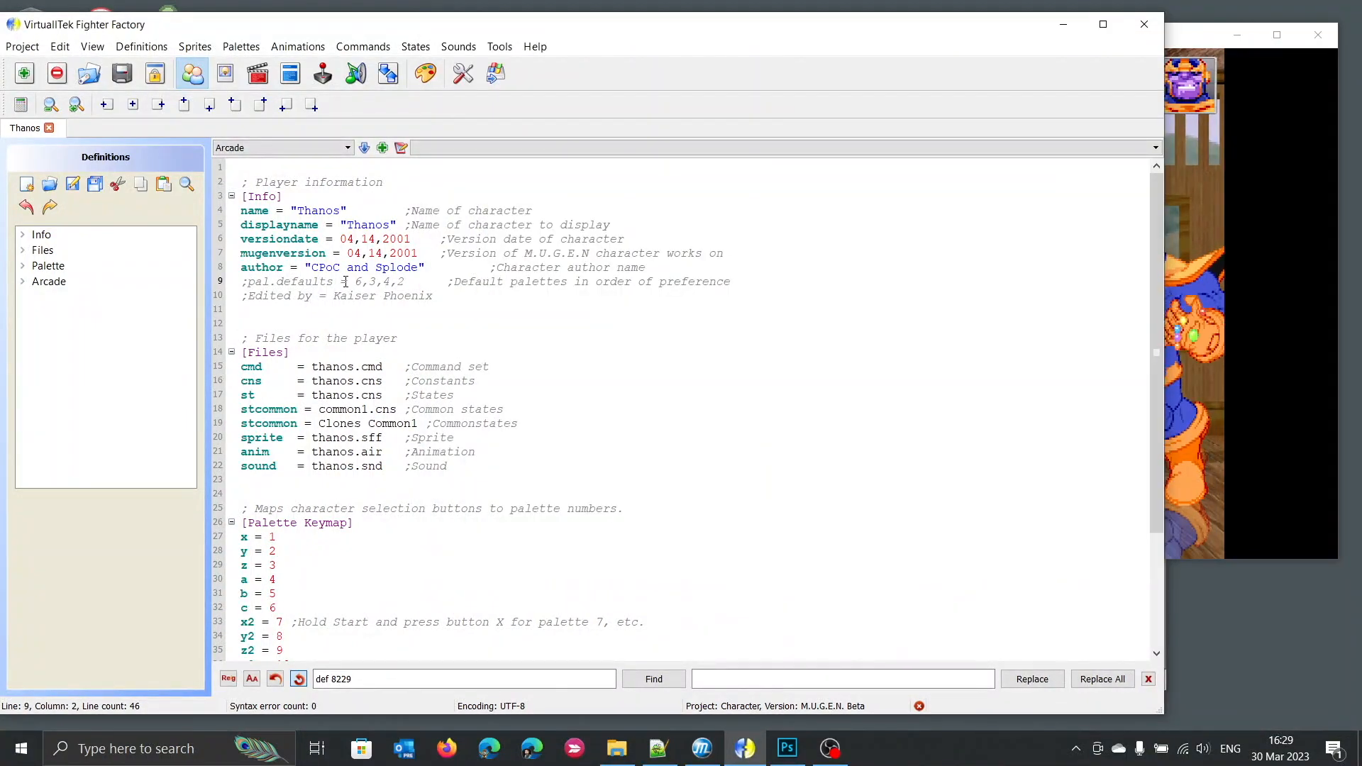
Change Thanos's mugenversion value to 1.0.
double_click(380, 253)
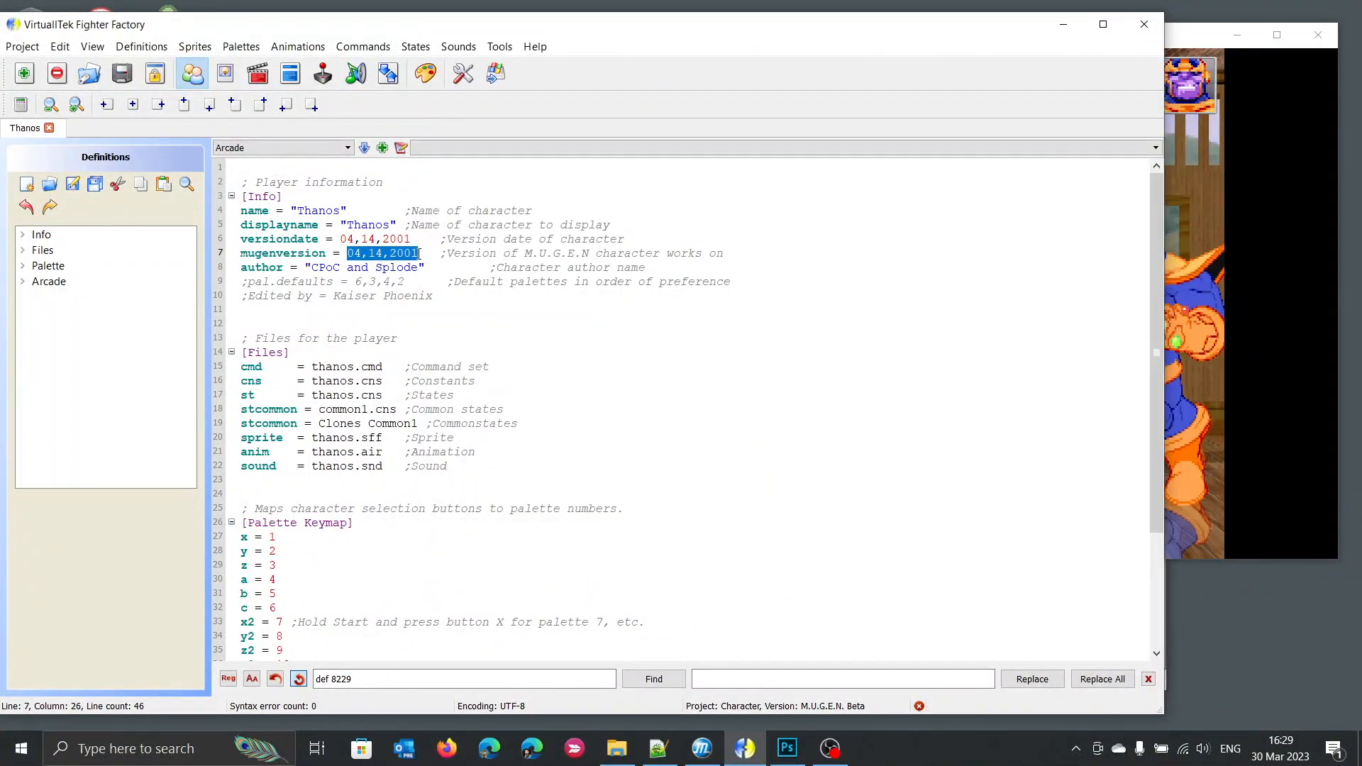
type("1.0")
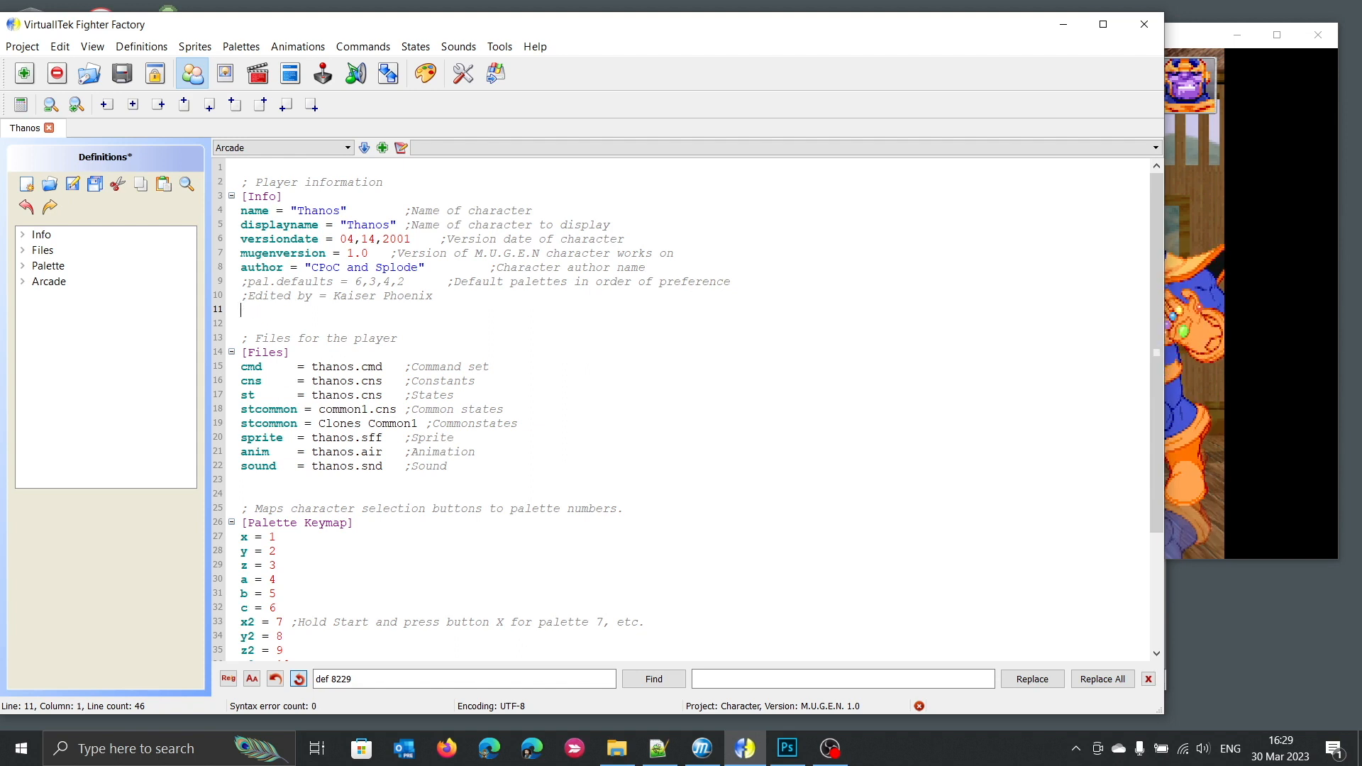
Add a new line 'localcoord = 320,240' under the Info section.
type("local")
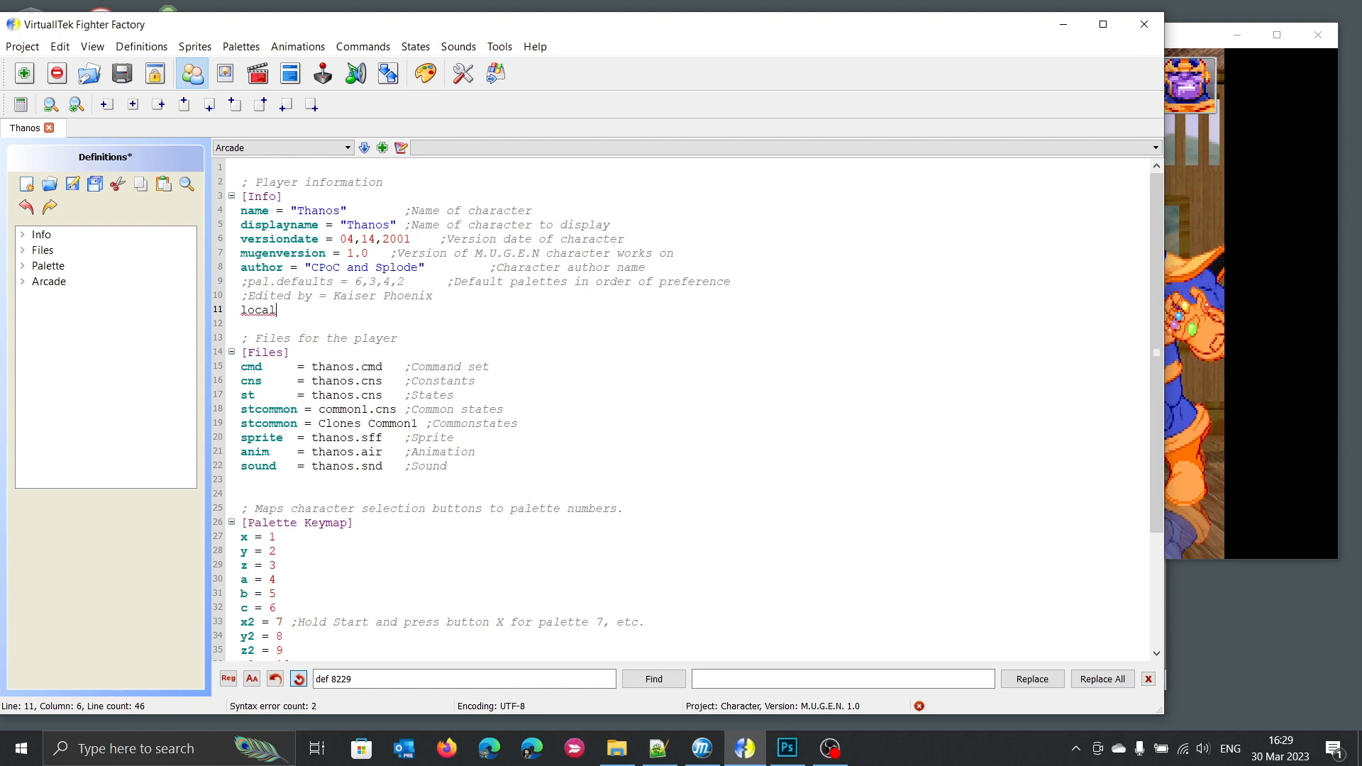
type("s")
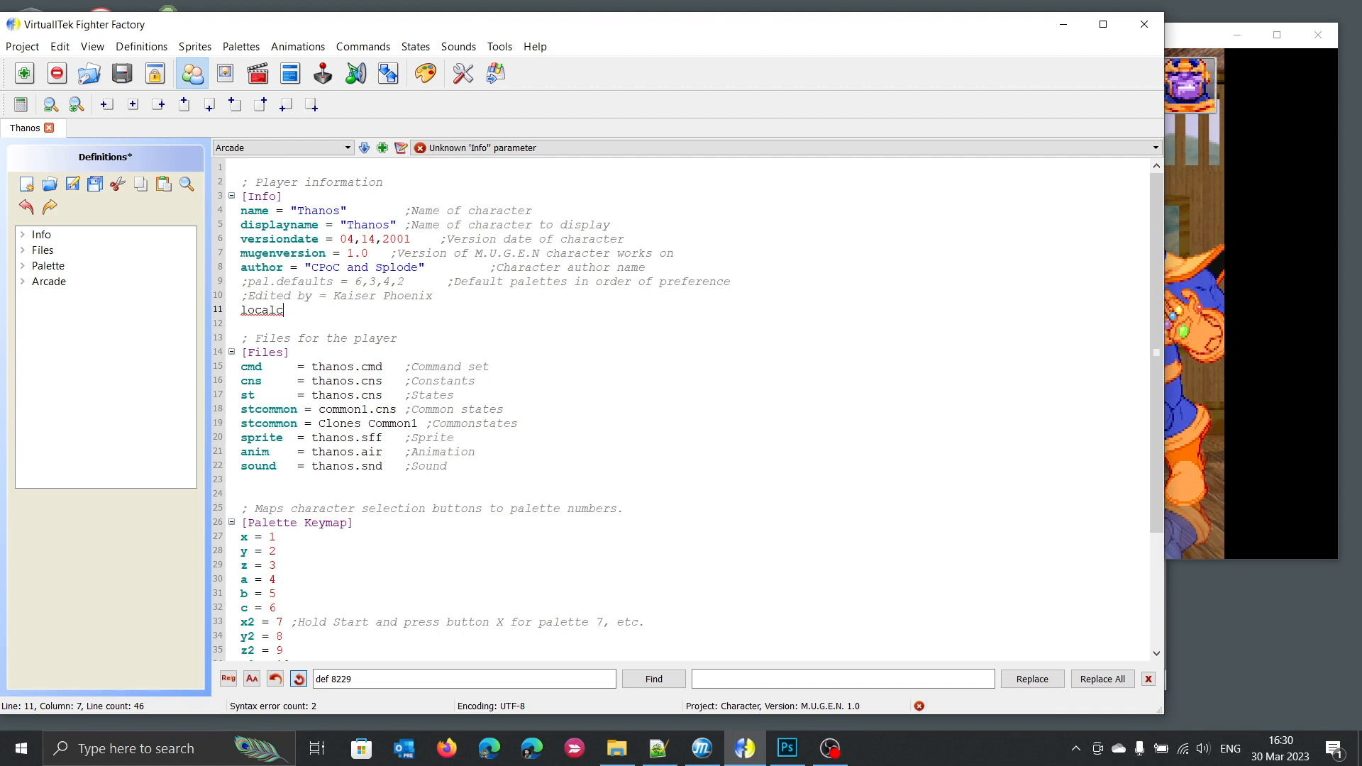
type("oord =")
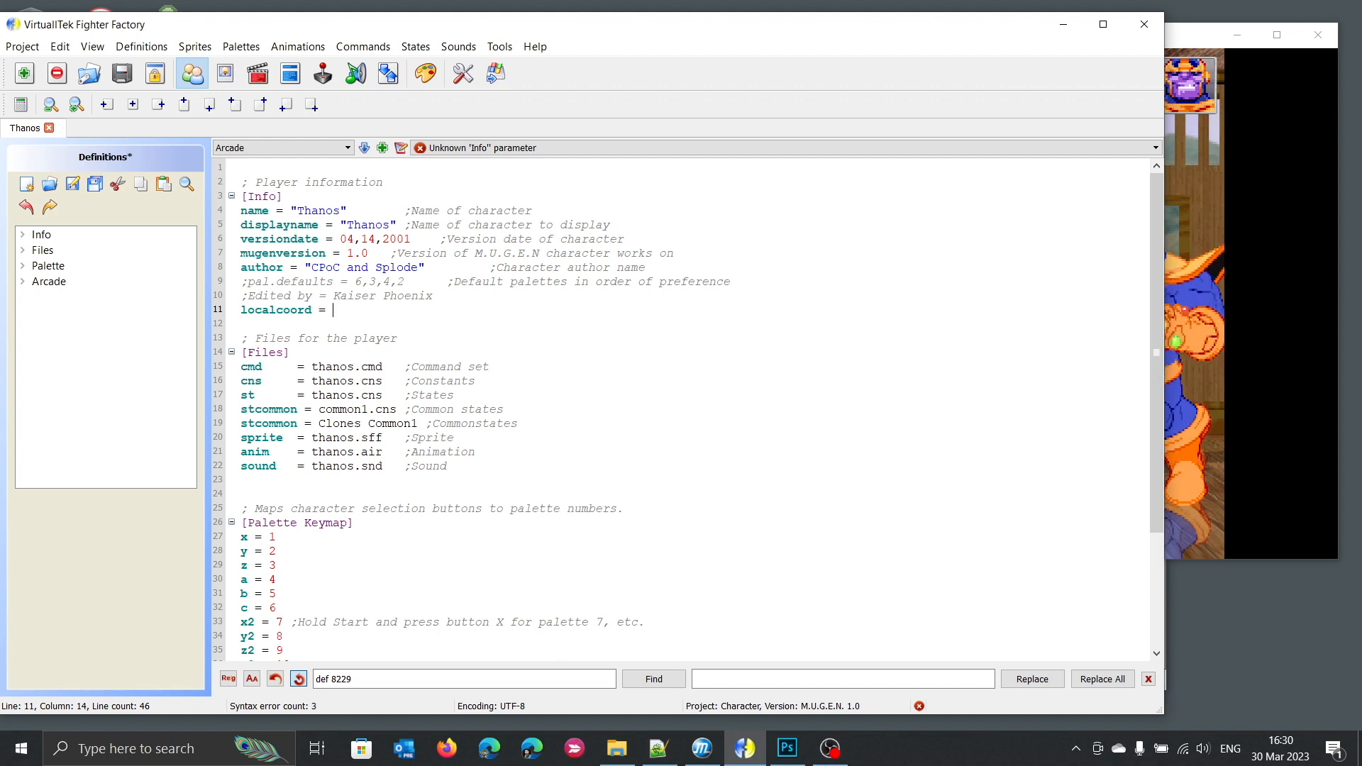
type("320")
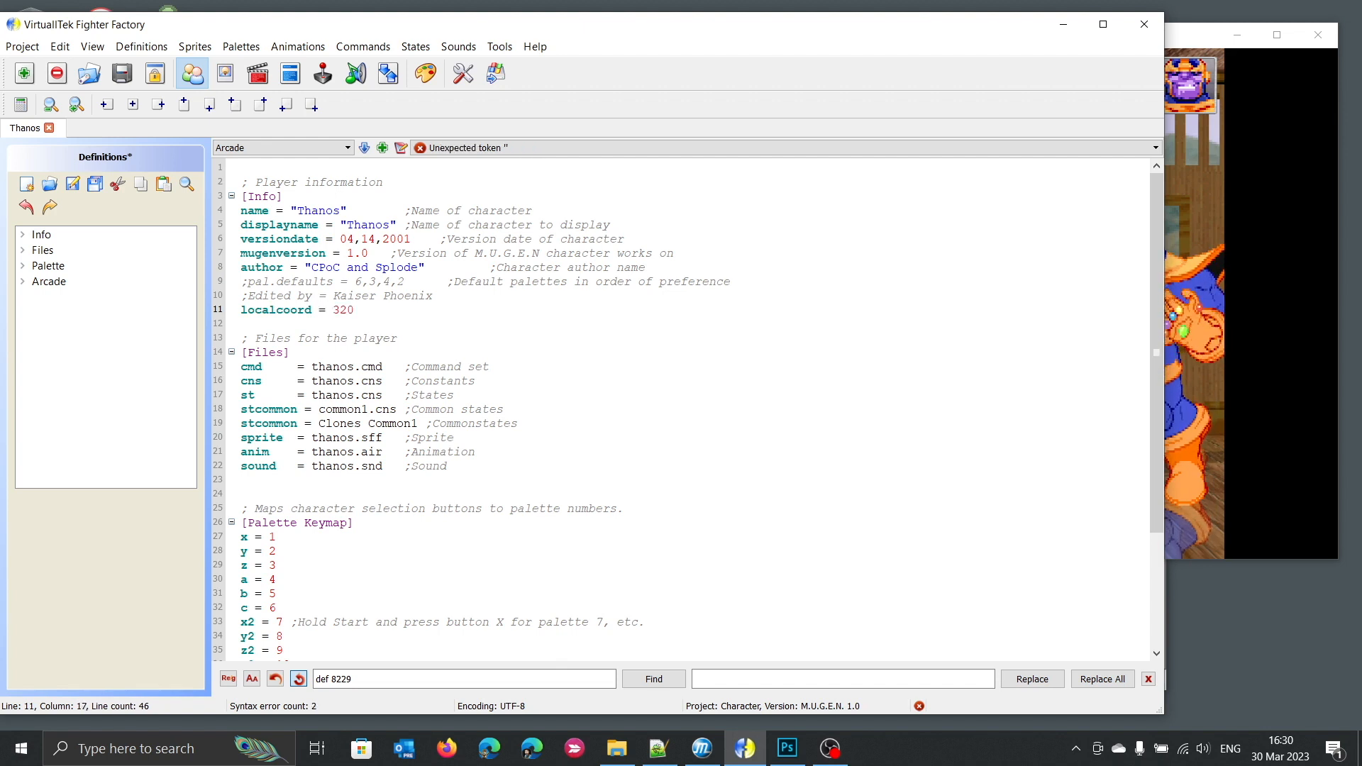
type(",2")
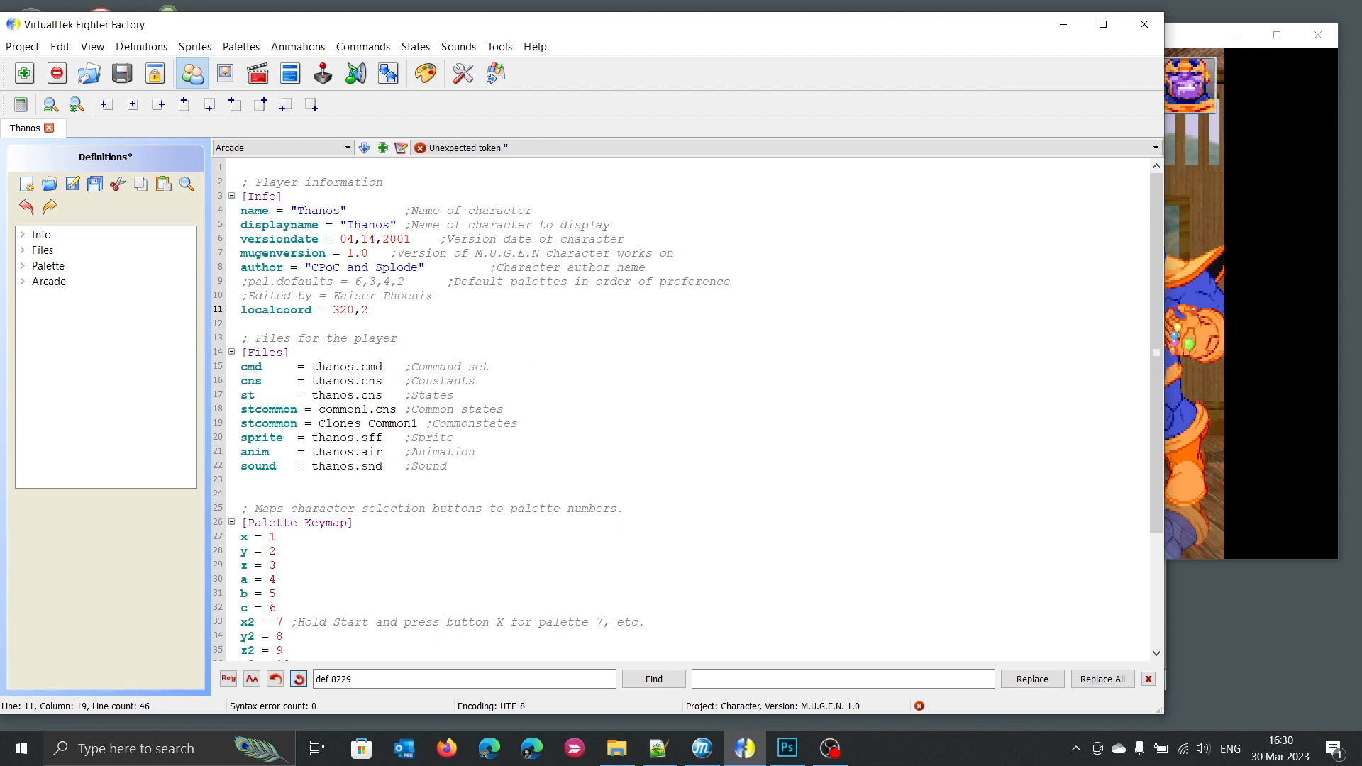
type("40")
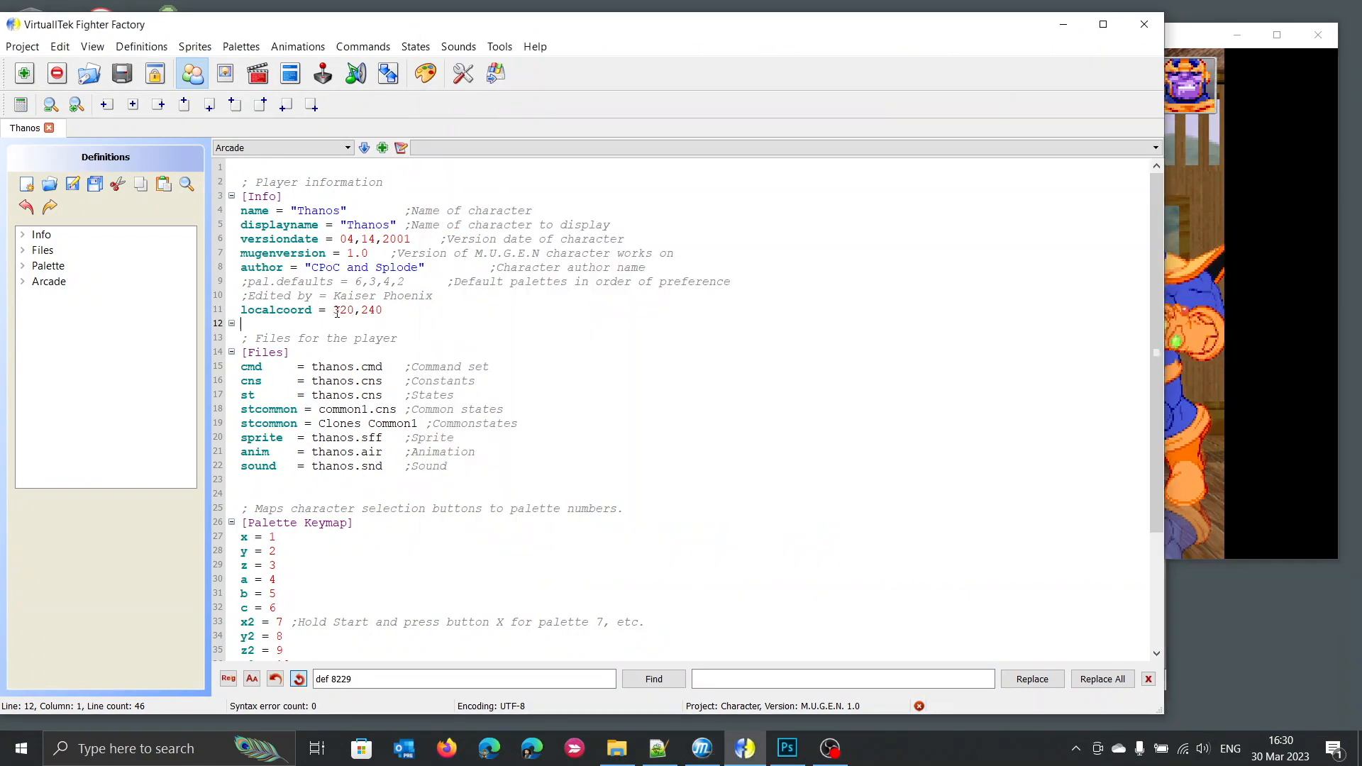
Change the localcoord width from 320 to 640.
double_click(343, 311)
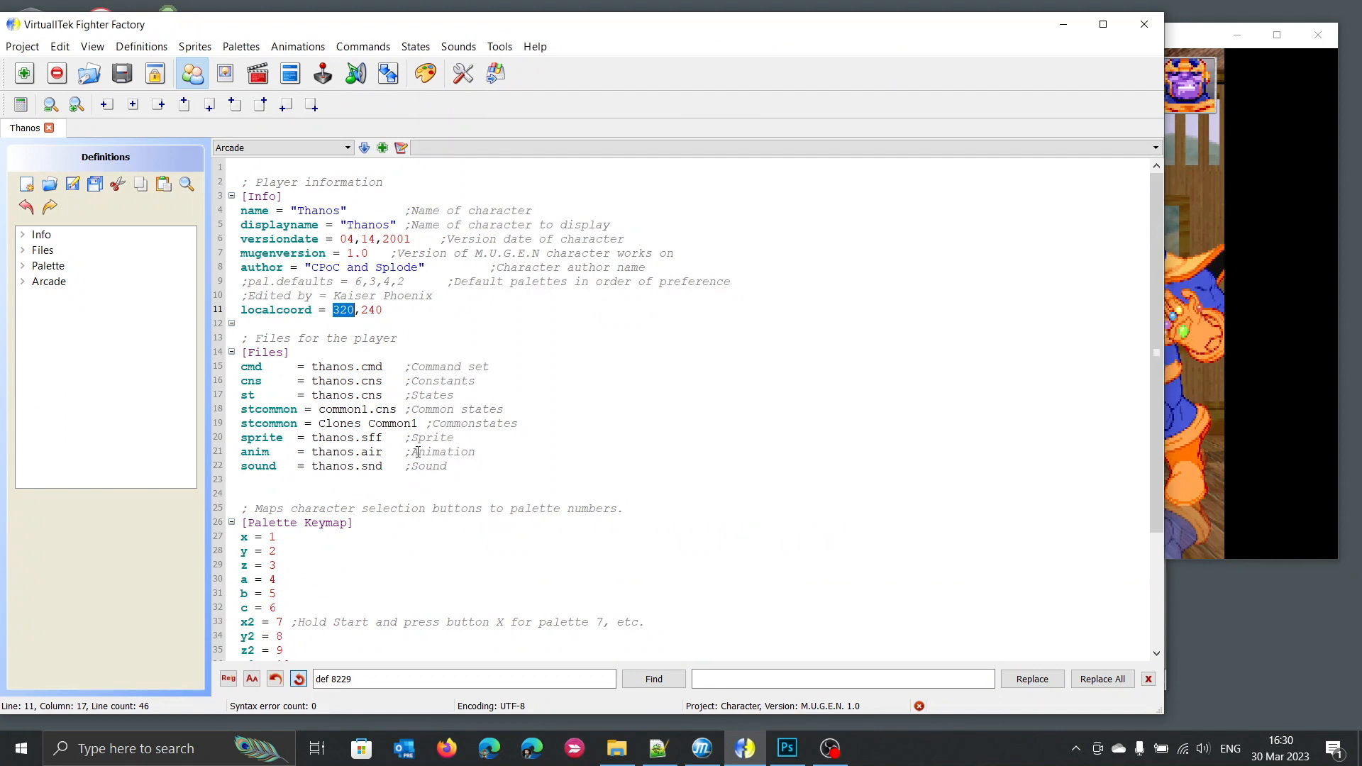
type("640")
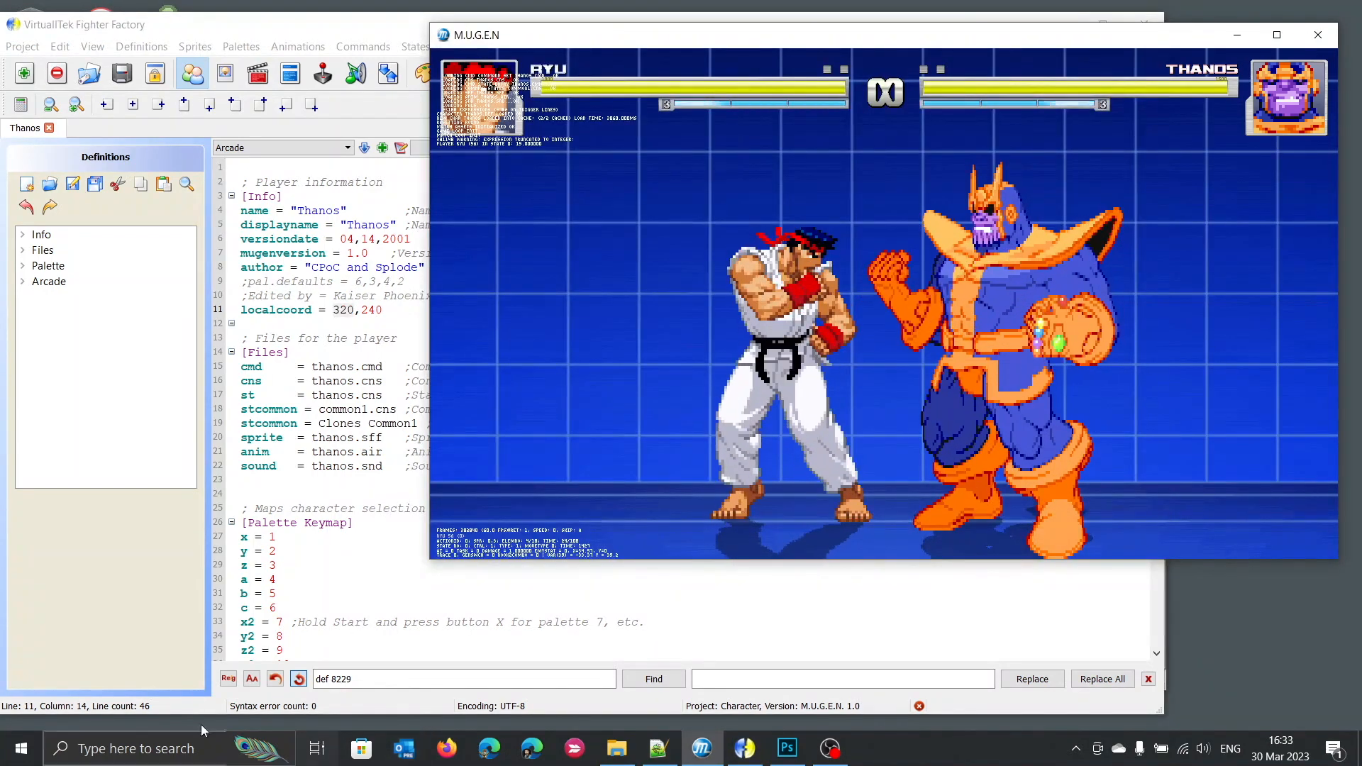
Launch Windows Calculator and start dividing 320 by a scale factor.
type("calculator")
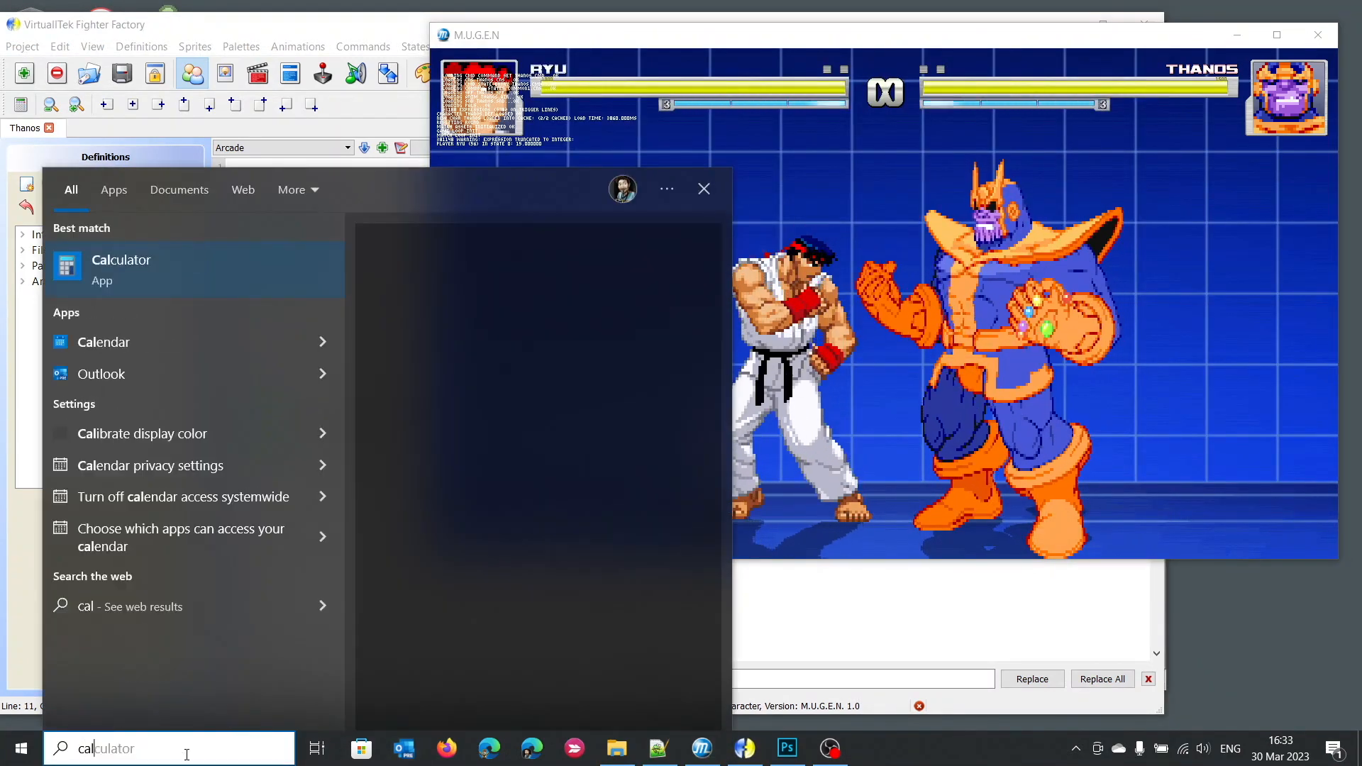
left_click(120, 260)
type("320")
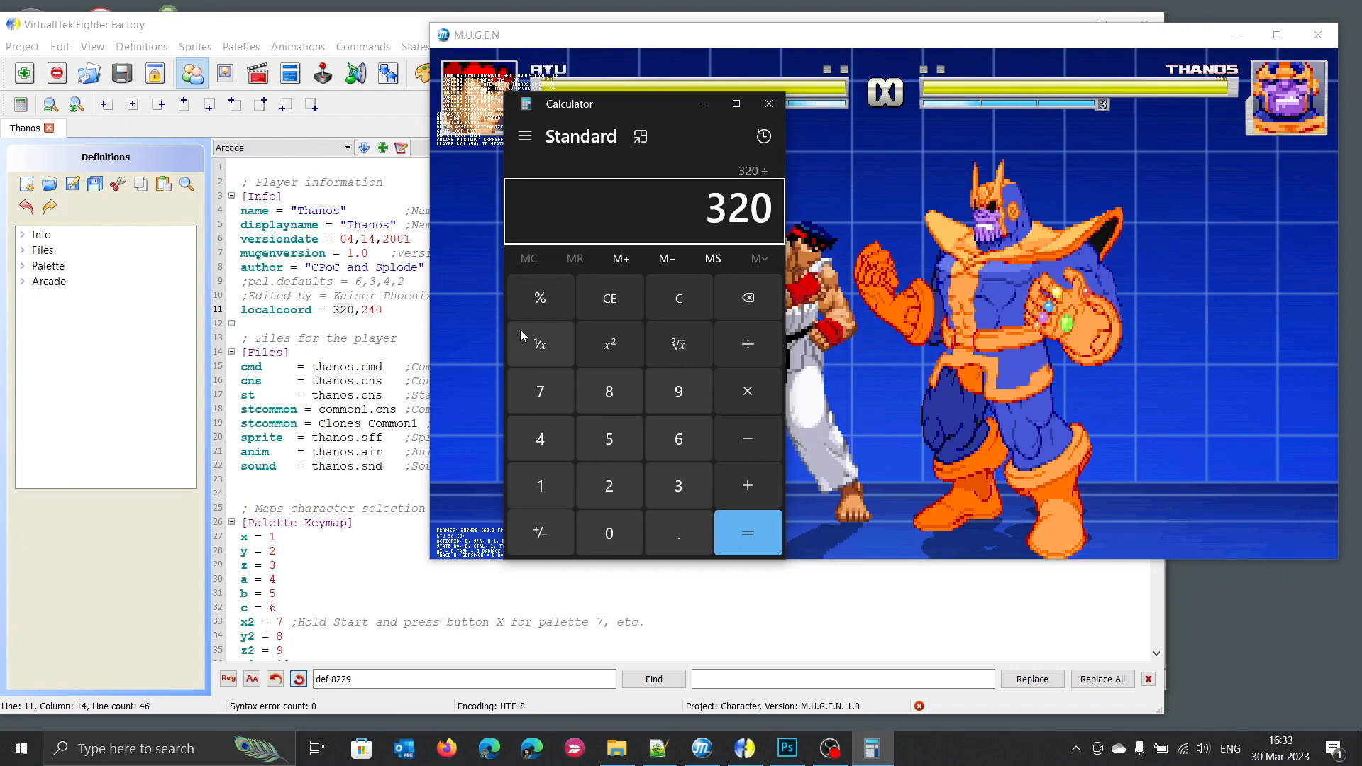
left_click(745, 532)
type("426")
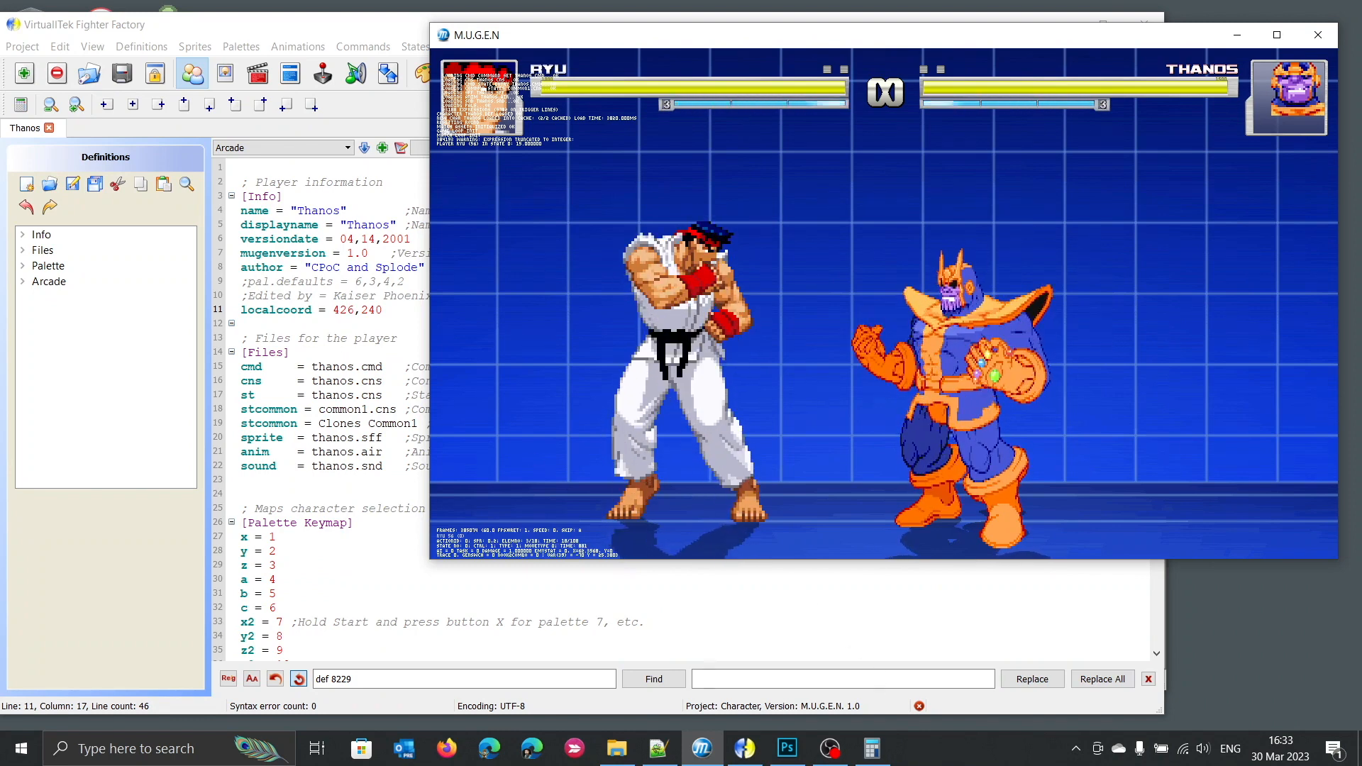
Bring the Thanos character definition back in front of the M.U.G.E.N match.
left_click(869, 747)
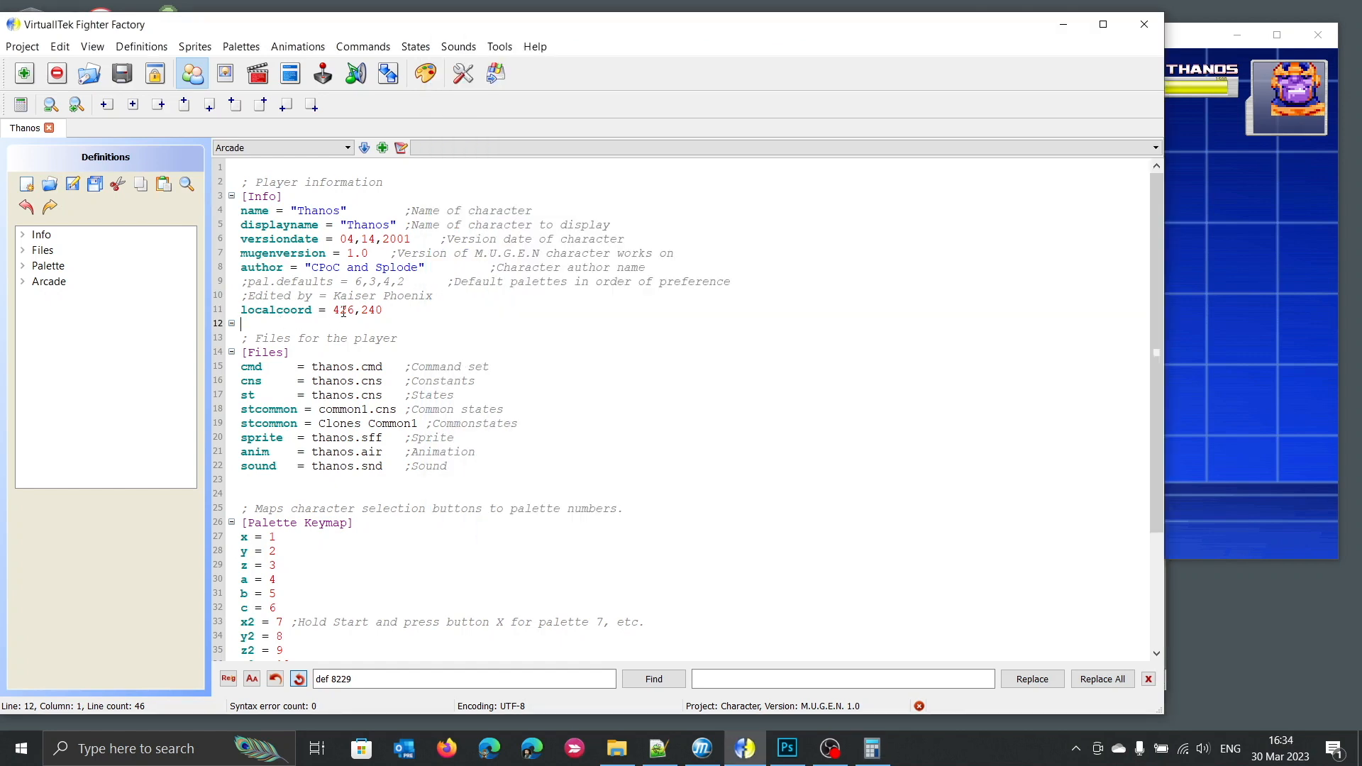
In Calculator, divide 640 by 0.75 to get 853.33.
left_click(870, 748)
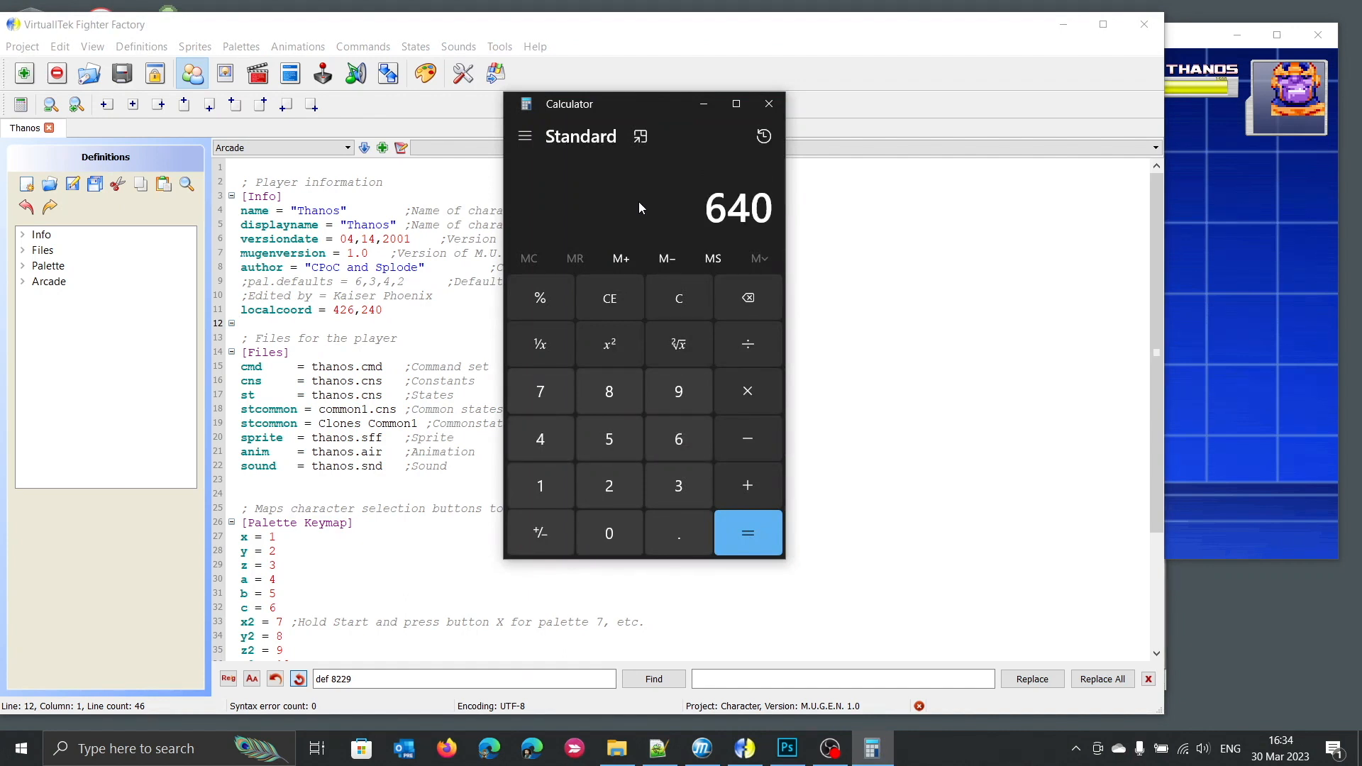
left_click(745, 344)
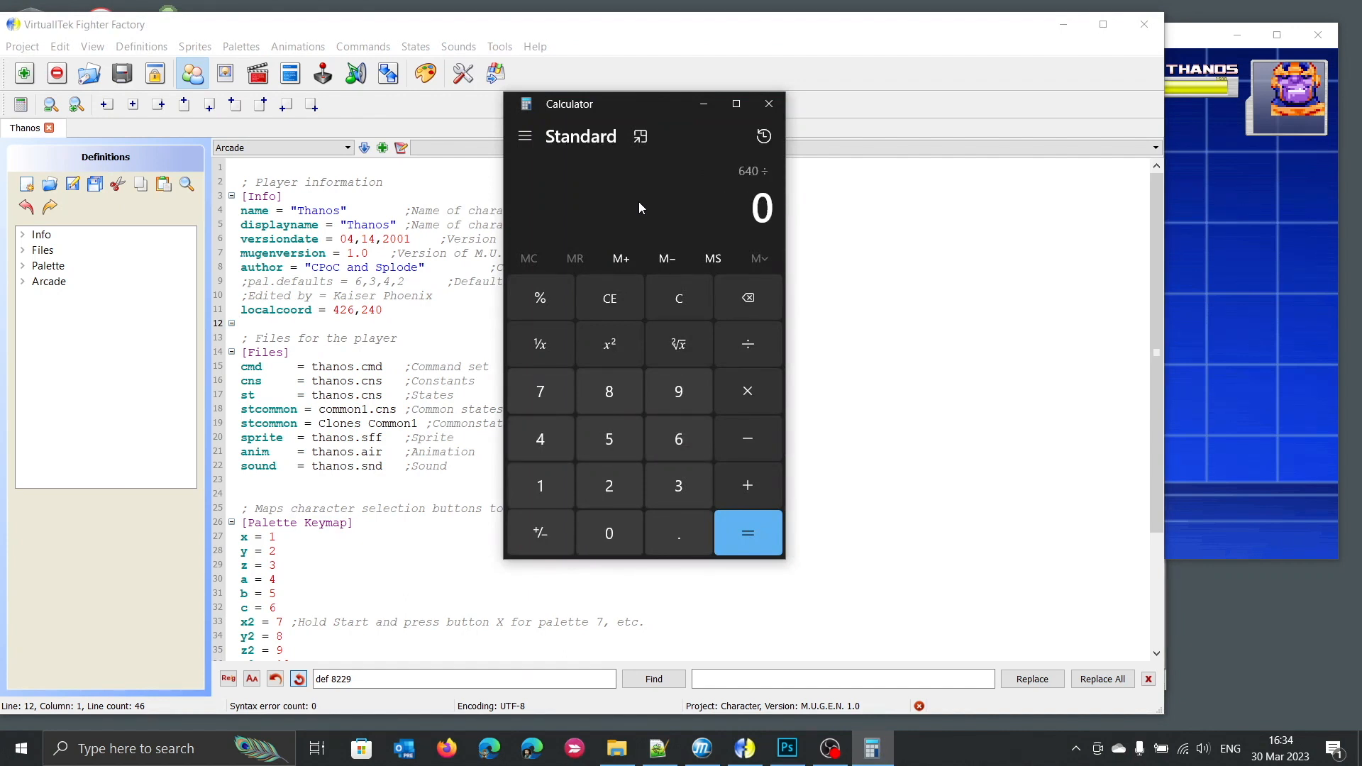
left_click(746, 532)
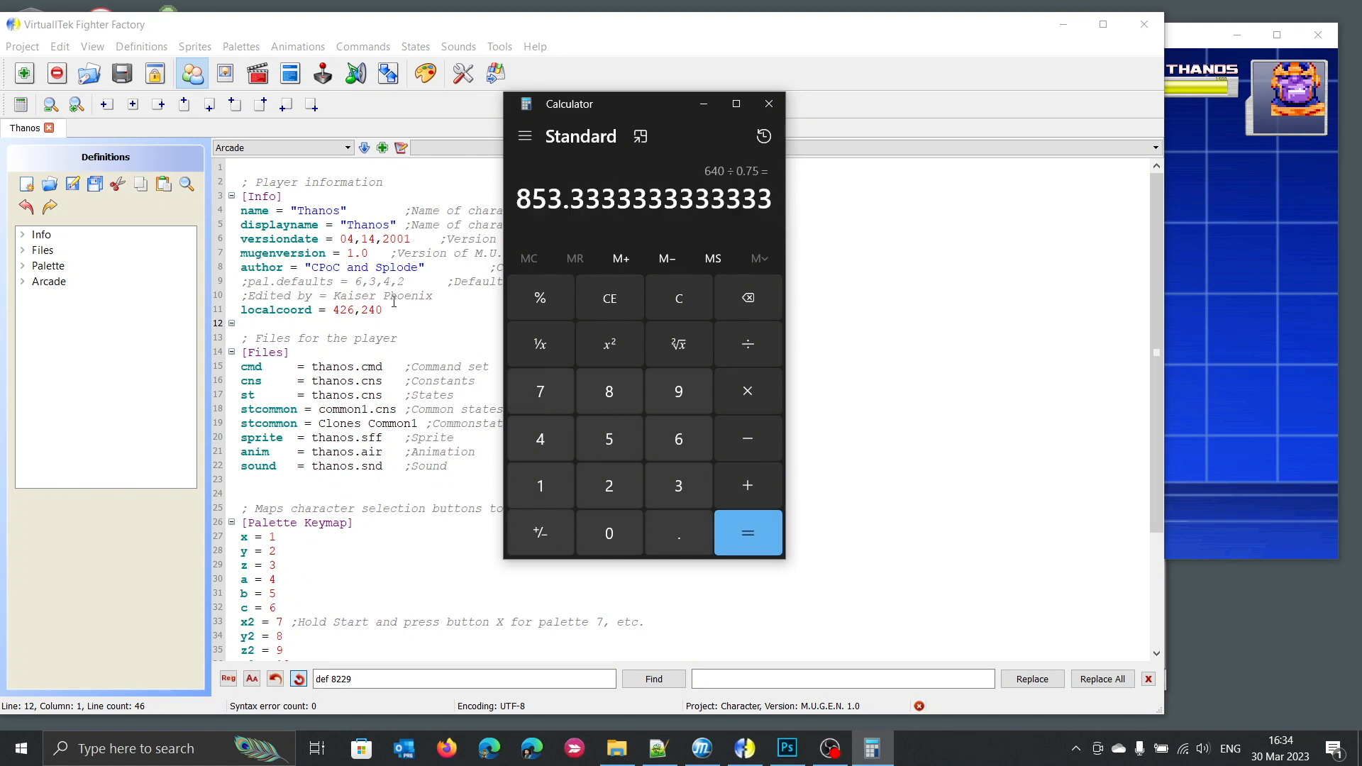
Restore the localcoord width from 426 back to 320.
double_click(347, 311)
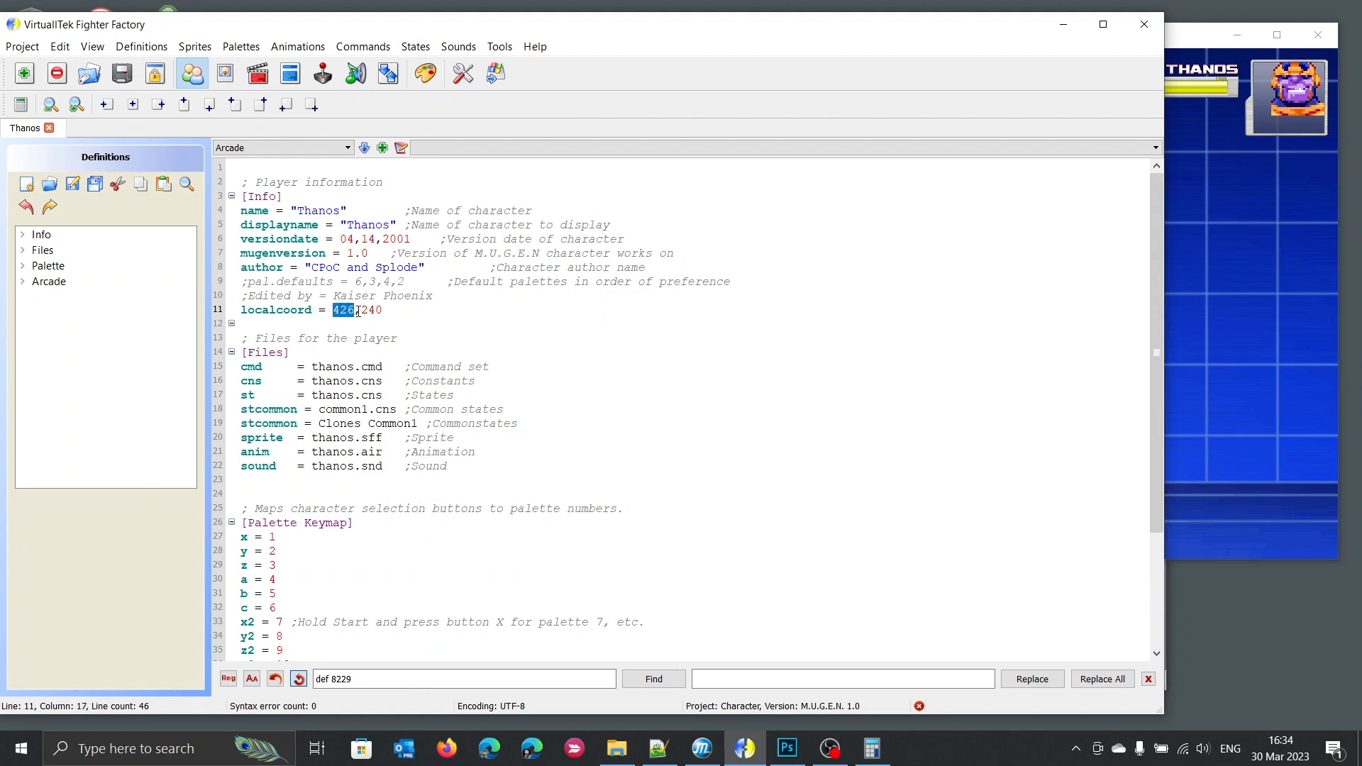
type("320")
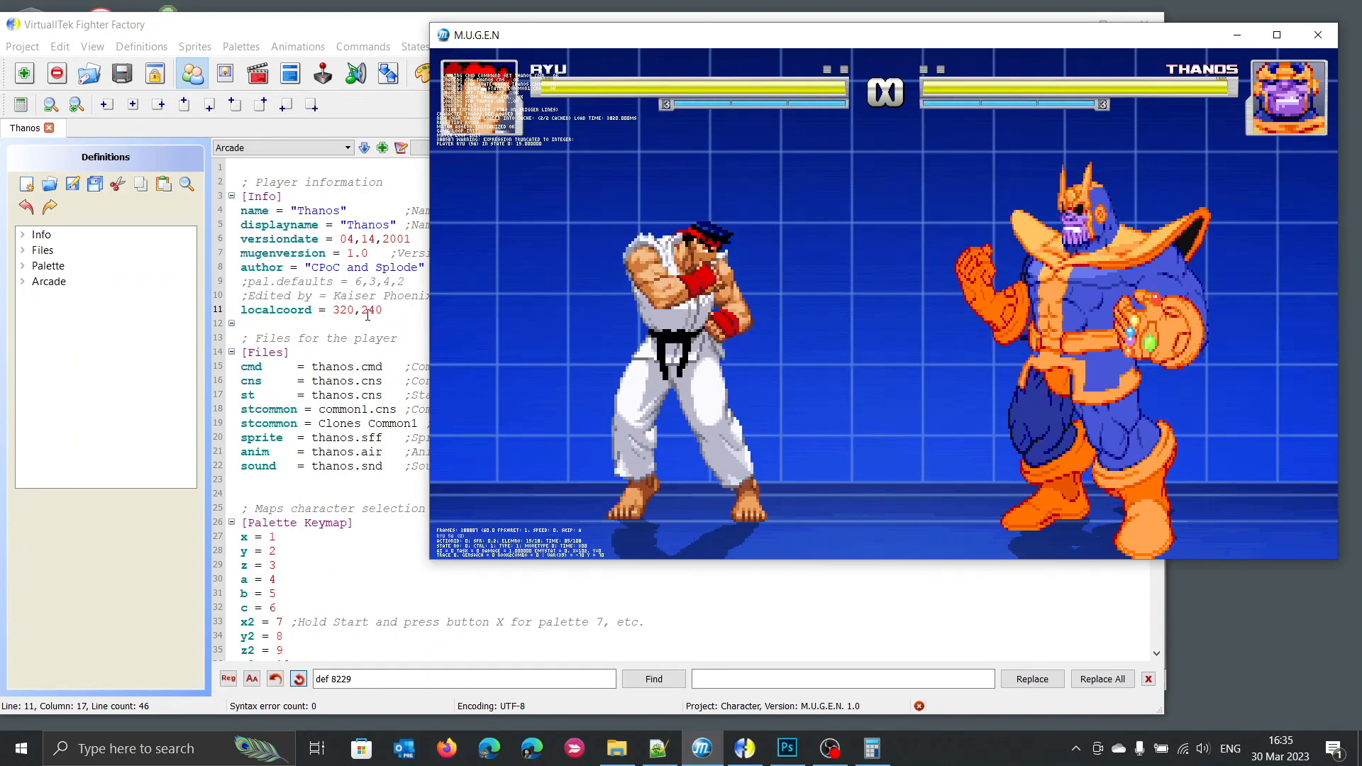
Bring the character file forward and select the localcoord = 320,240 line.
left_click(981, 344)
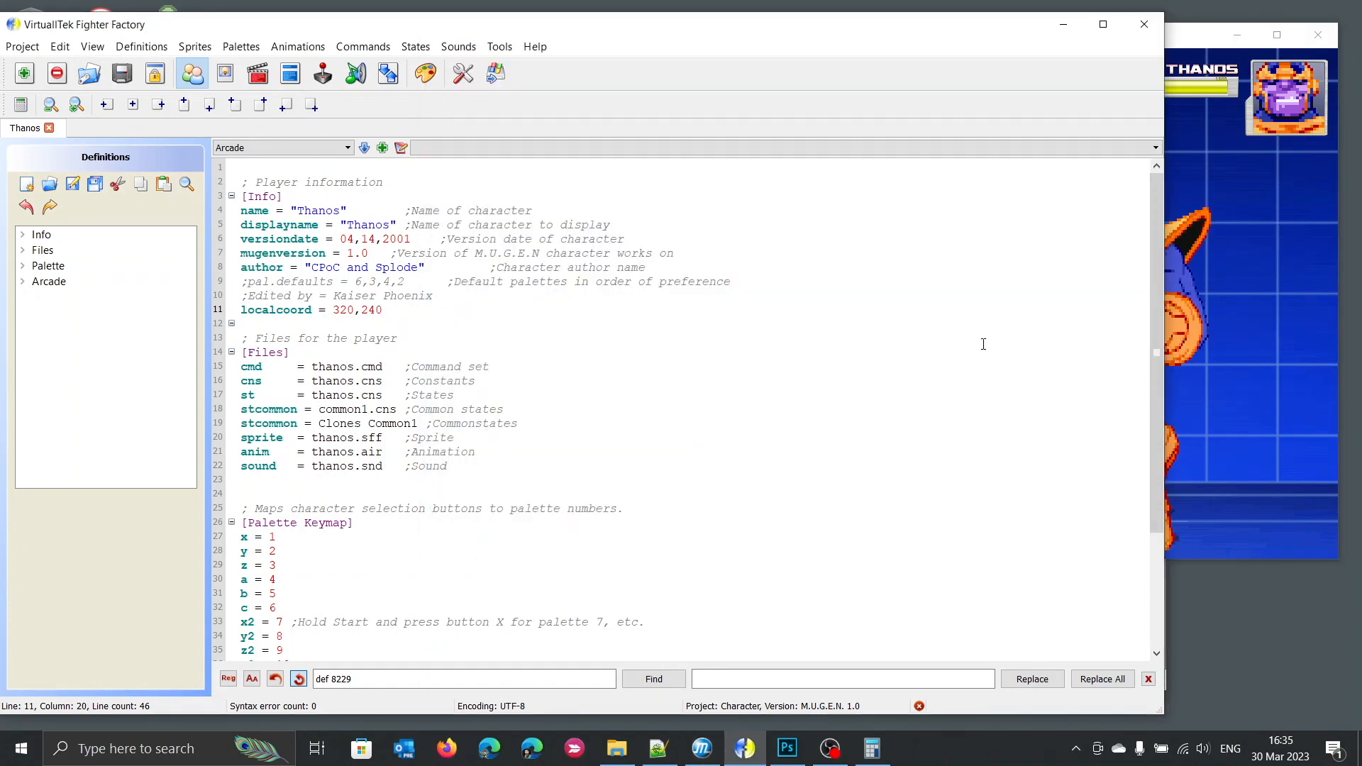
triple_click(311, 309)
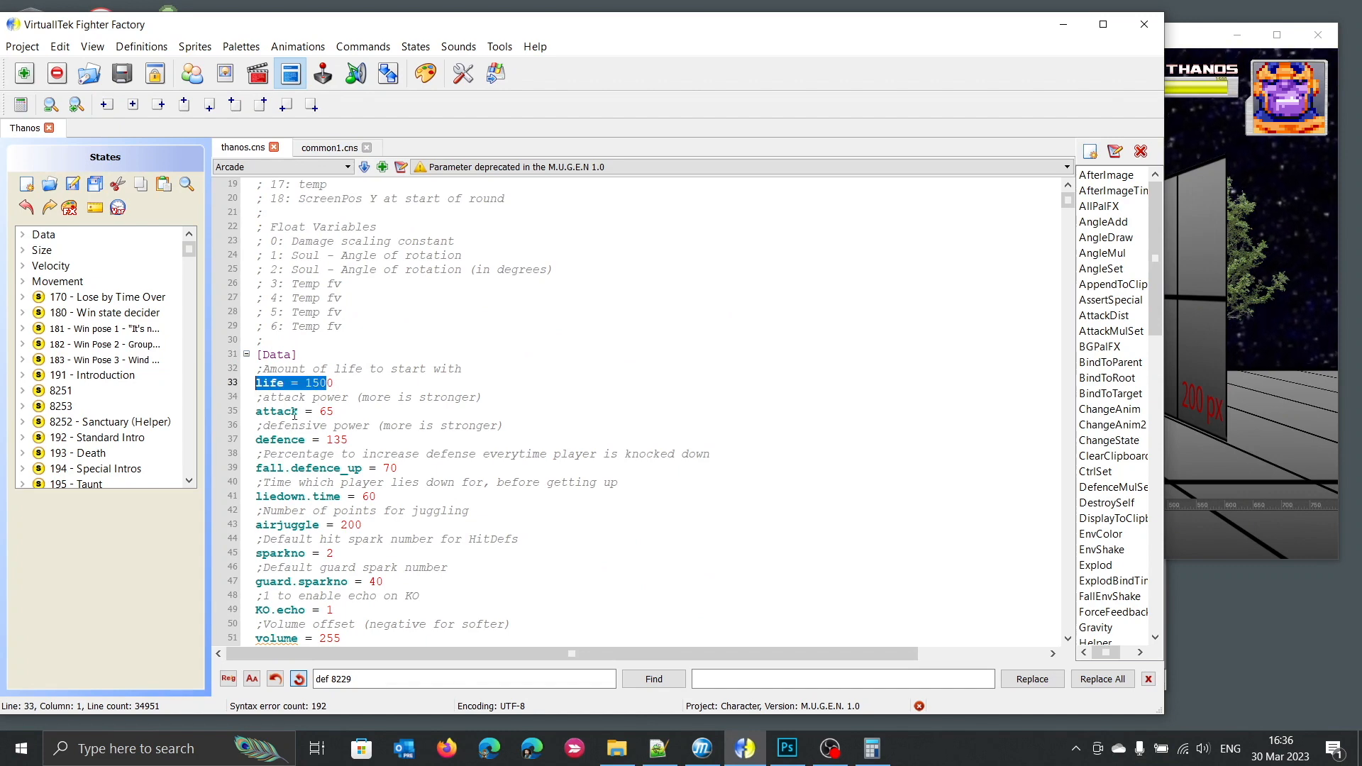
In thanos.cns [Size], replace the 0.7 xscale value, ending at 0.5.
scroll("down", 3)
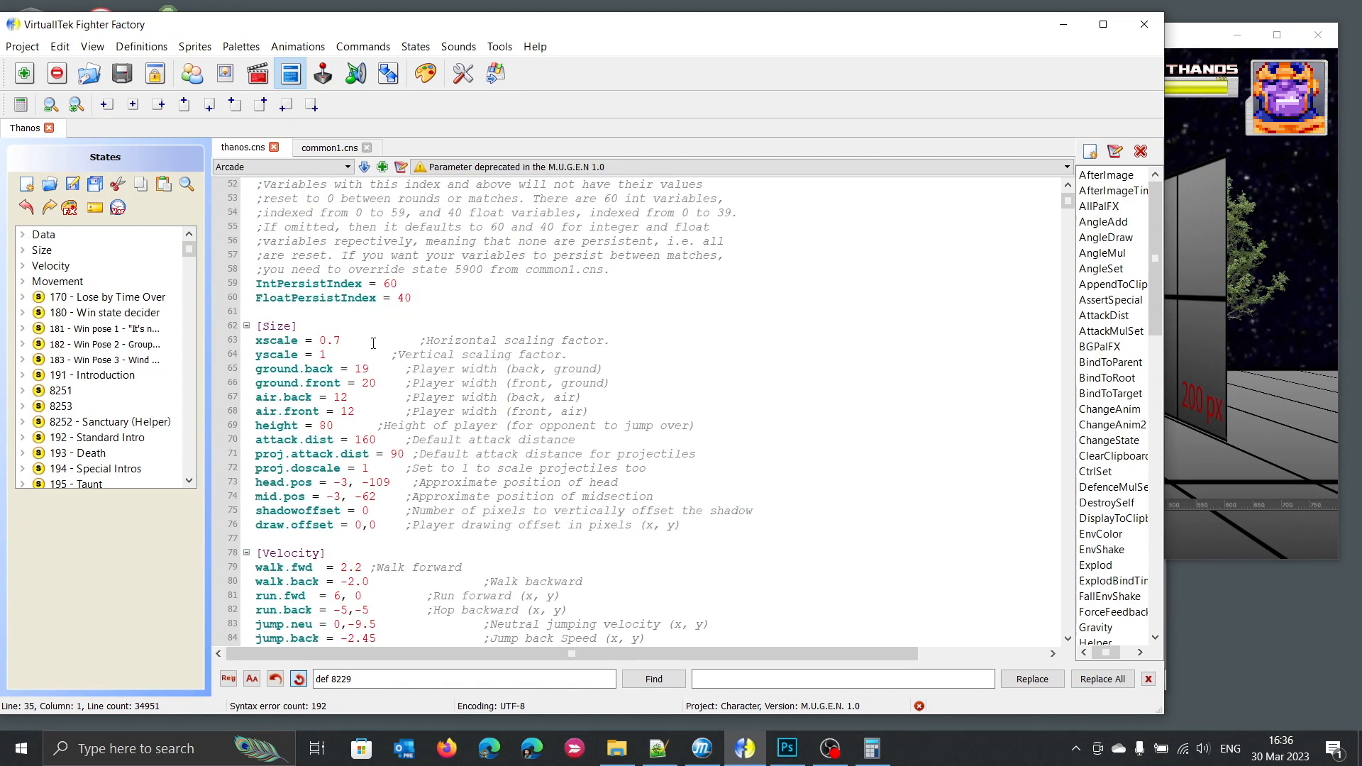
double_click(275, 326)
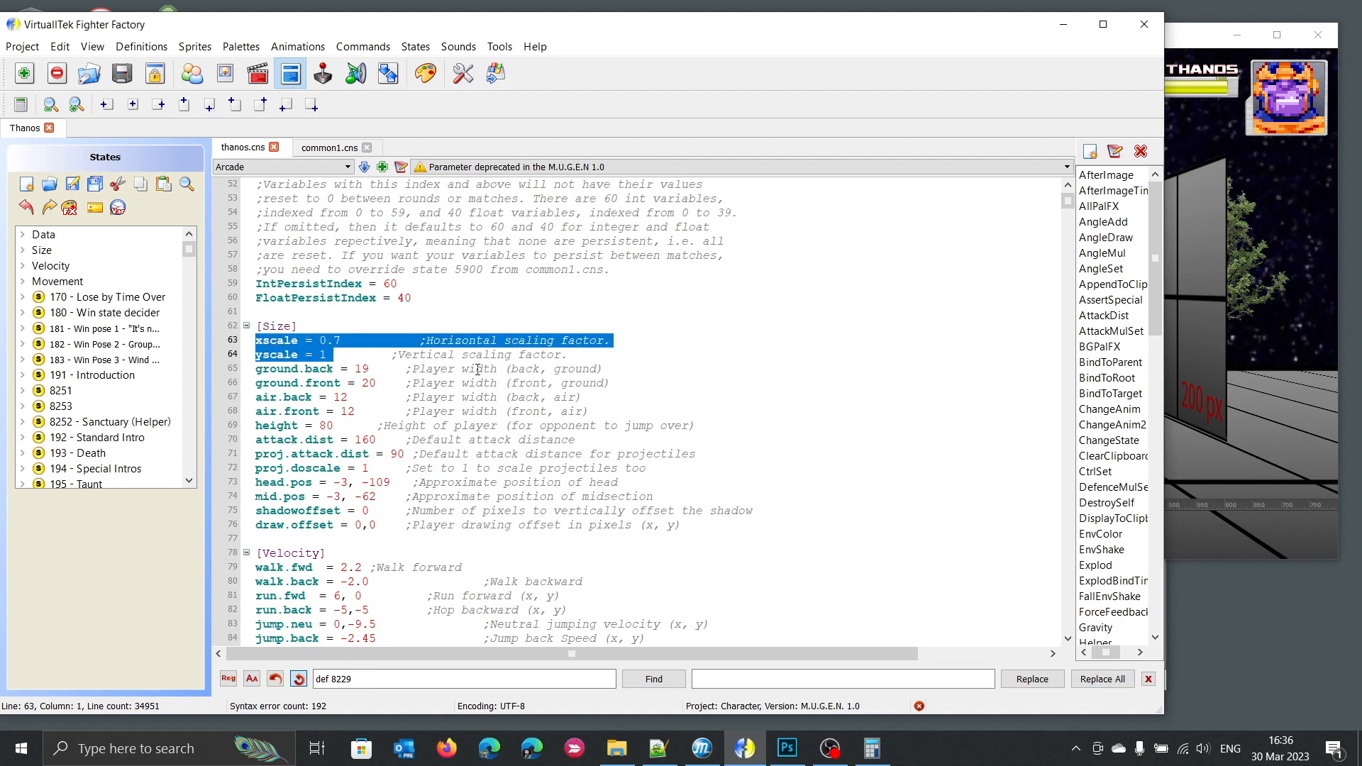
left_click(395, 383)
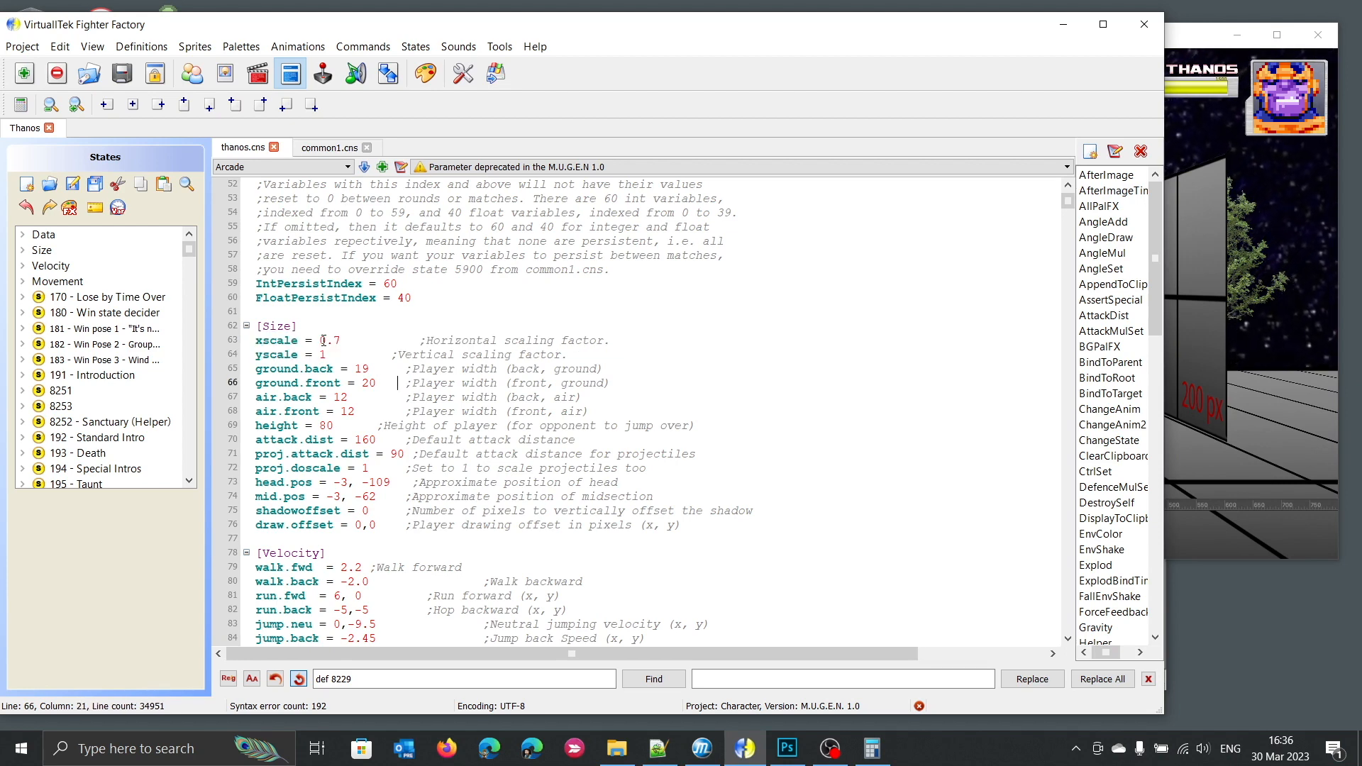
double_click(329, 339)
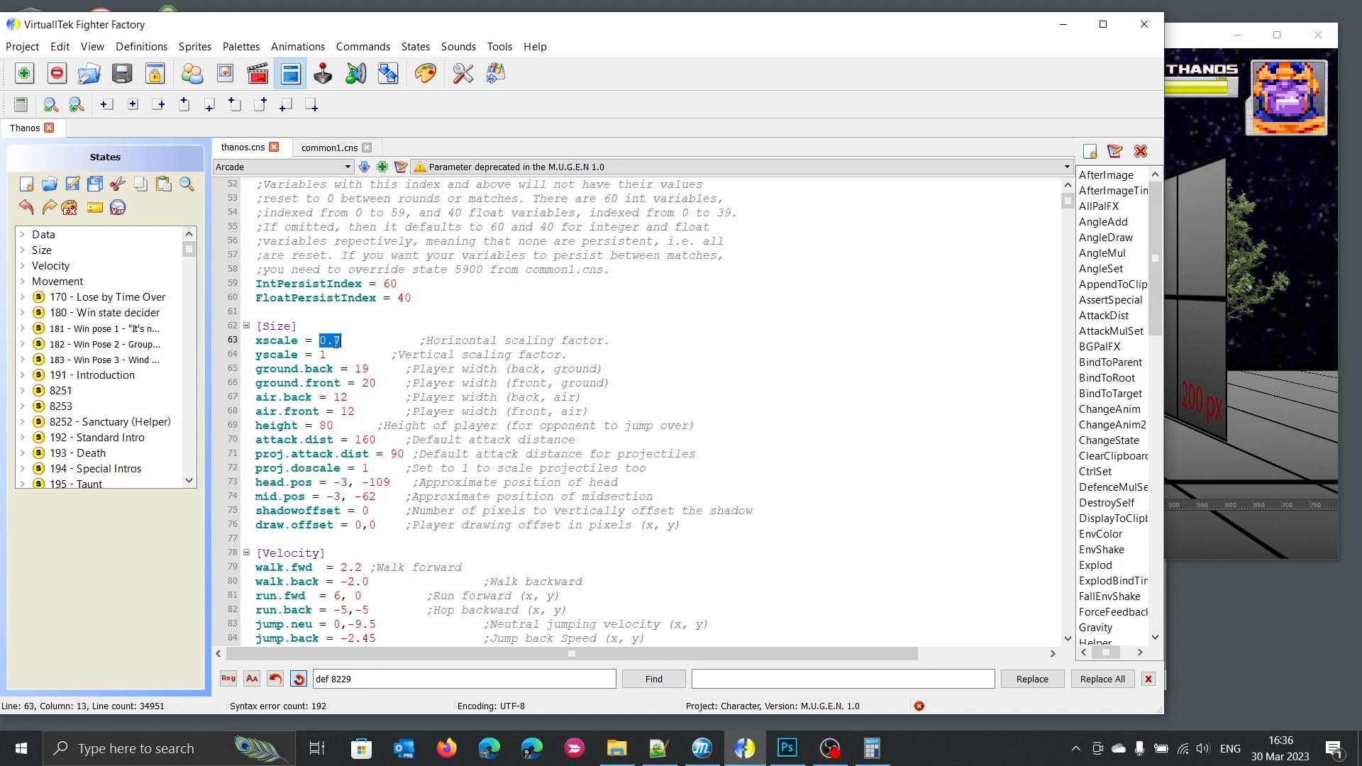
type("1")
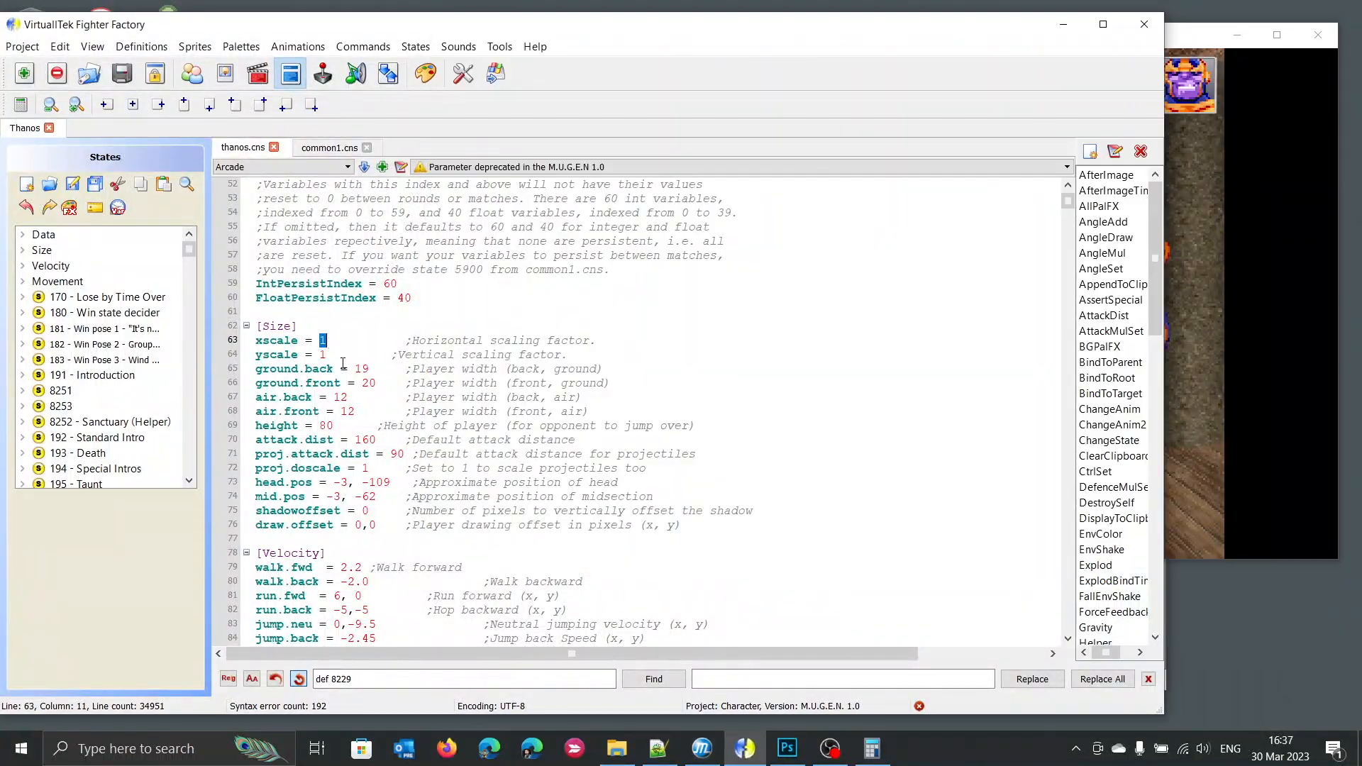
type(".5")
type("0.5")
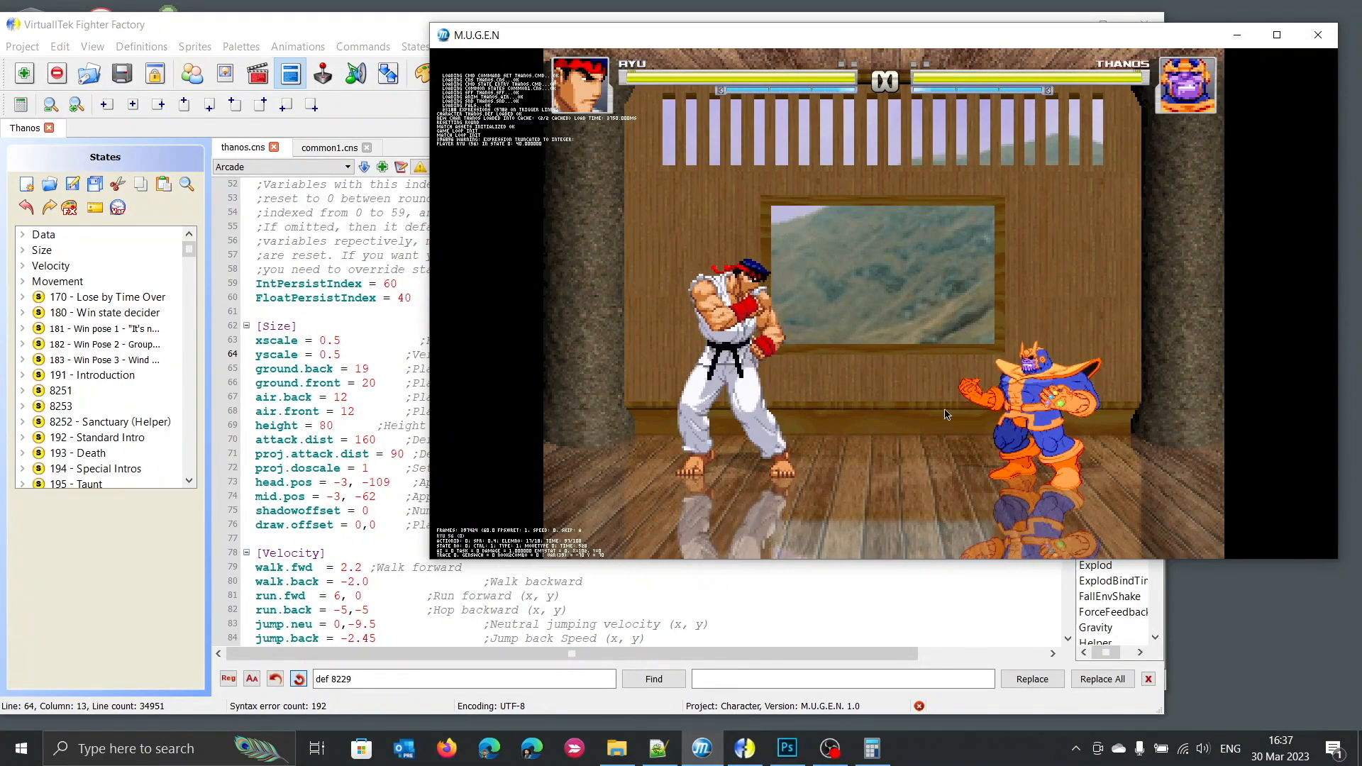
mouse_move(1166, 213)
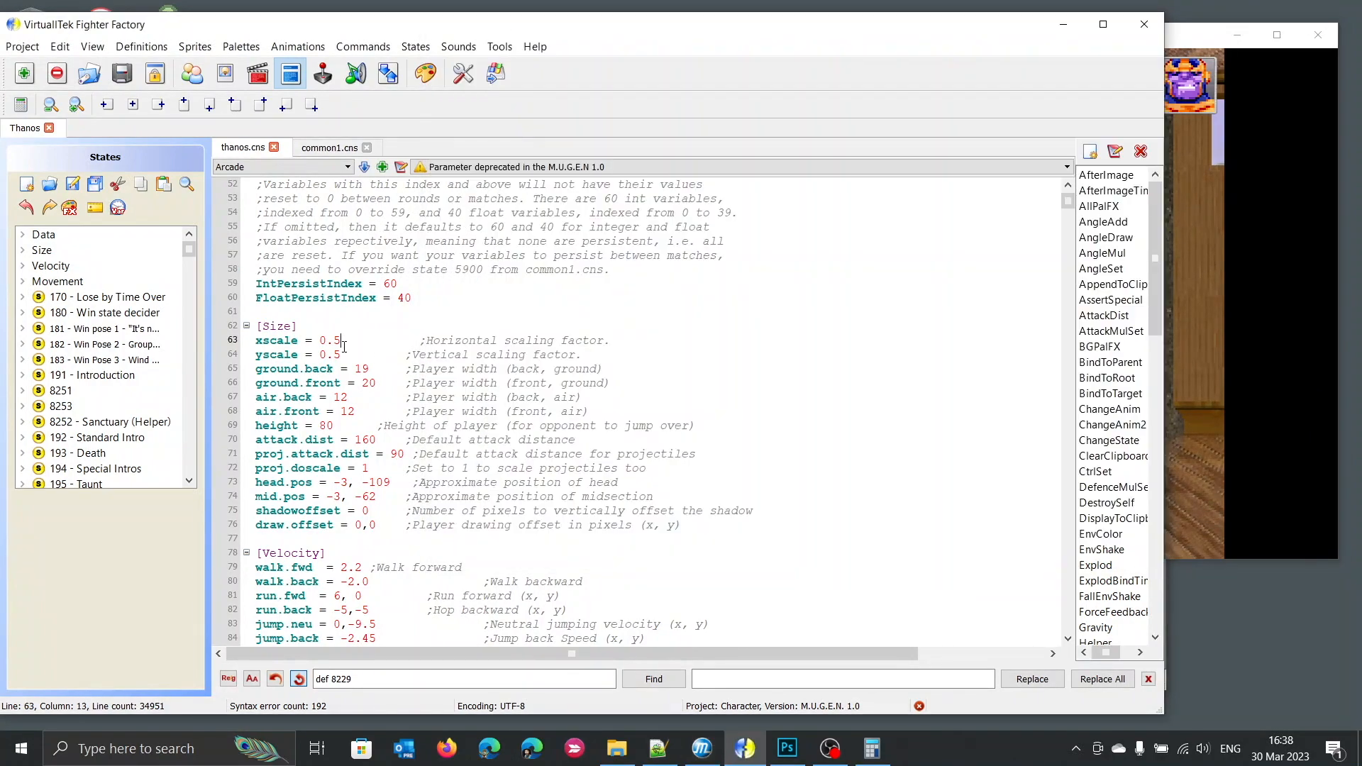
Navigate thanos.cns to the State 191 Eye Lazer Explod with scale 0.9,0.2.
left_click(299, 354)
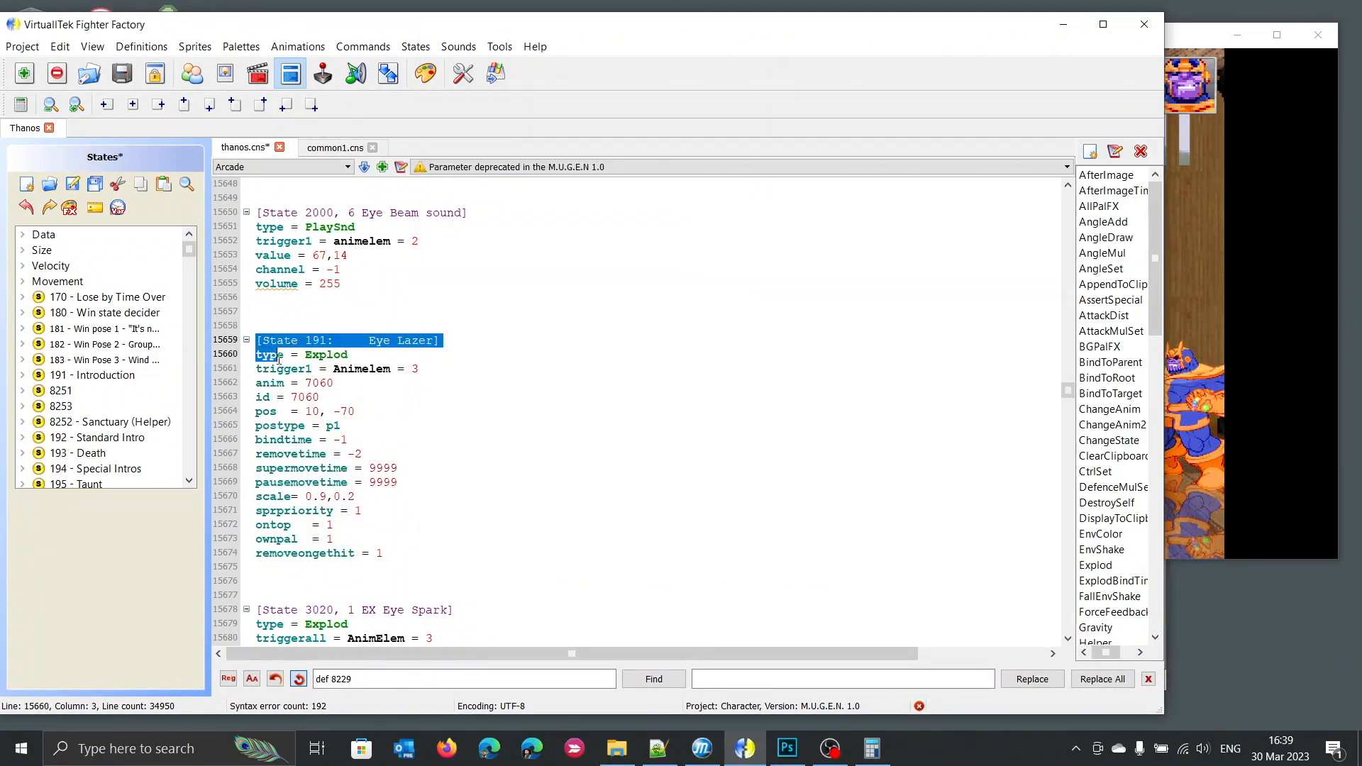
Make the Explod pos x offset read 10 * Const(Size.xScale).
left_click_drag(257, 355, 413, 554)
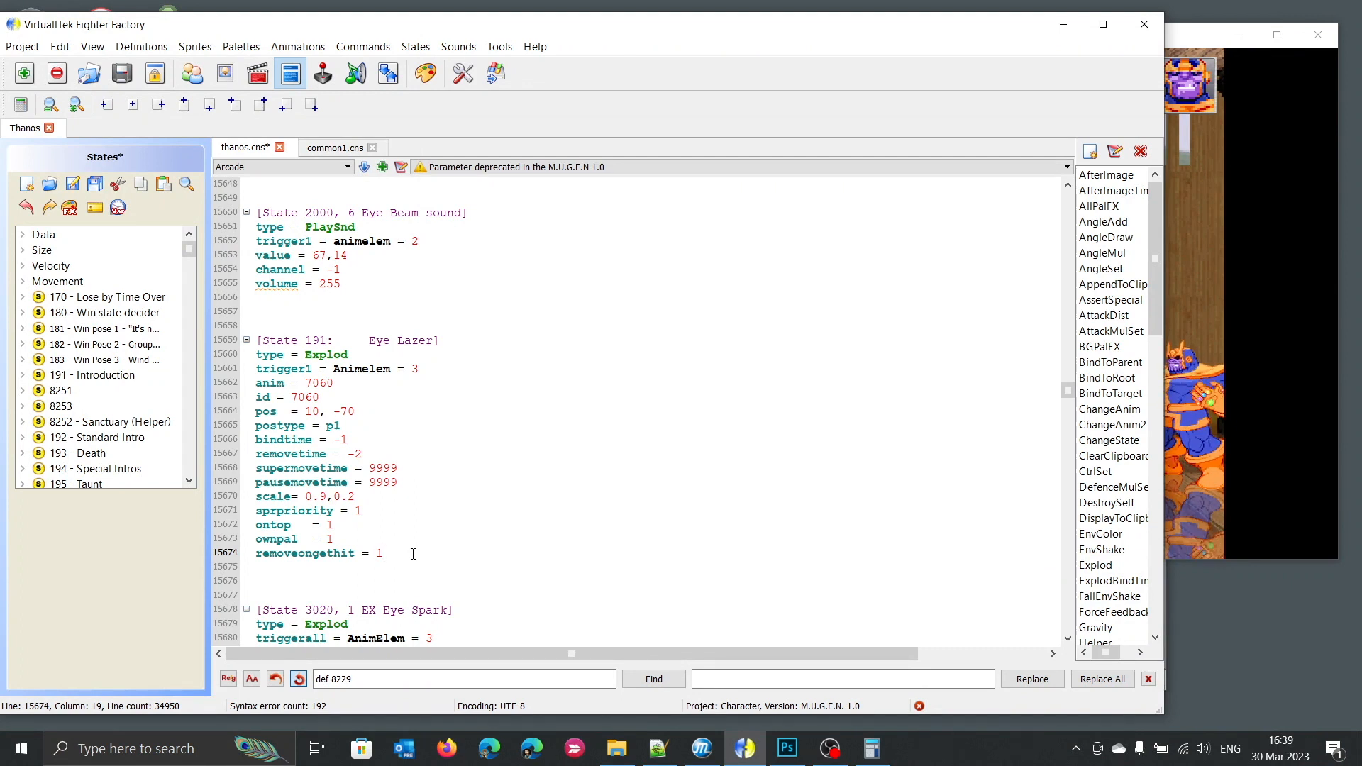
left_click_drag(413, 553, 257, 326)
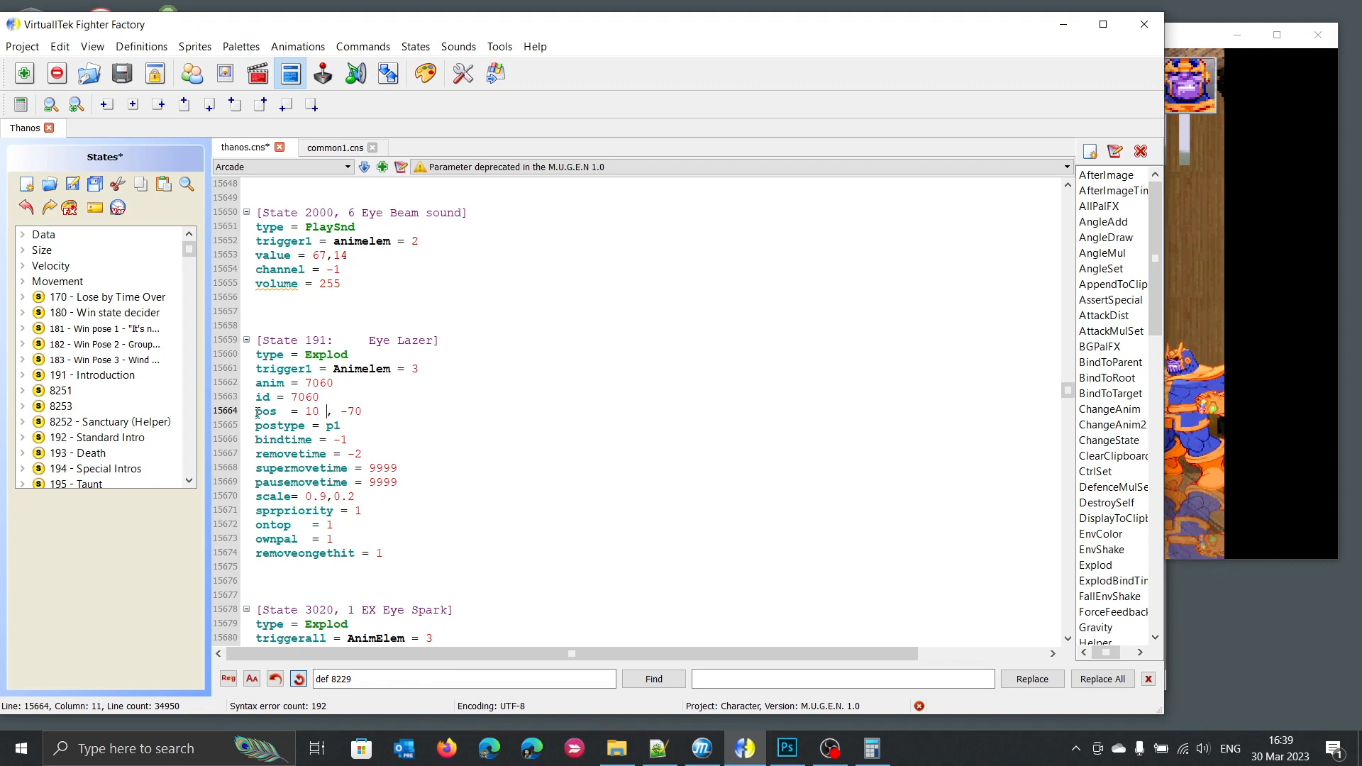
double_click(278, 411)
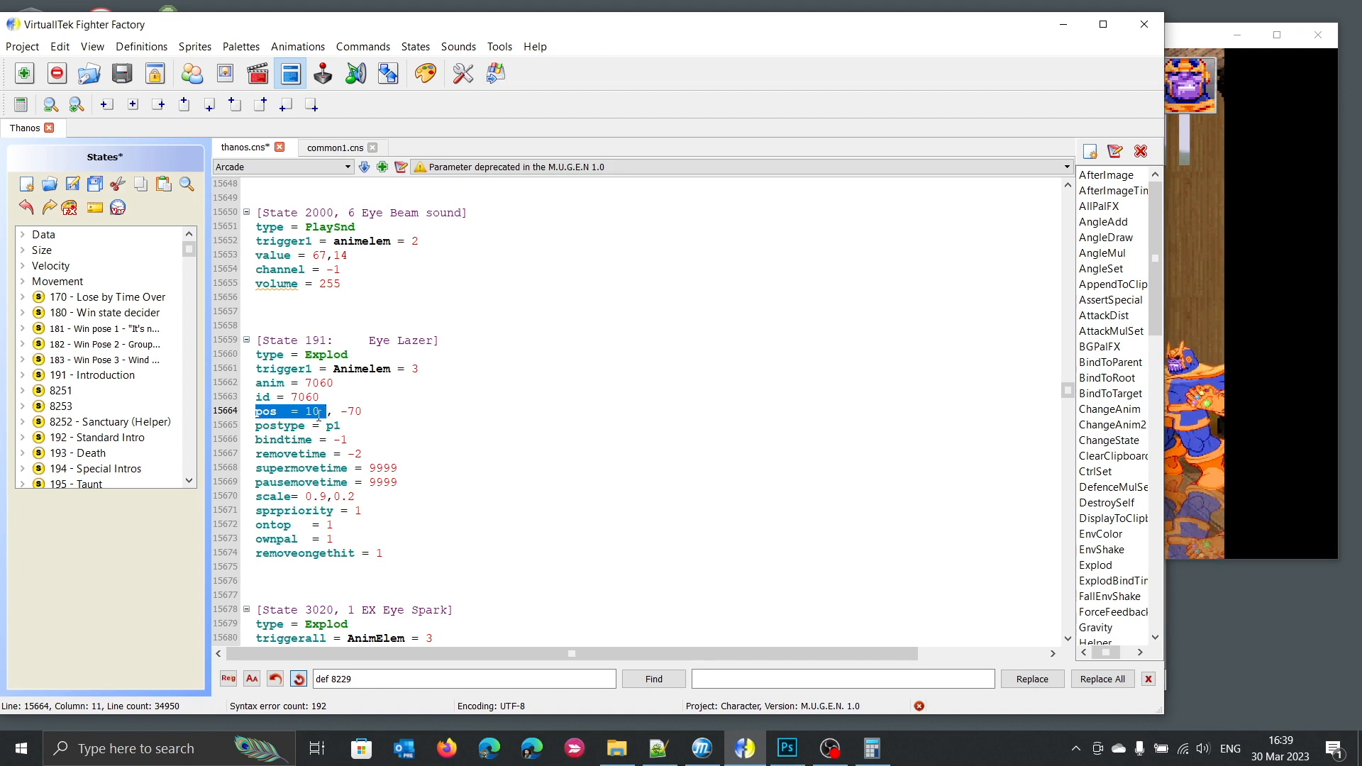
left_click(335, 438)
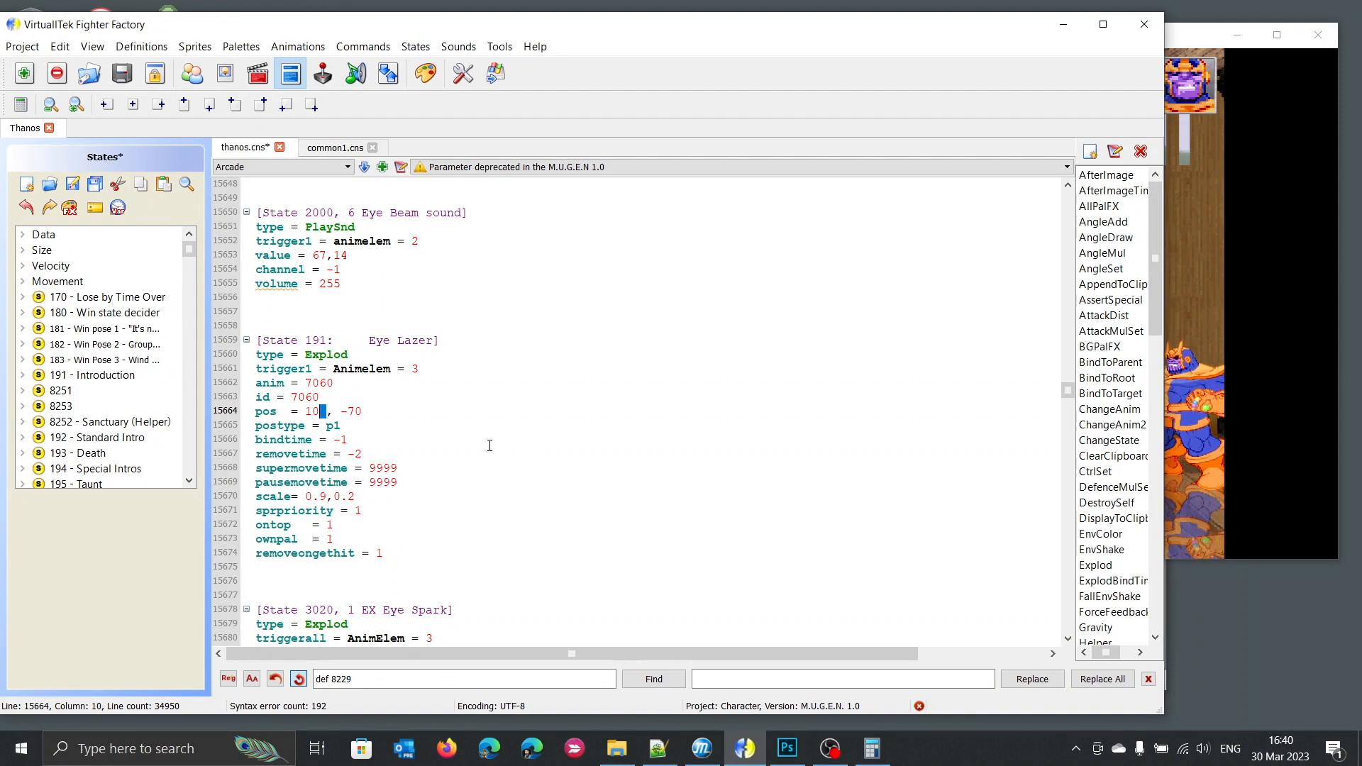
type("*")
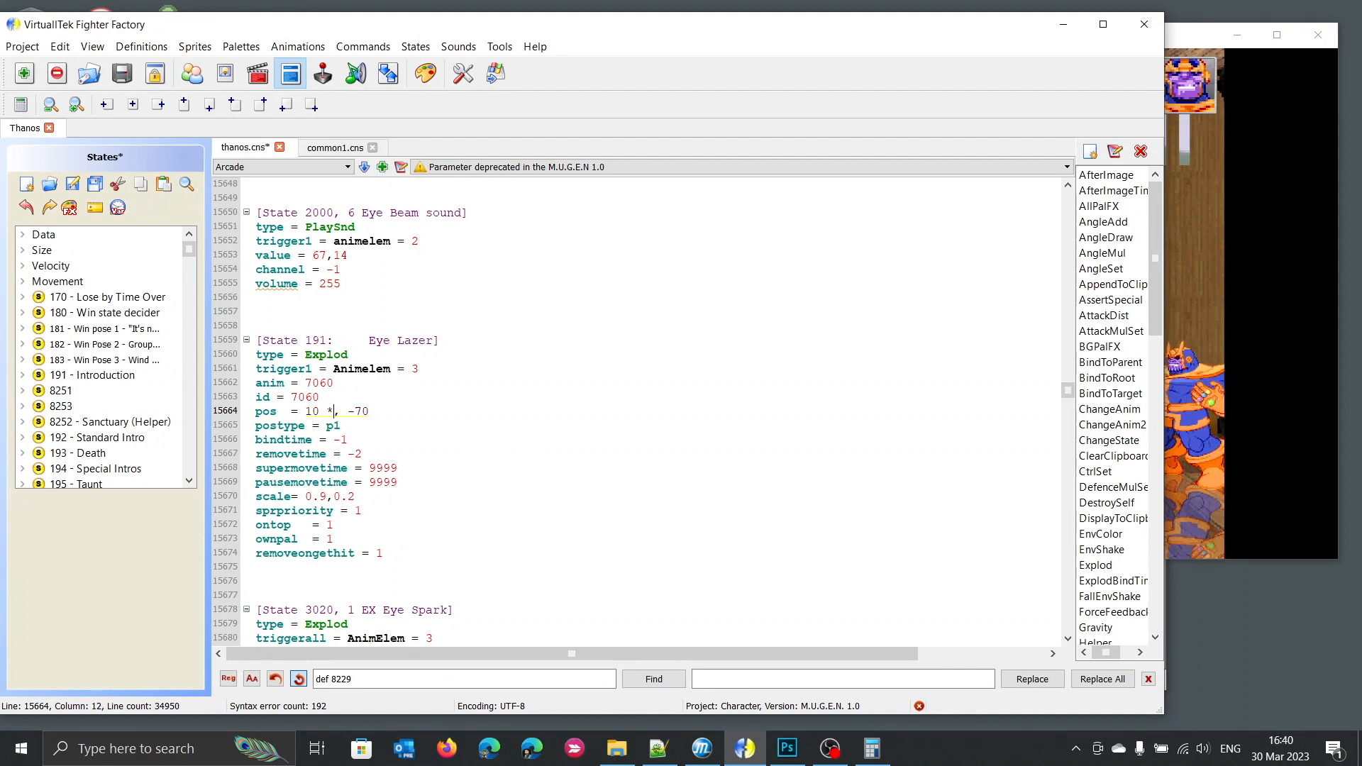
type("Const(")
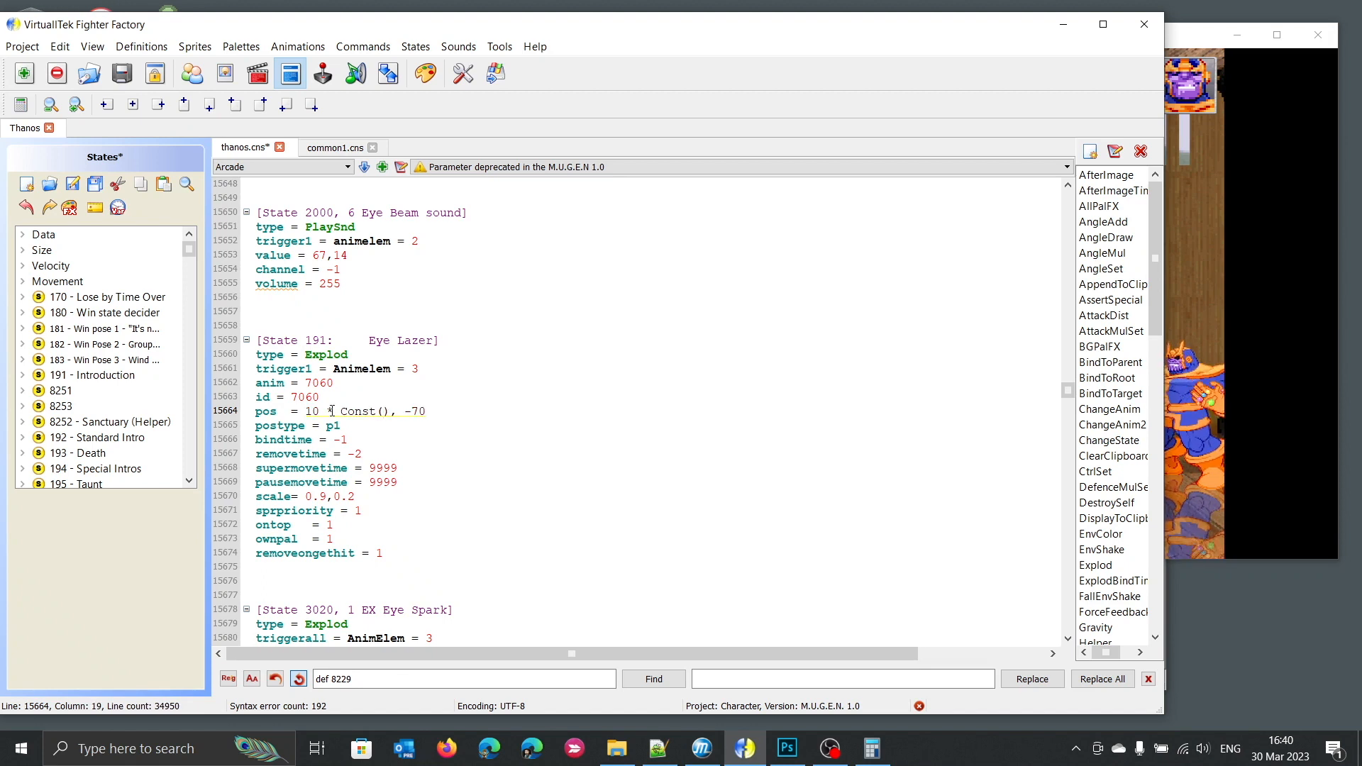
type("Size.xScale")
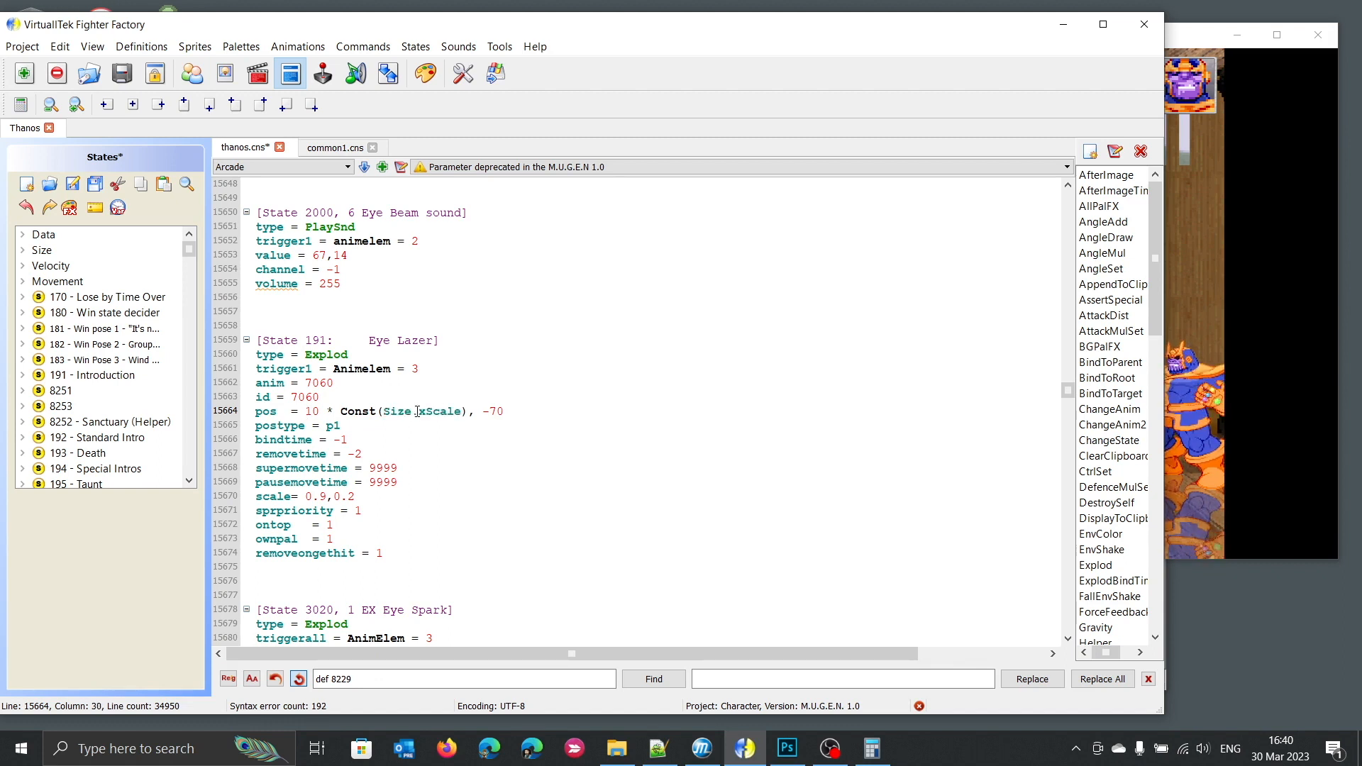
Reuse the multiplier so the y offset reads -70 * Const(Size.yScale).
left_click_drag(325, 412, 444, 412)
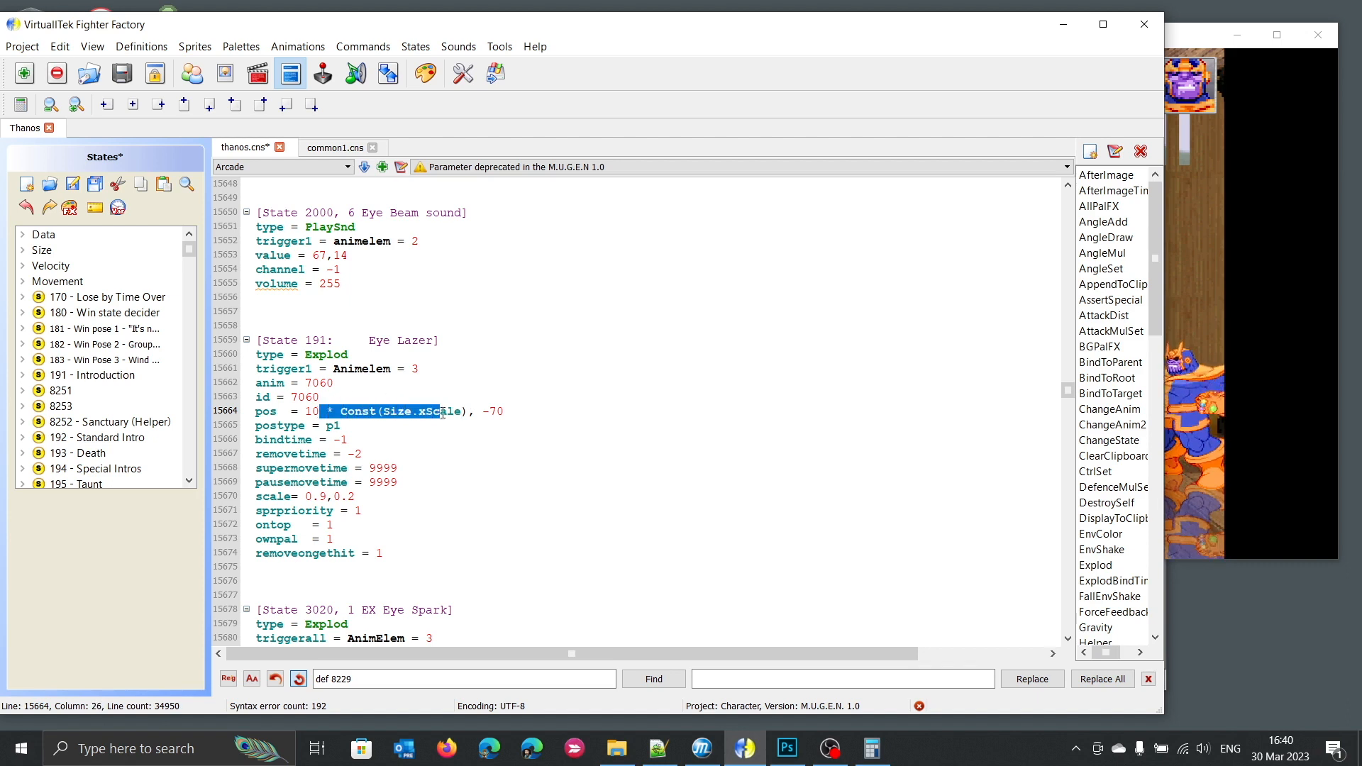
type("* Const(Size.xScale)")
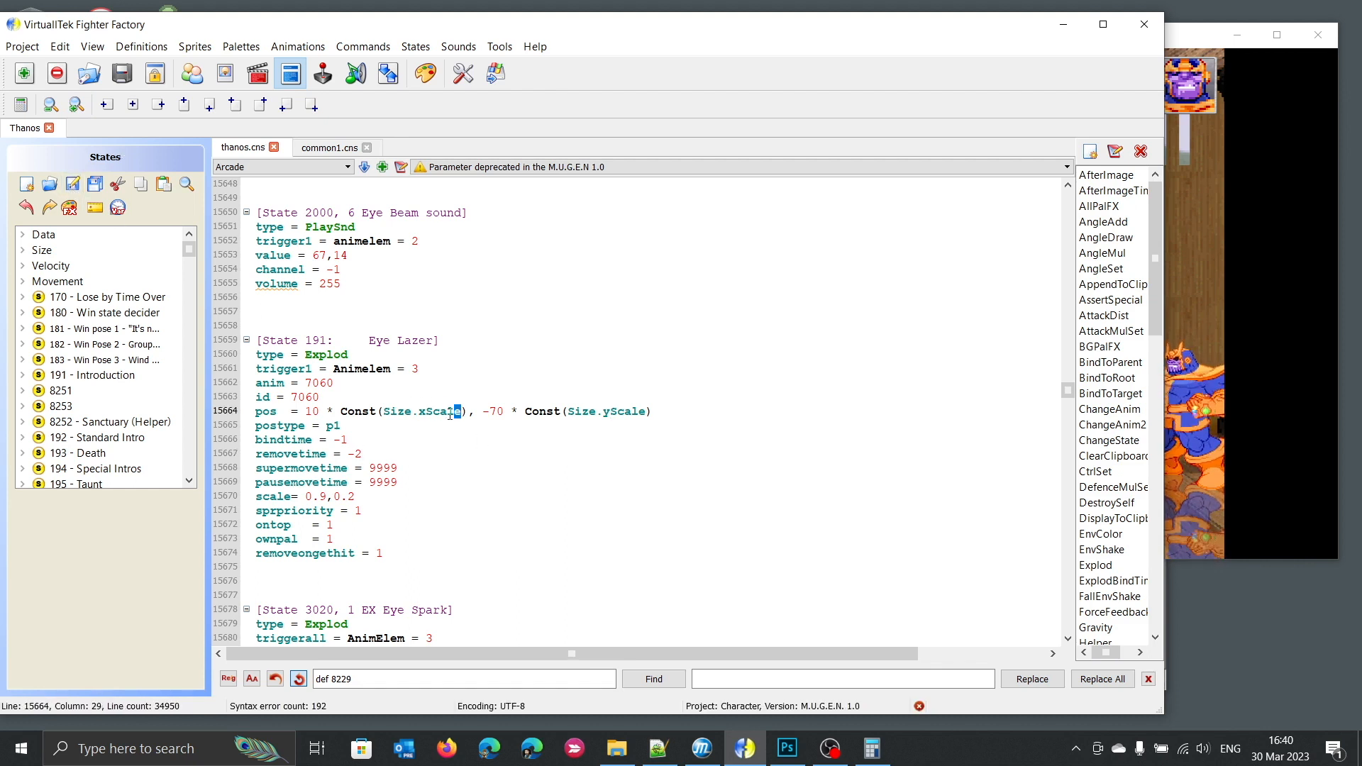
double_click(436, 411)
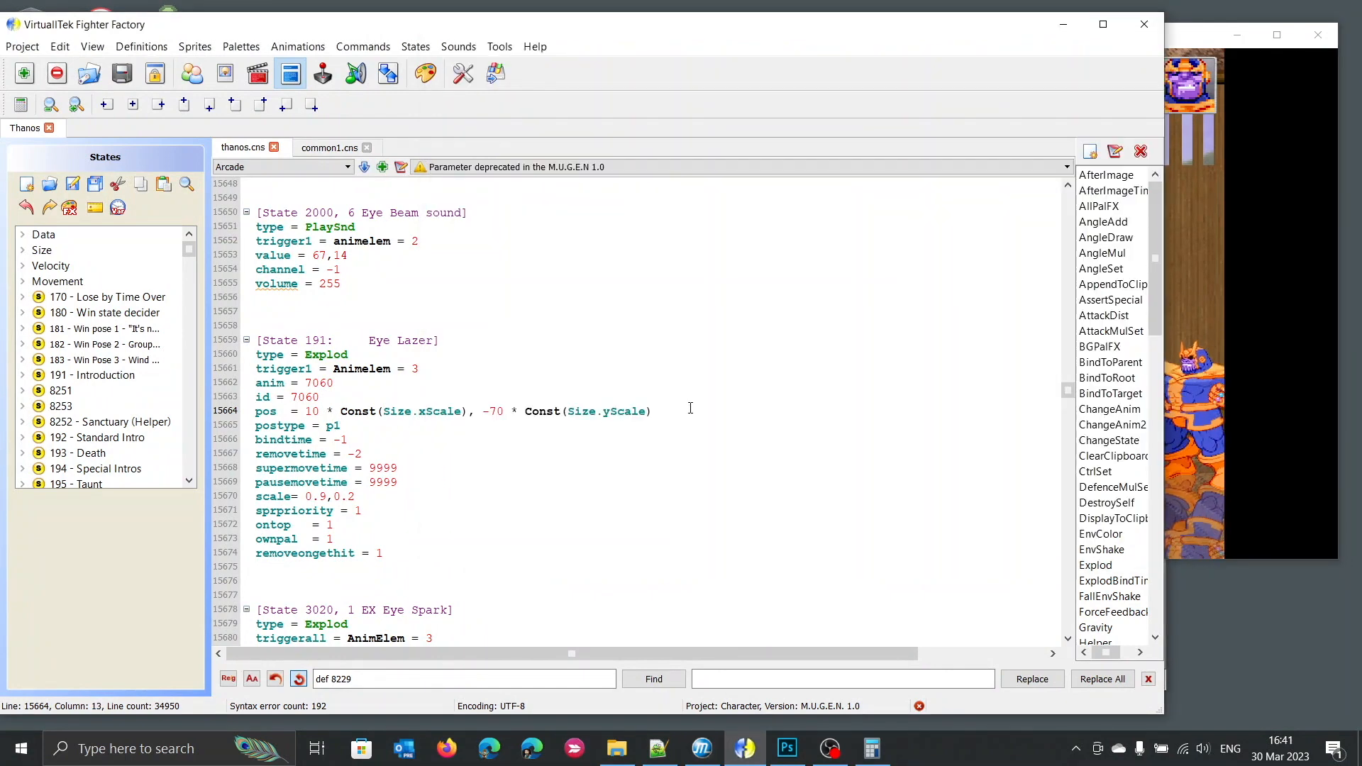
Copy the Const(Size.xScale)/yScale multipliers from pos to apply to the scale 0.9,0.2 line.
left_click_drag(328, 411, 449, 411)
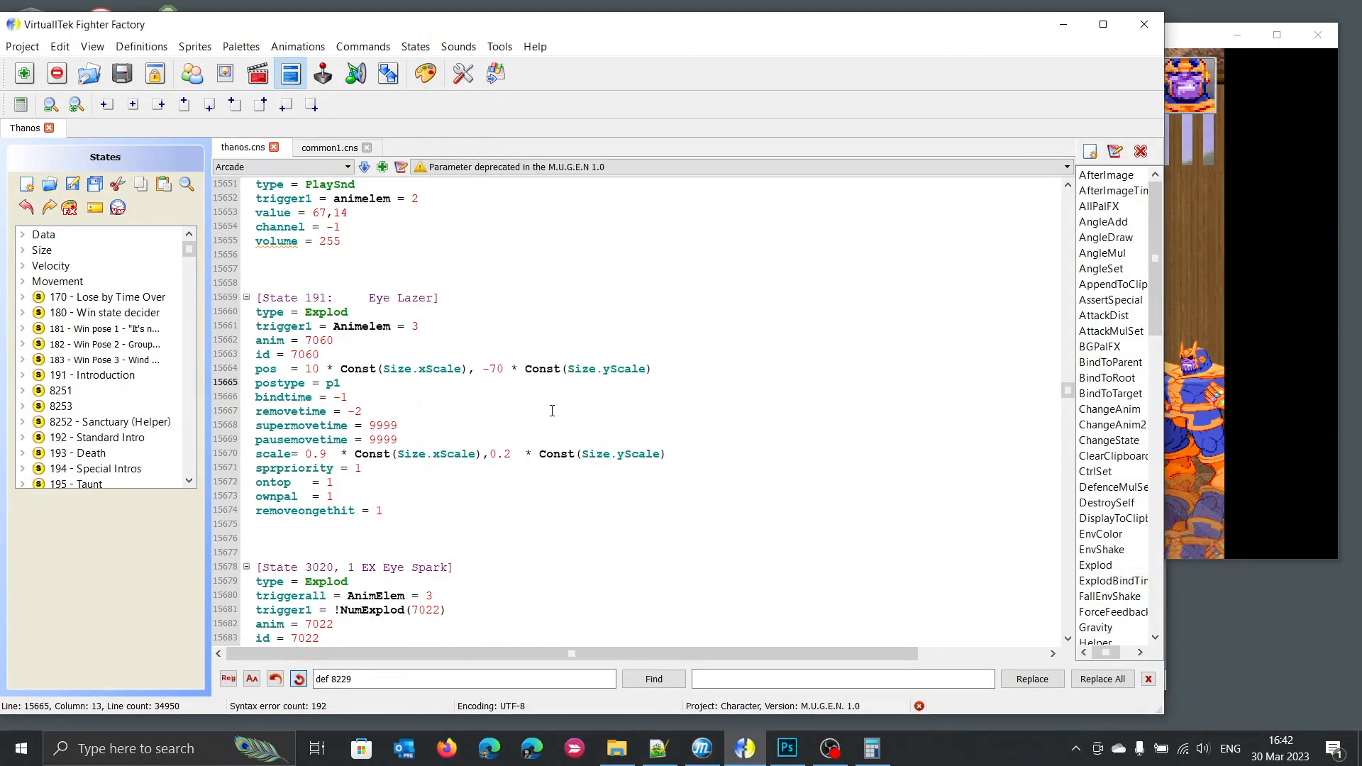
left_click(578, 392)
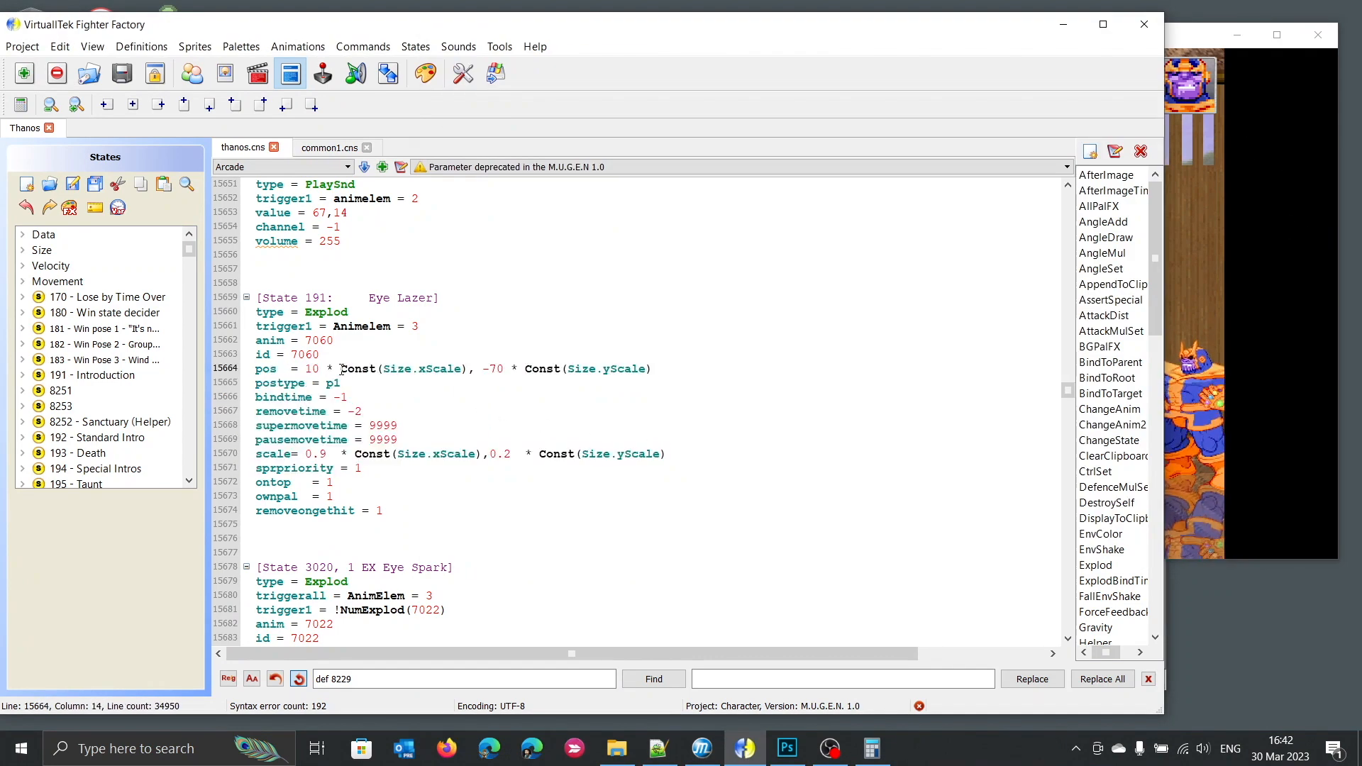
left_click_drag(342, 369, 651, 369)
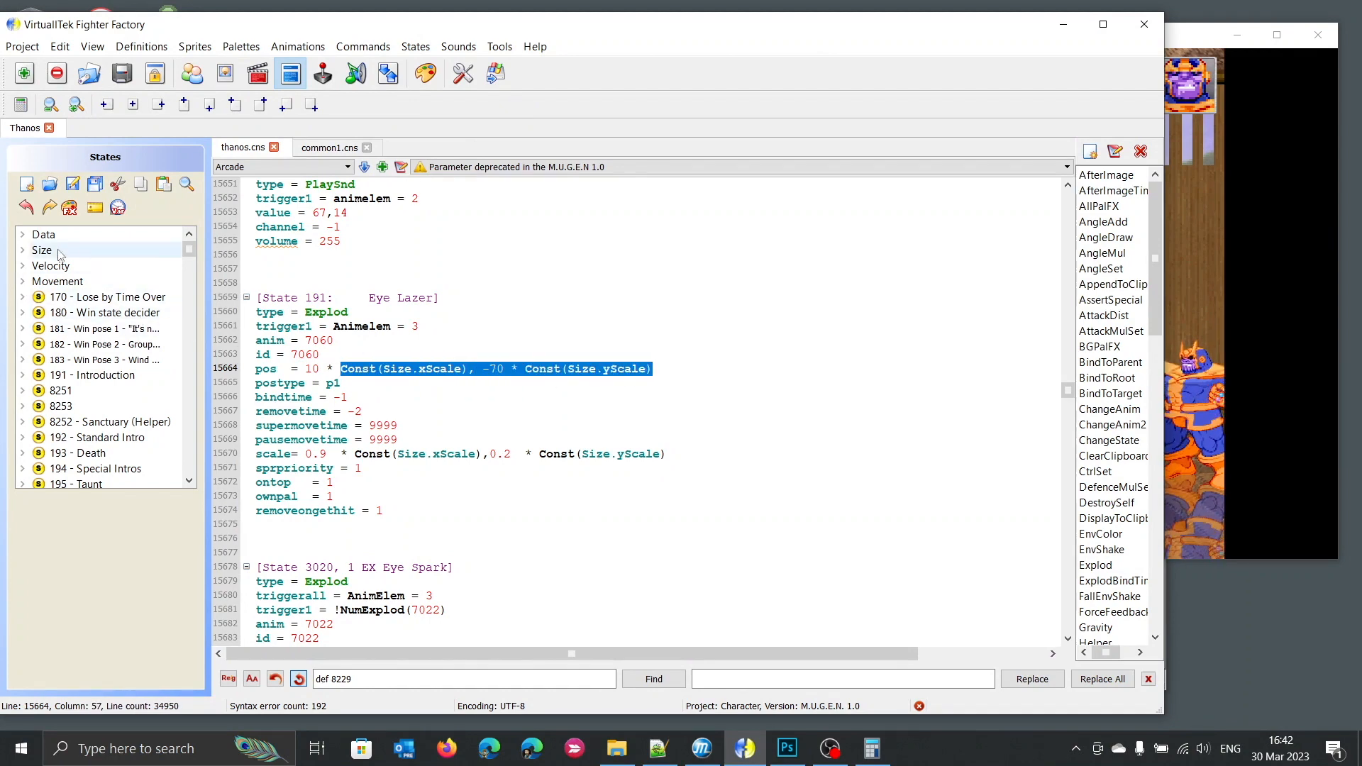
Jump to Thanos's [Size] constants and select the 0.5 xscale and yscale values.
left_click(41, 250)
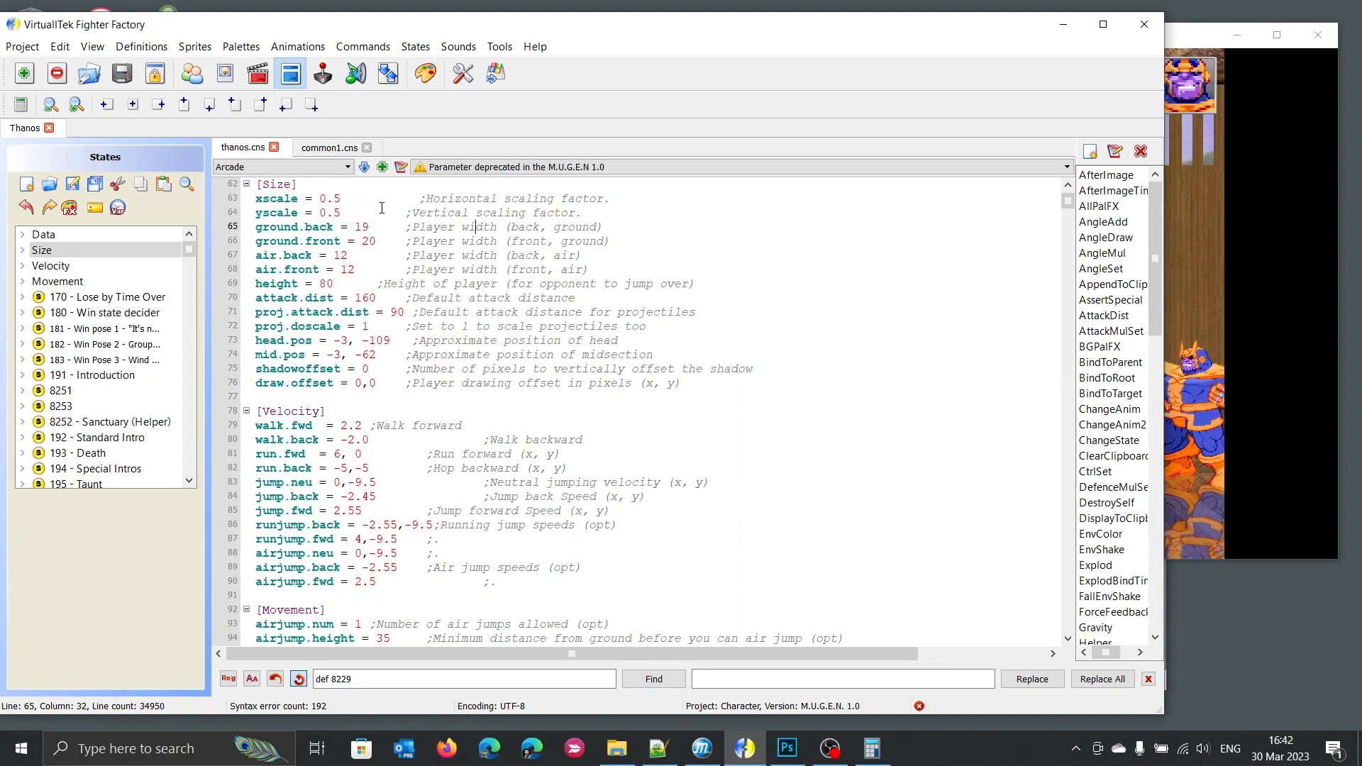
double_click(332, 199)
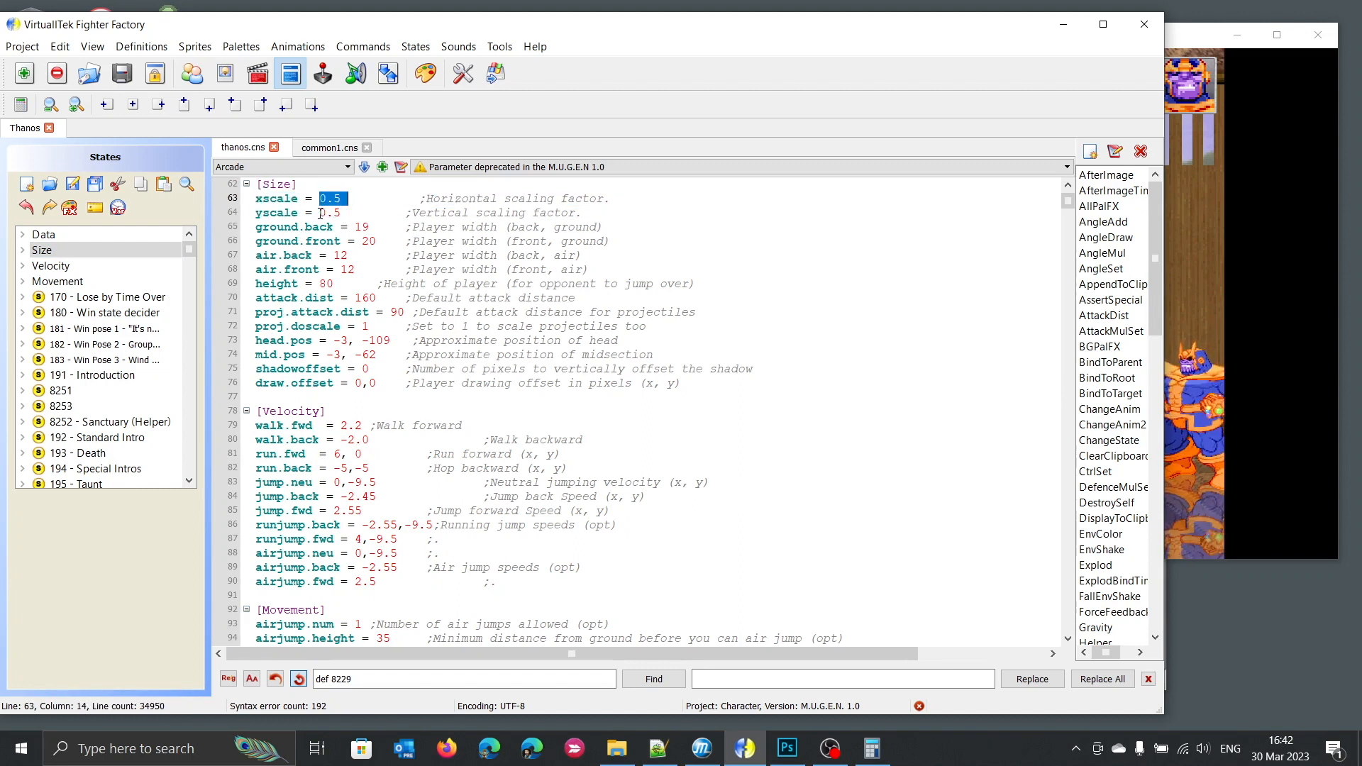
left_click(331, 213)
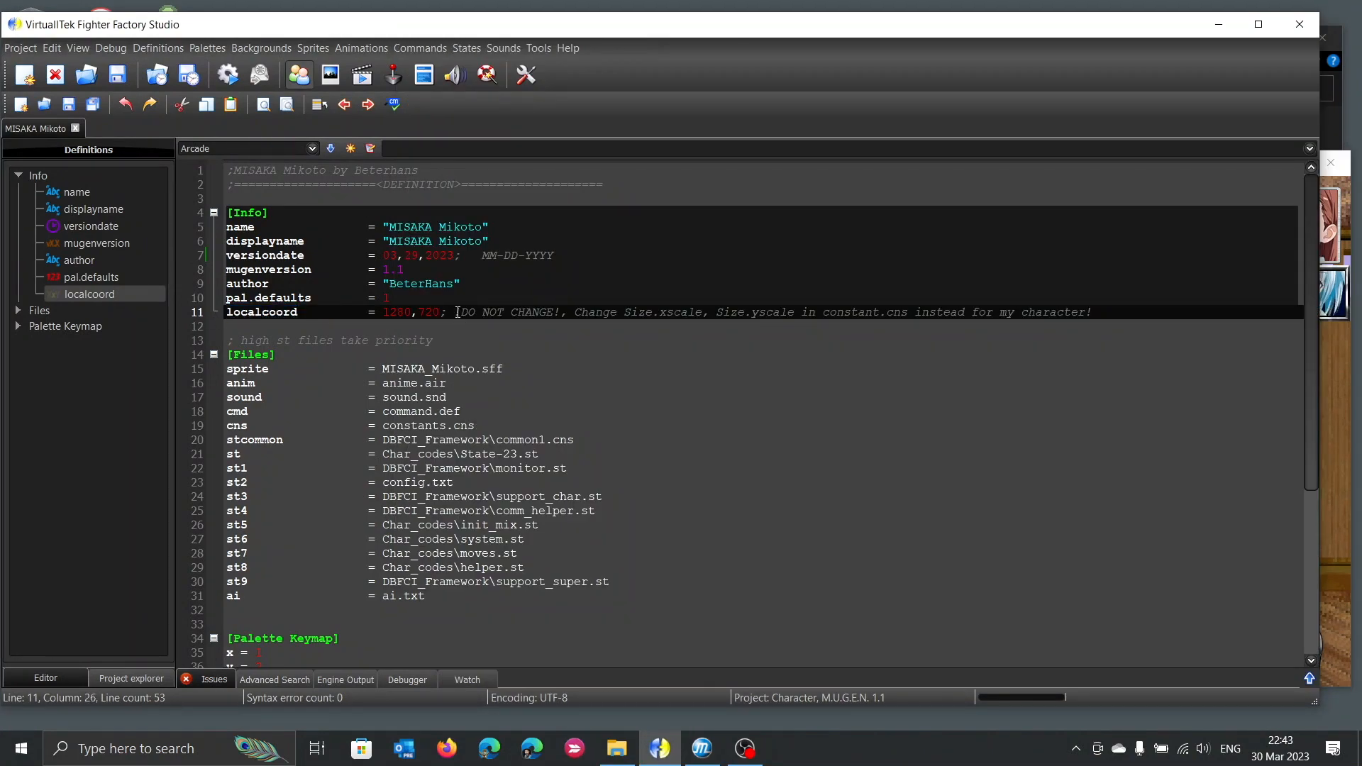
Highlight the comment advising to change Size.xscale/yscale instead of localcoord.
left_click_drag(456, 313, 647, 312)
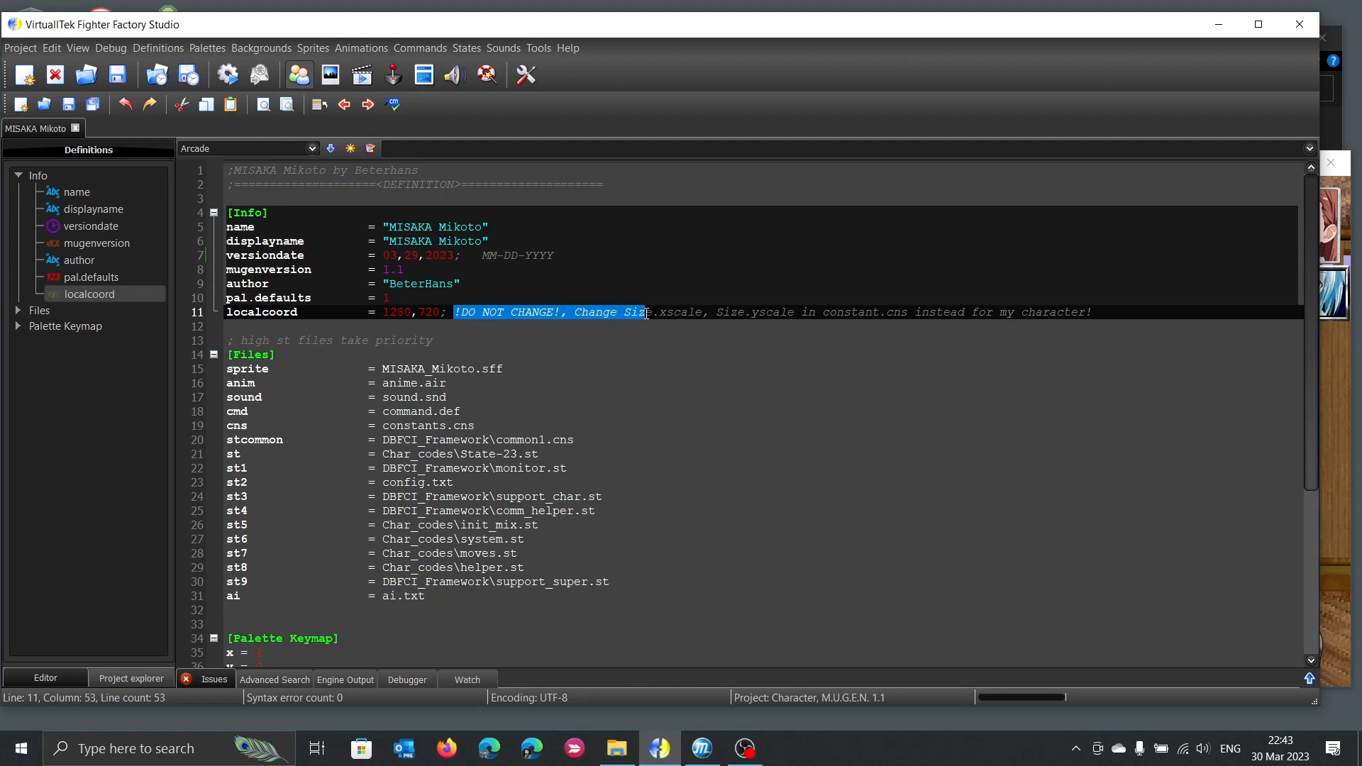
left_click_drag(647, 312, 782, 312)
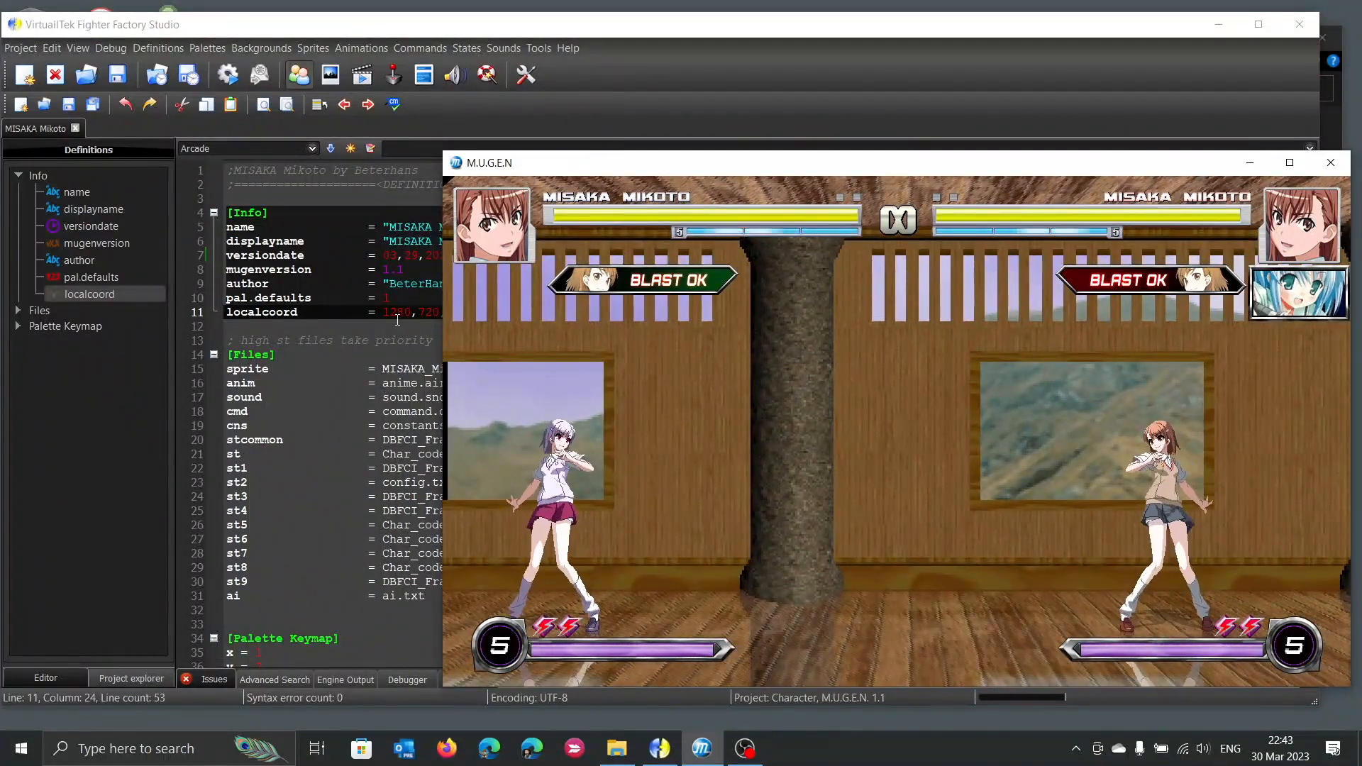
Edit MISAKA Mikoto's localcoord width from 1280 to 2560.
type("cal")
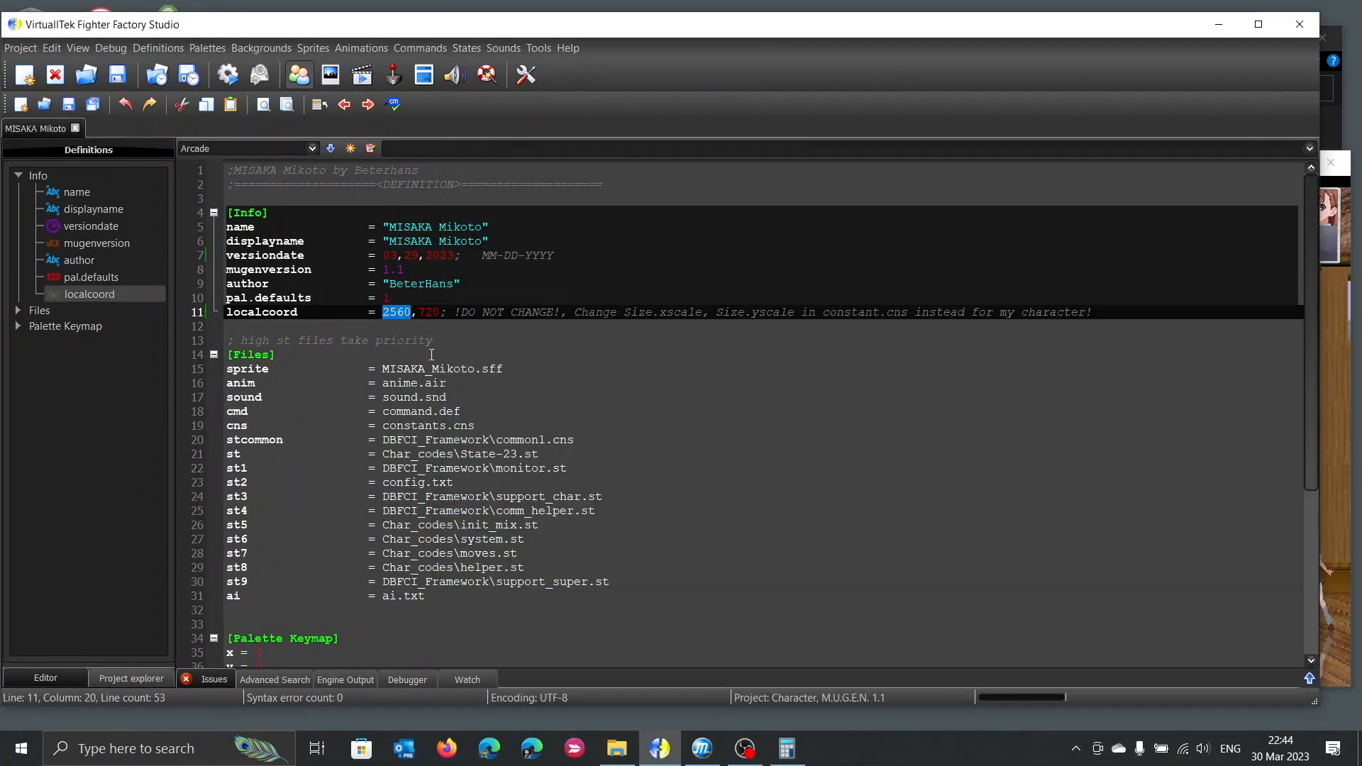
Restore localcoord to 1280 and set xscale and yscale to 0.5 in constants.cns, then save.
type("1280")
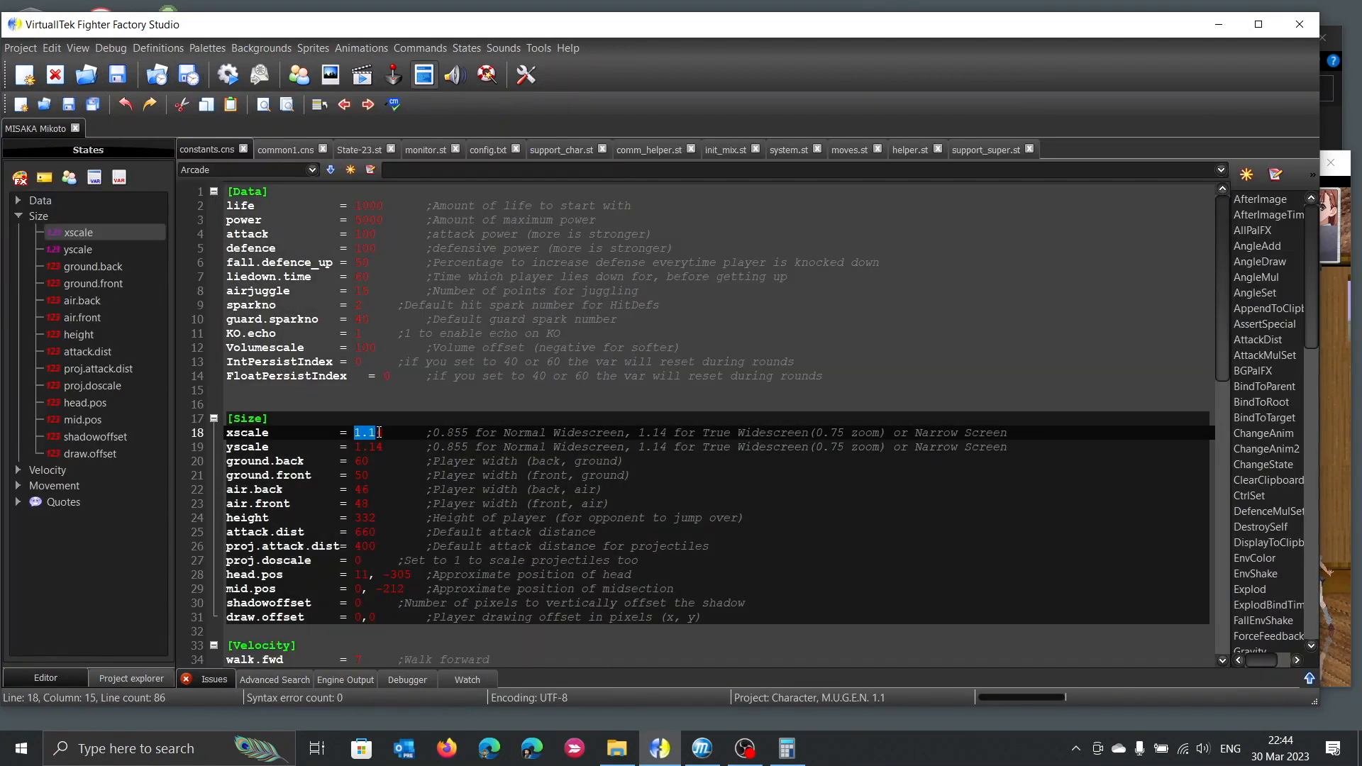
type("0.5")
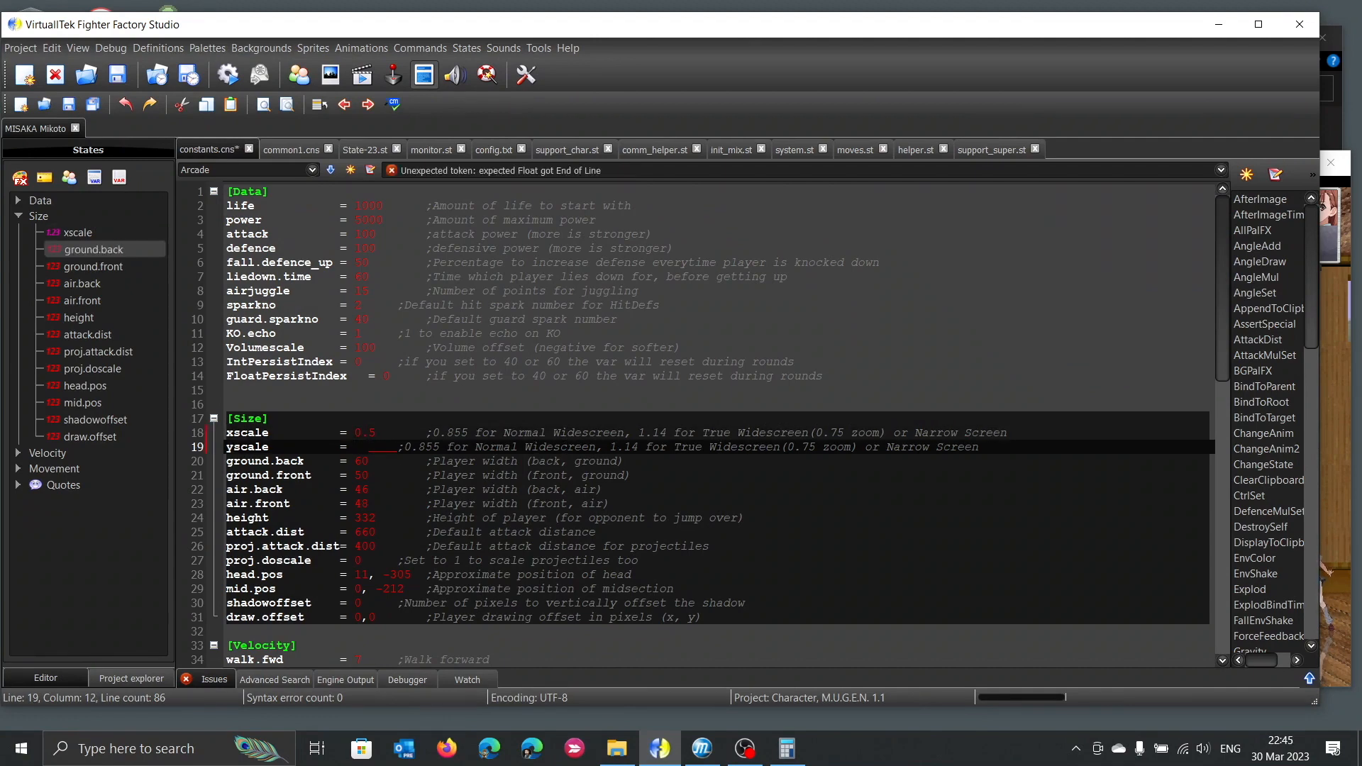
type("0.5")
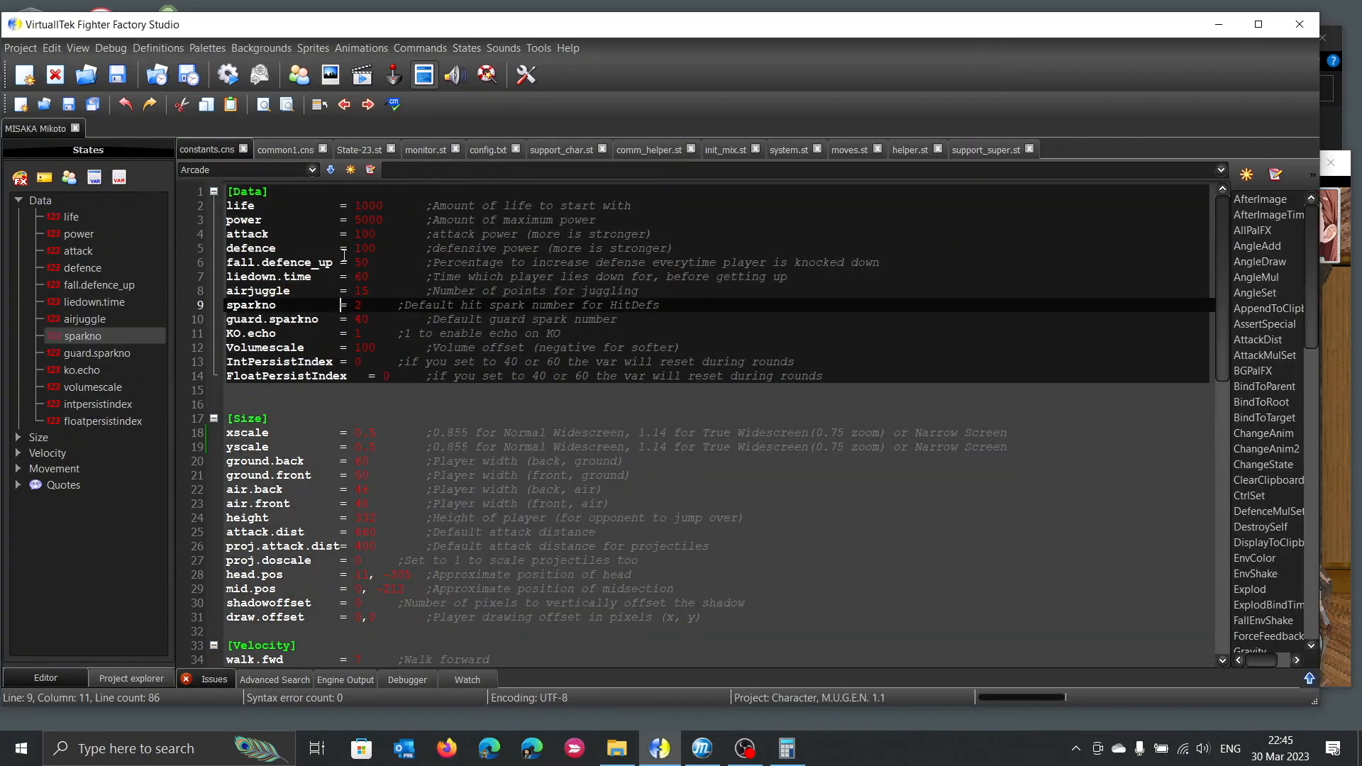
In State-23.st, select * Const(size.xscale) in the helper pos line and find its next use.
left_click(359, 149)
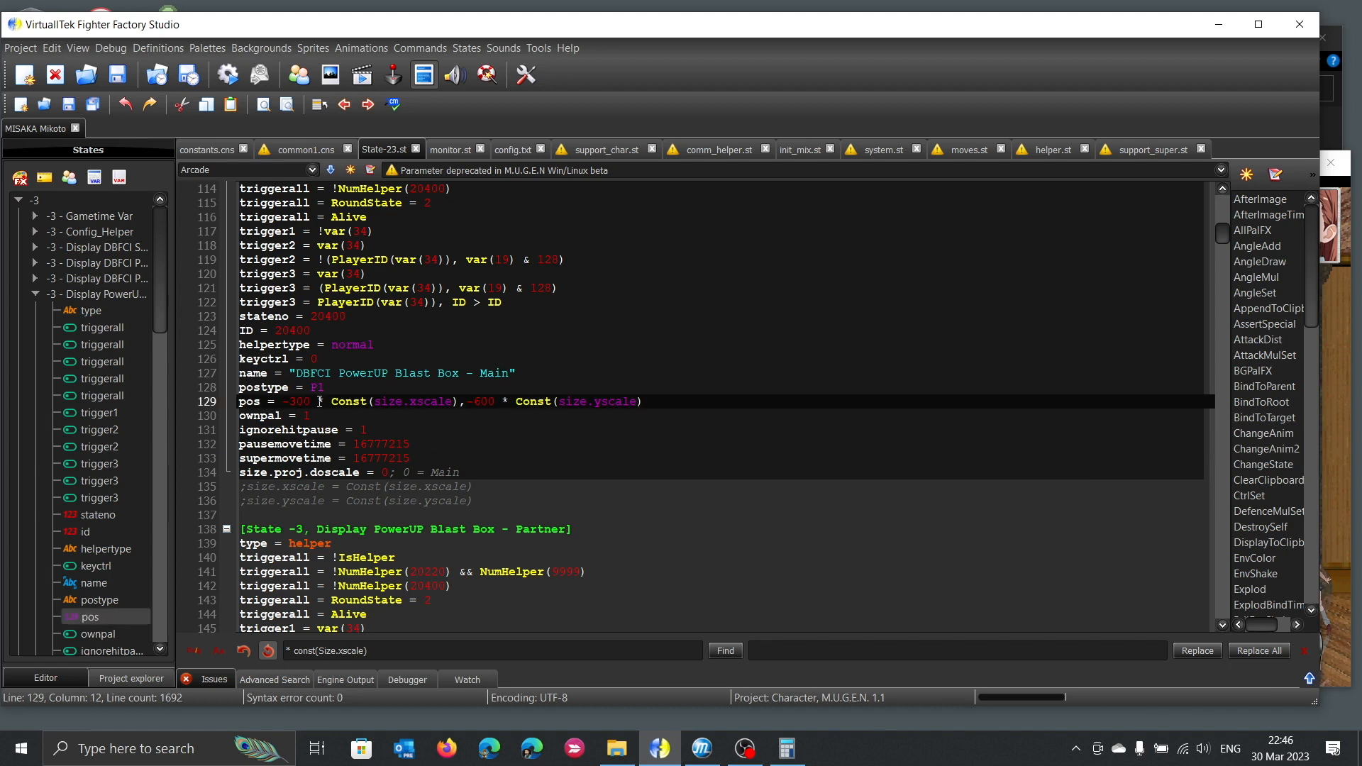
left_click_drag(319, 401, 460, 402)
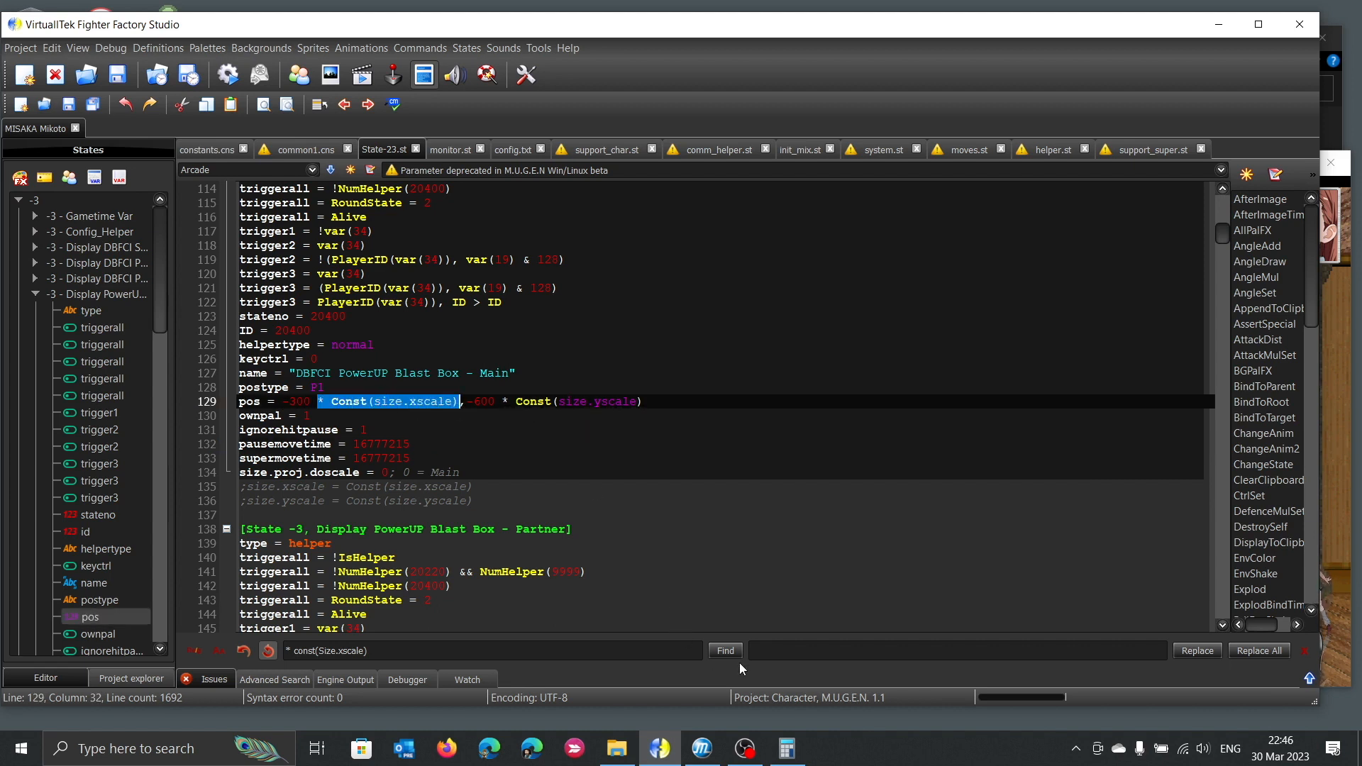
left_click(725, 651)
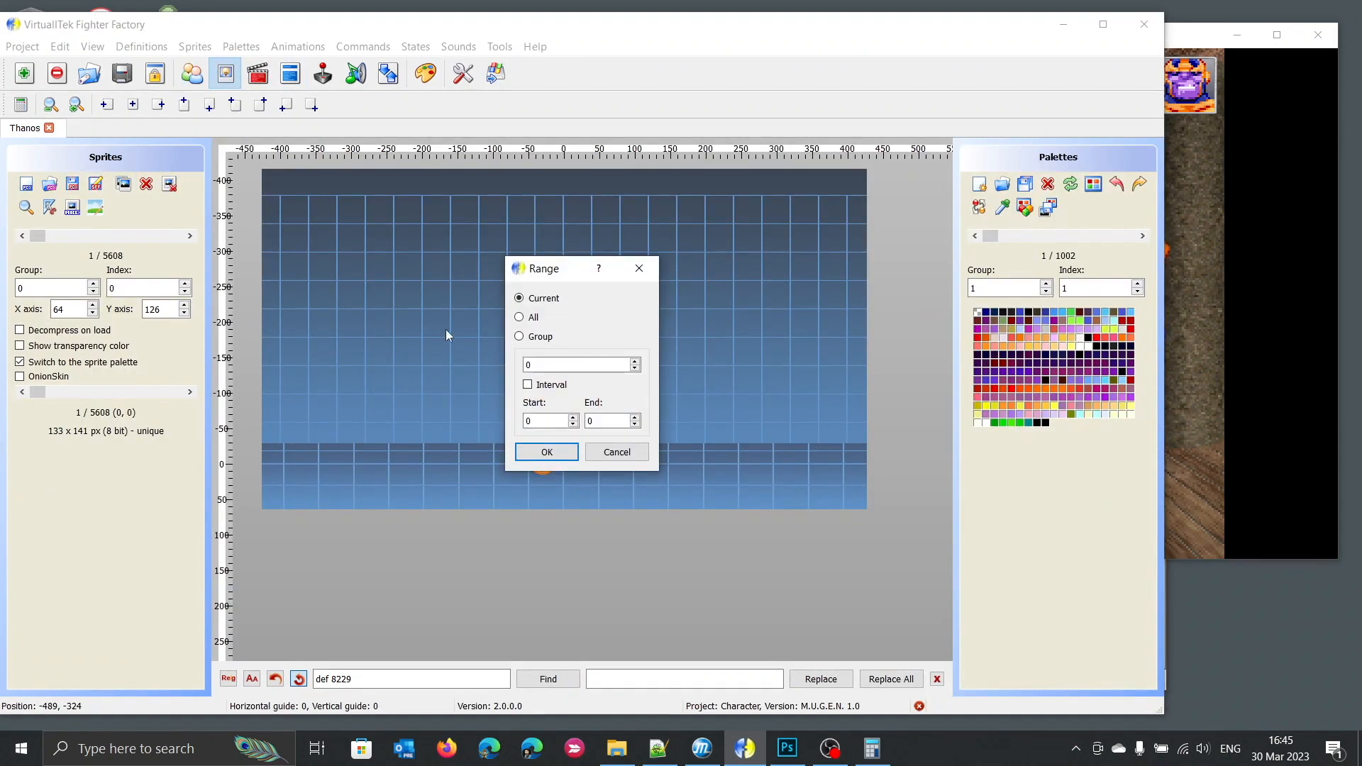
Bring the running Ryu versus Thanos M.U.G.E.N match to the front.
left_click(545, 451)
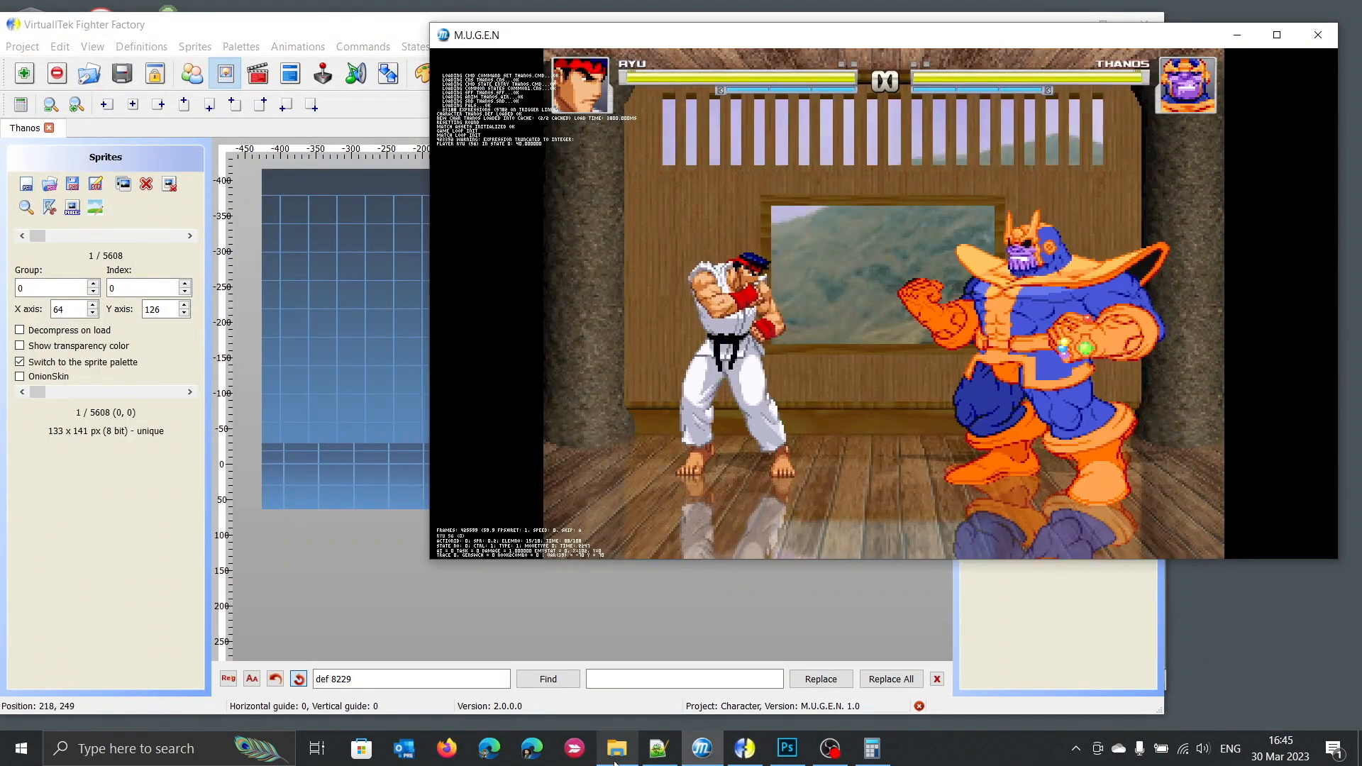
left_click(616, 747)
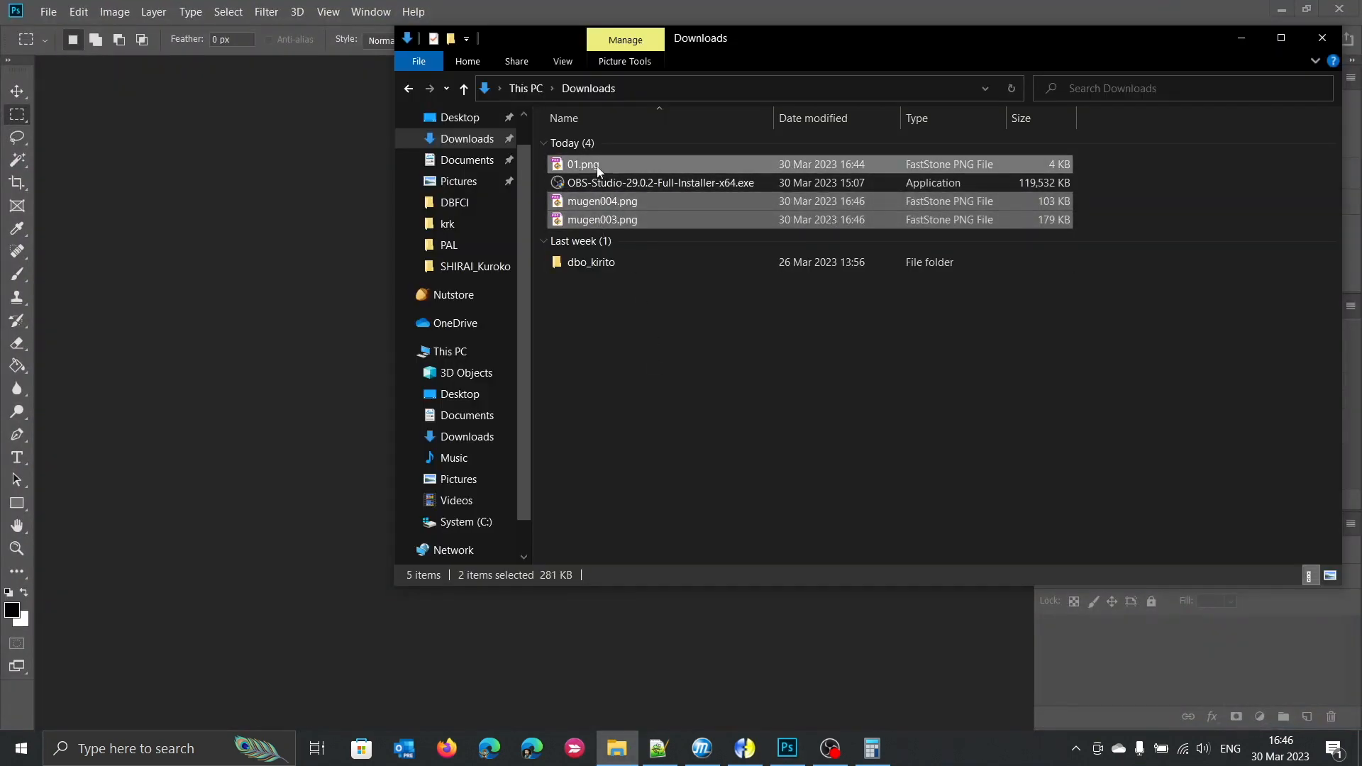
Open 01.png, mugen004.png and mugen003.png, and resize mugen004 to 320 × 180 px.
left_click(784, 748)
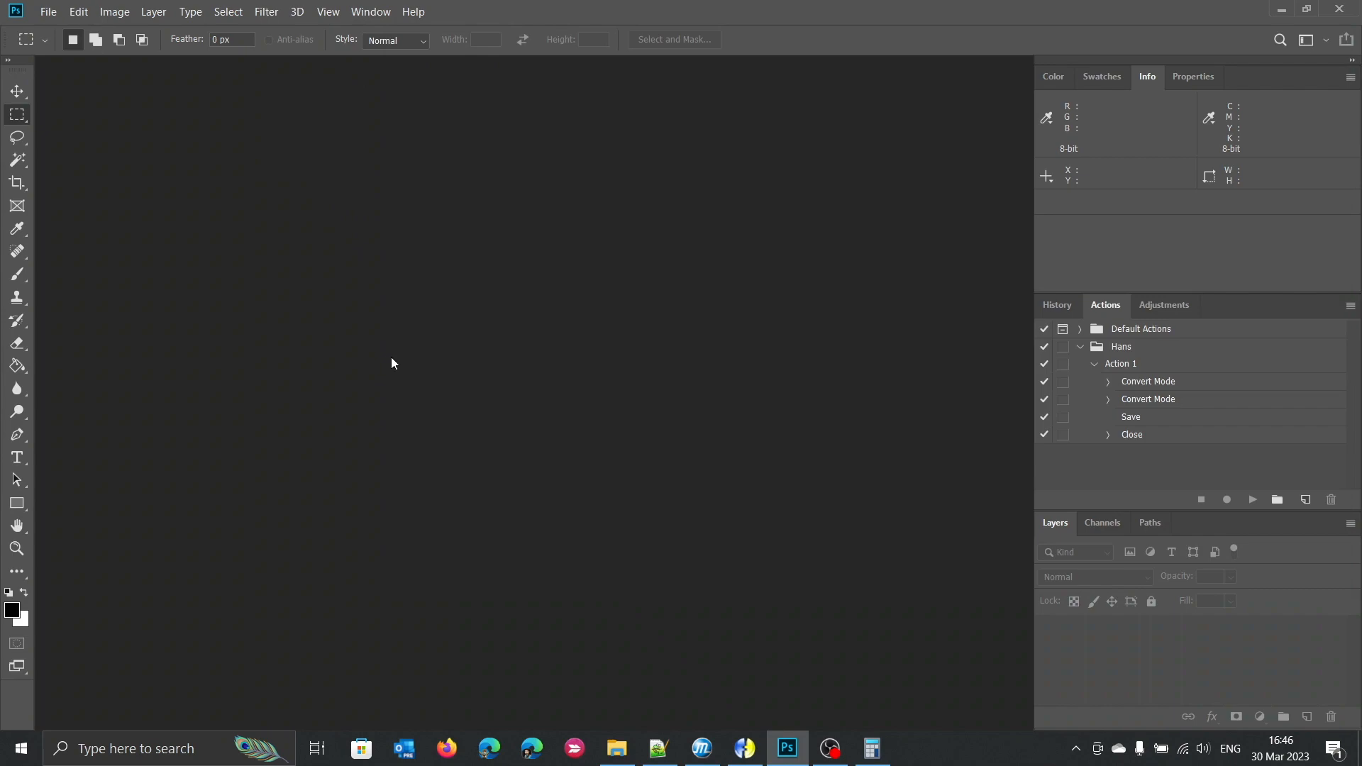
left_click(499, 68)
type("320")
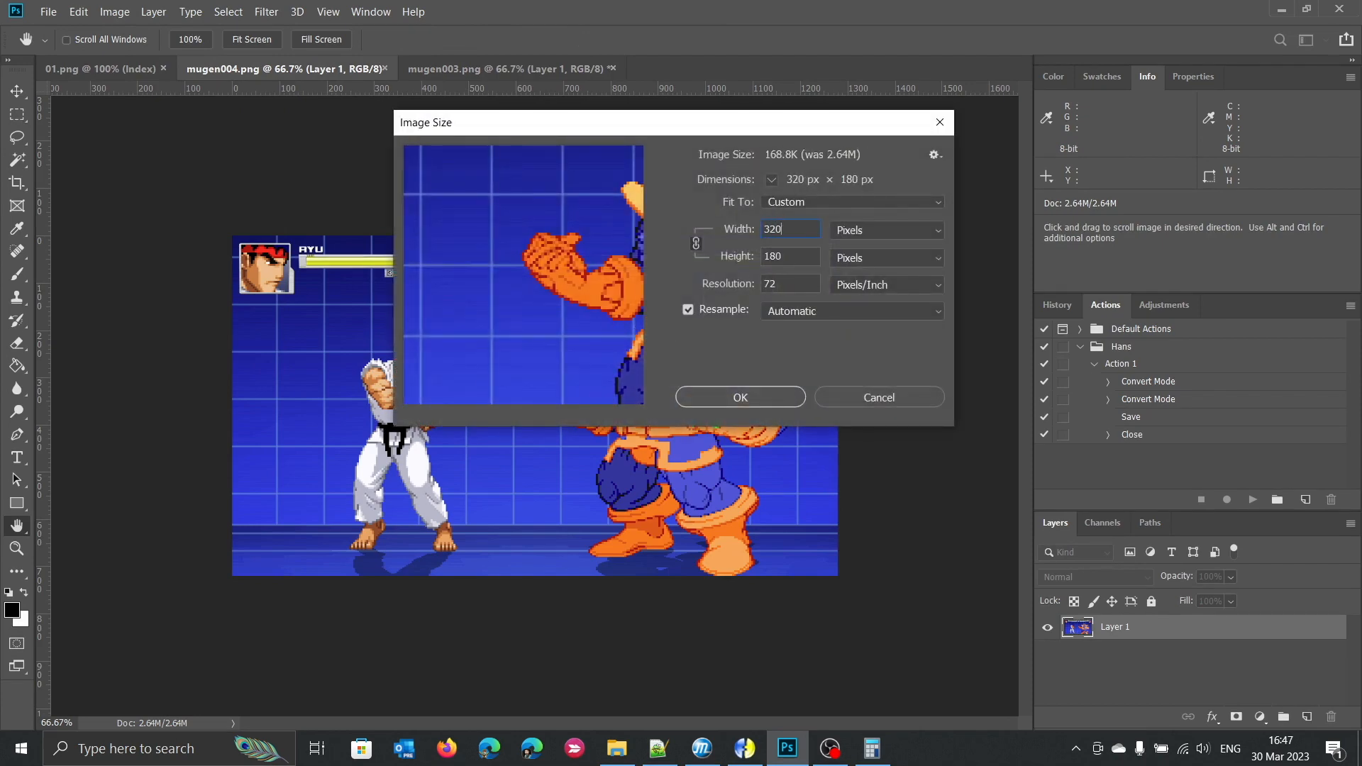
left_click(740, 397)
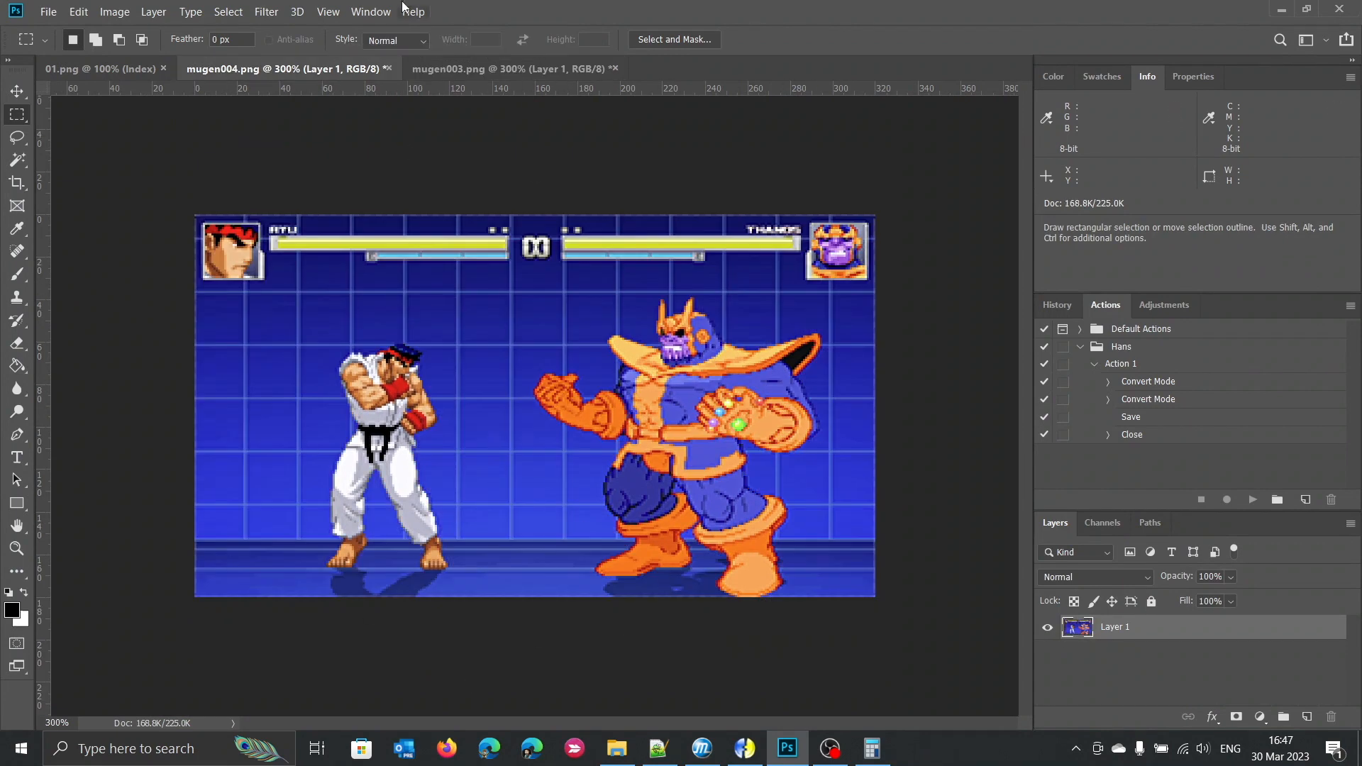
Copy the Thanos sprite from 01.png and paste it into mugen004.png over Ryu.
left_click(99, 68)
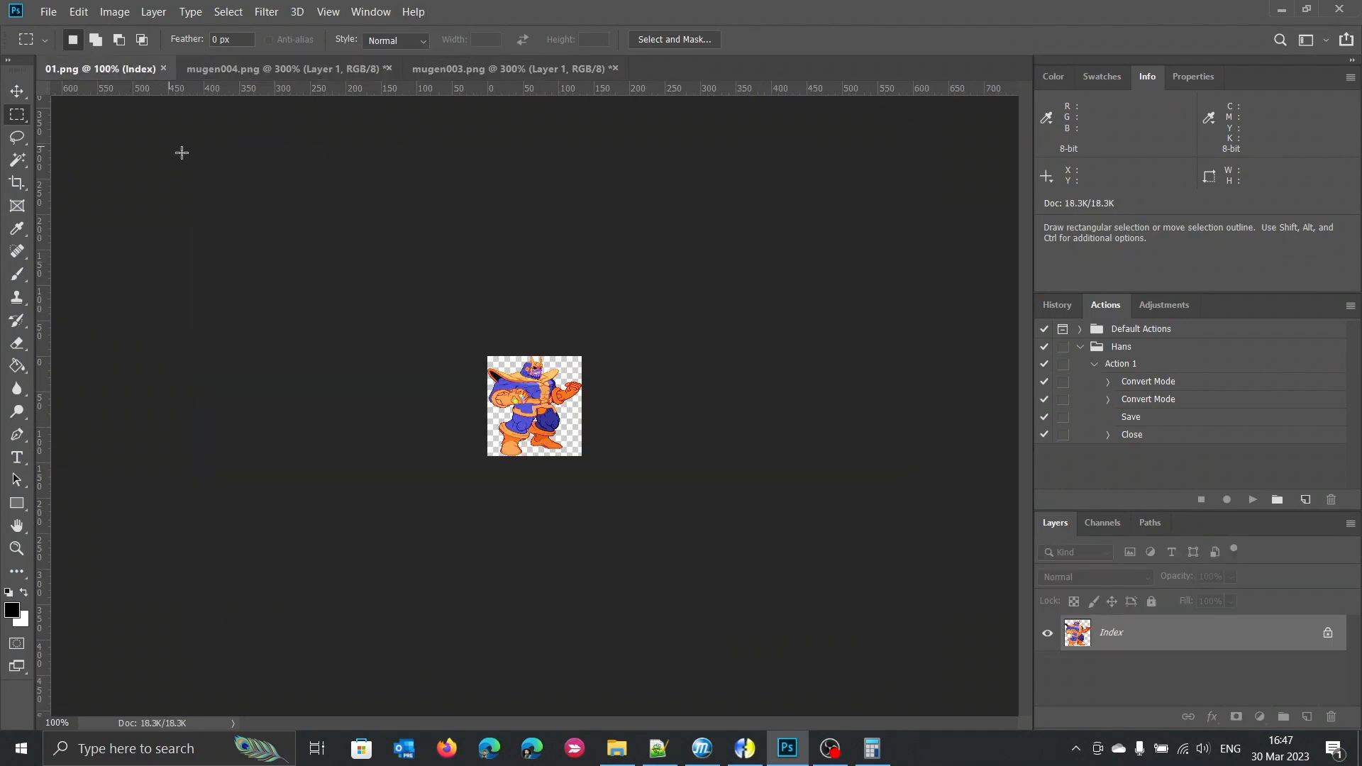
left_click_drag(488, 357, 582, 459)
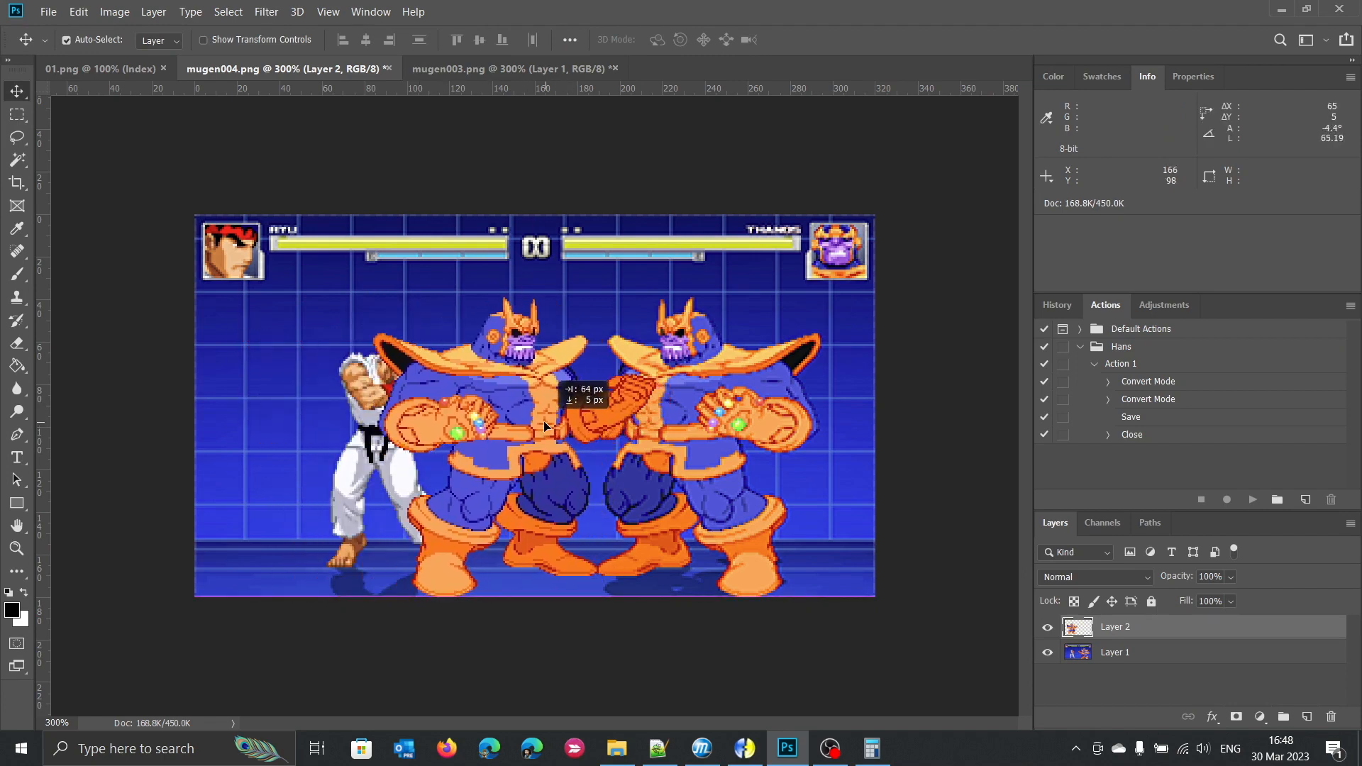
left_click_drag(548, 426, 386, 425)
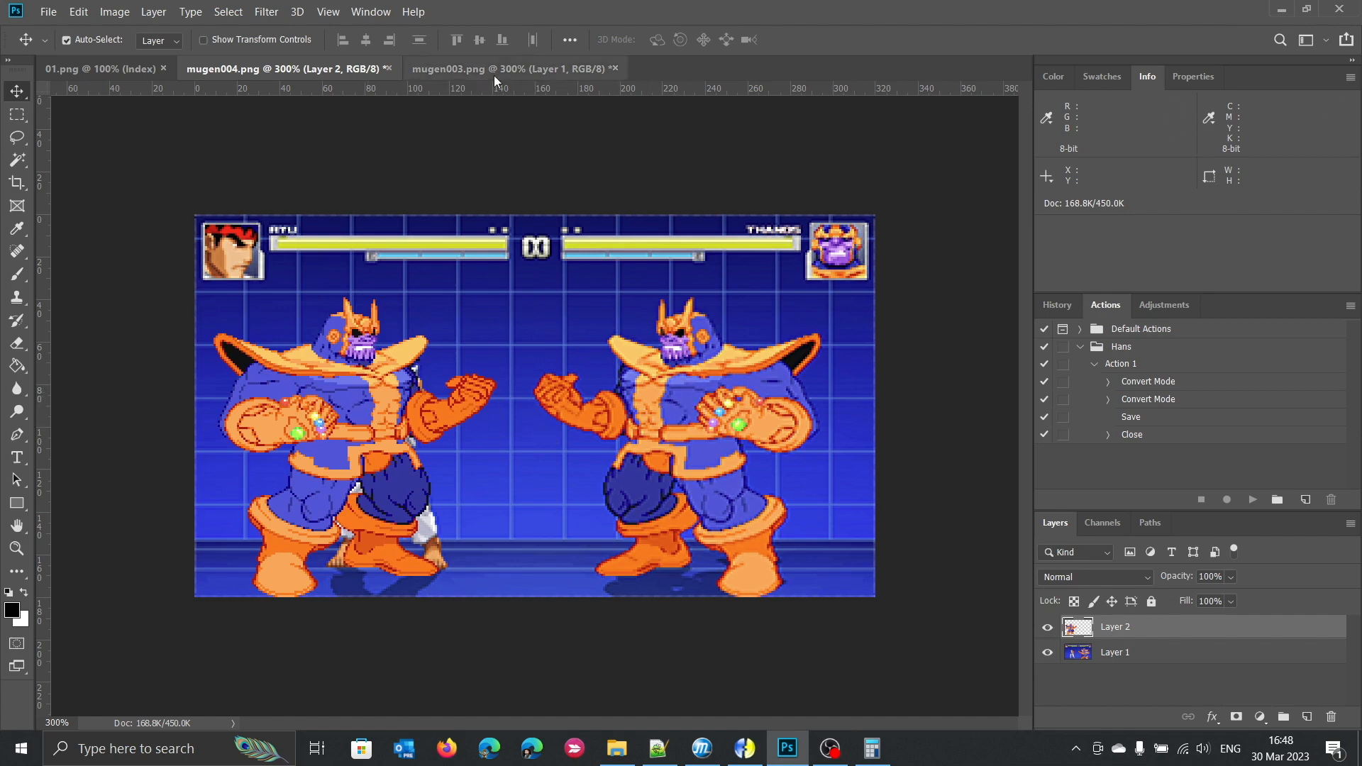
Paste the Thanos sprite into mugen003.png's dojo stage and move it over Ryu on the left.
left_click(512, 68)
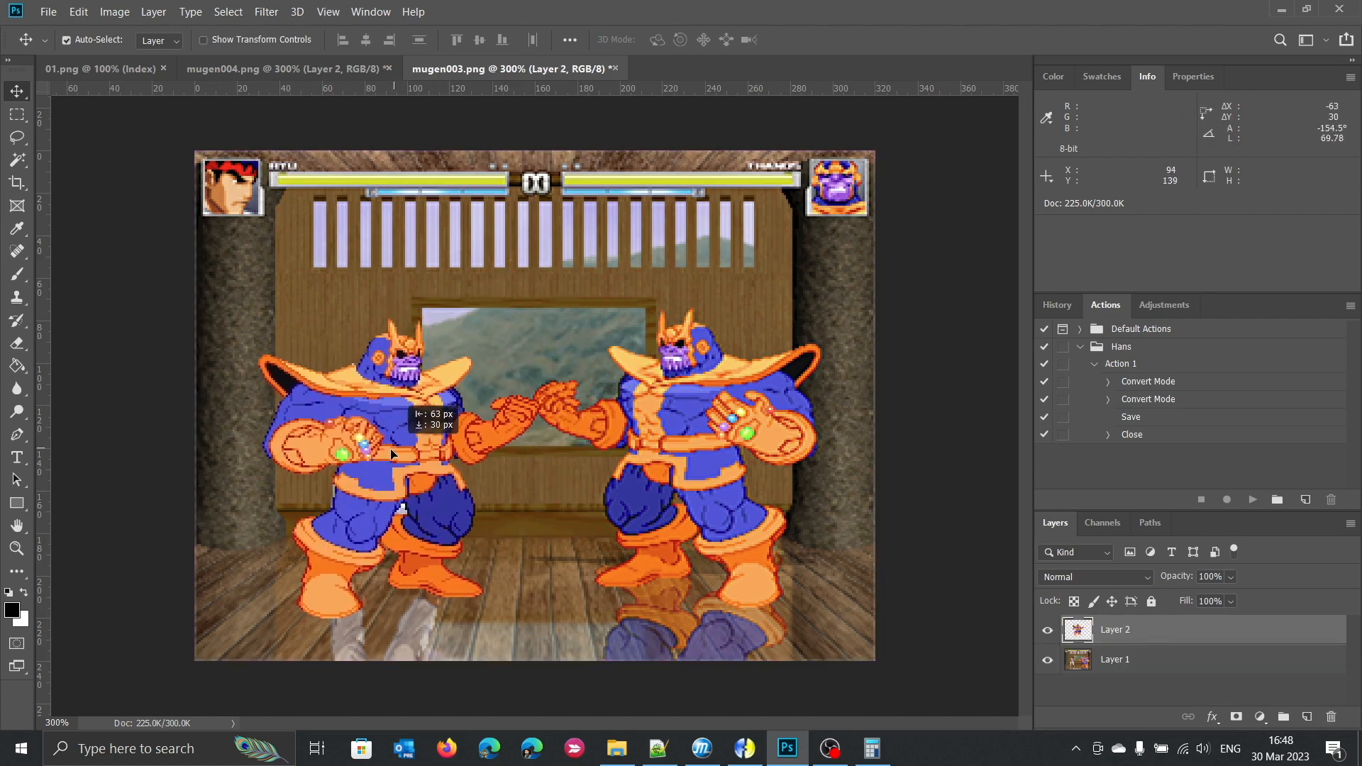
left_click_drag(391, 451, 380, 442)
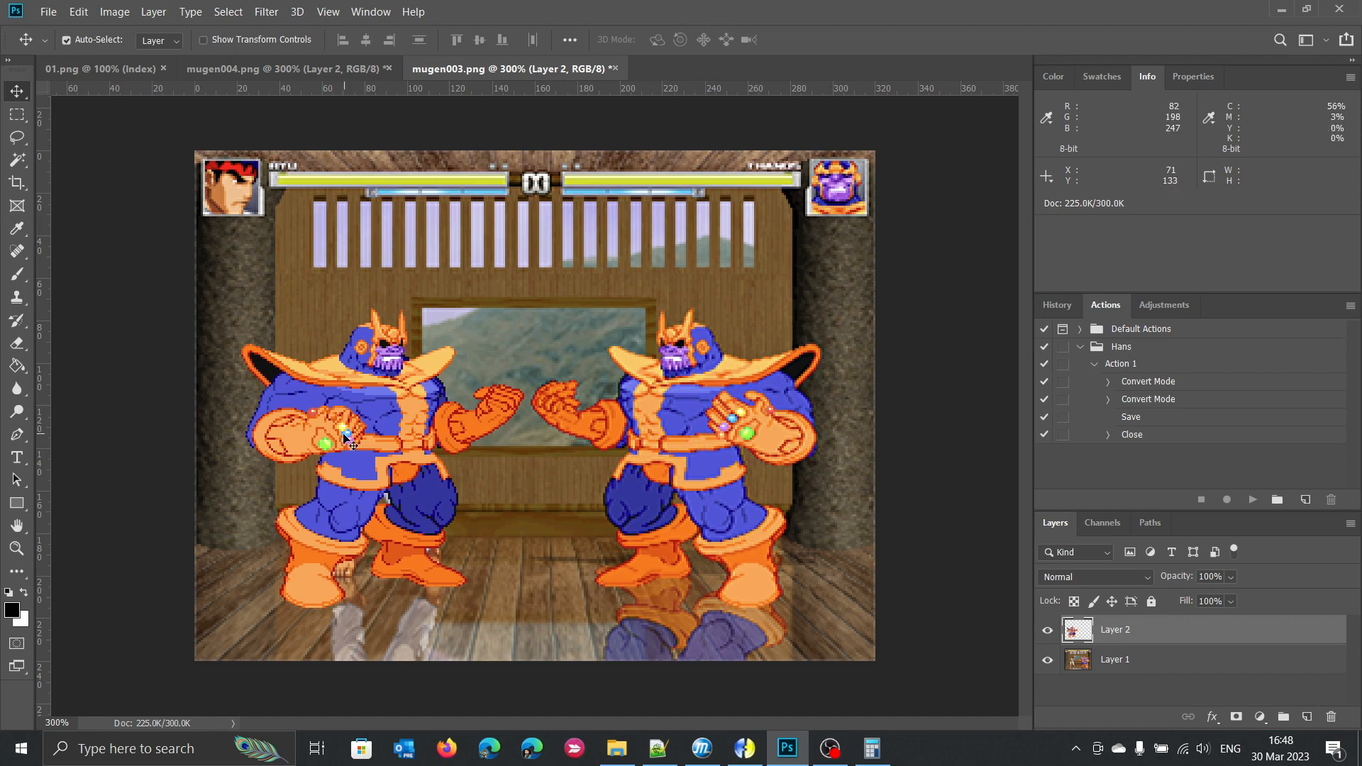
mouse_move(630, 456)
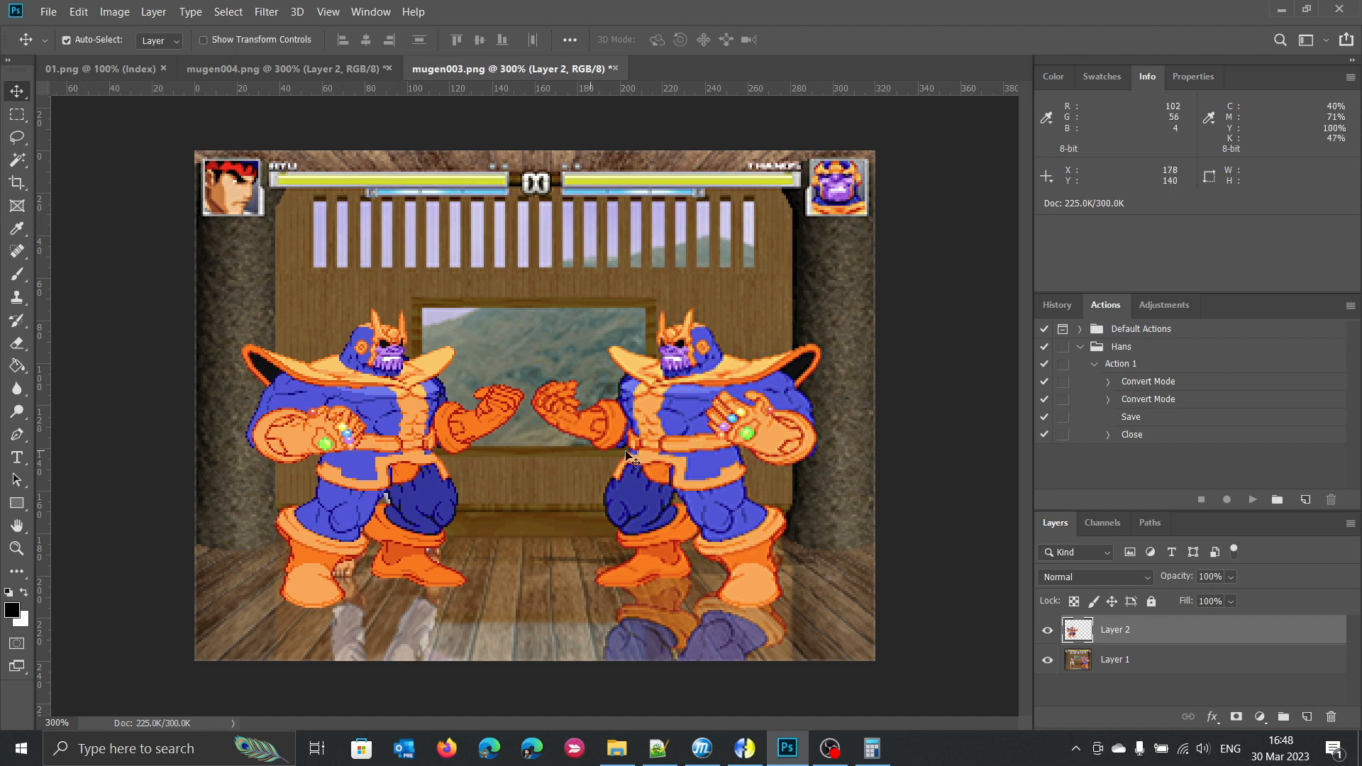
left_click(15, 115)
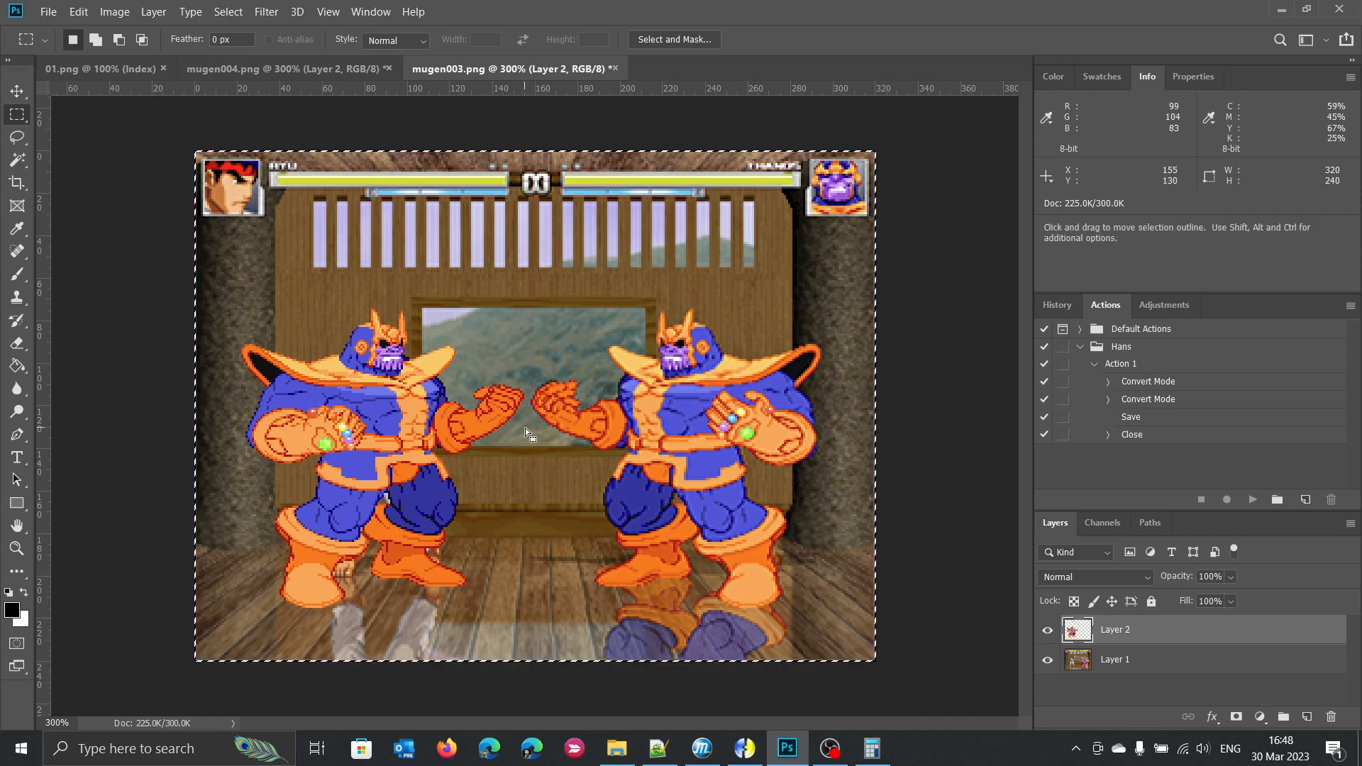
left_click(98, 68)
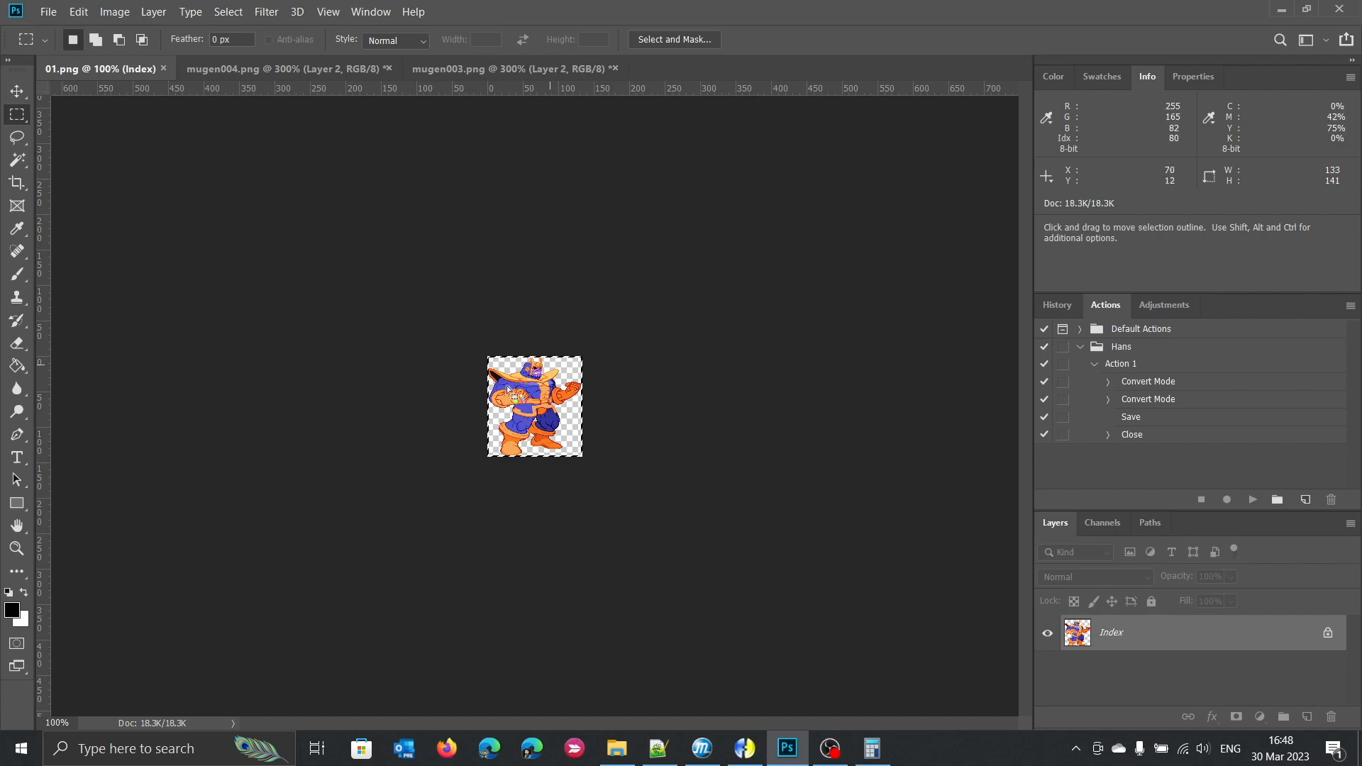
left_click(512, 68)
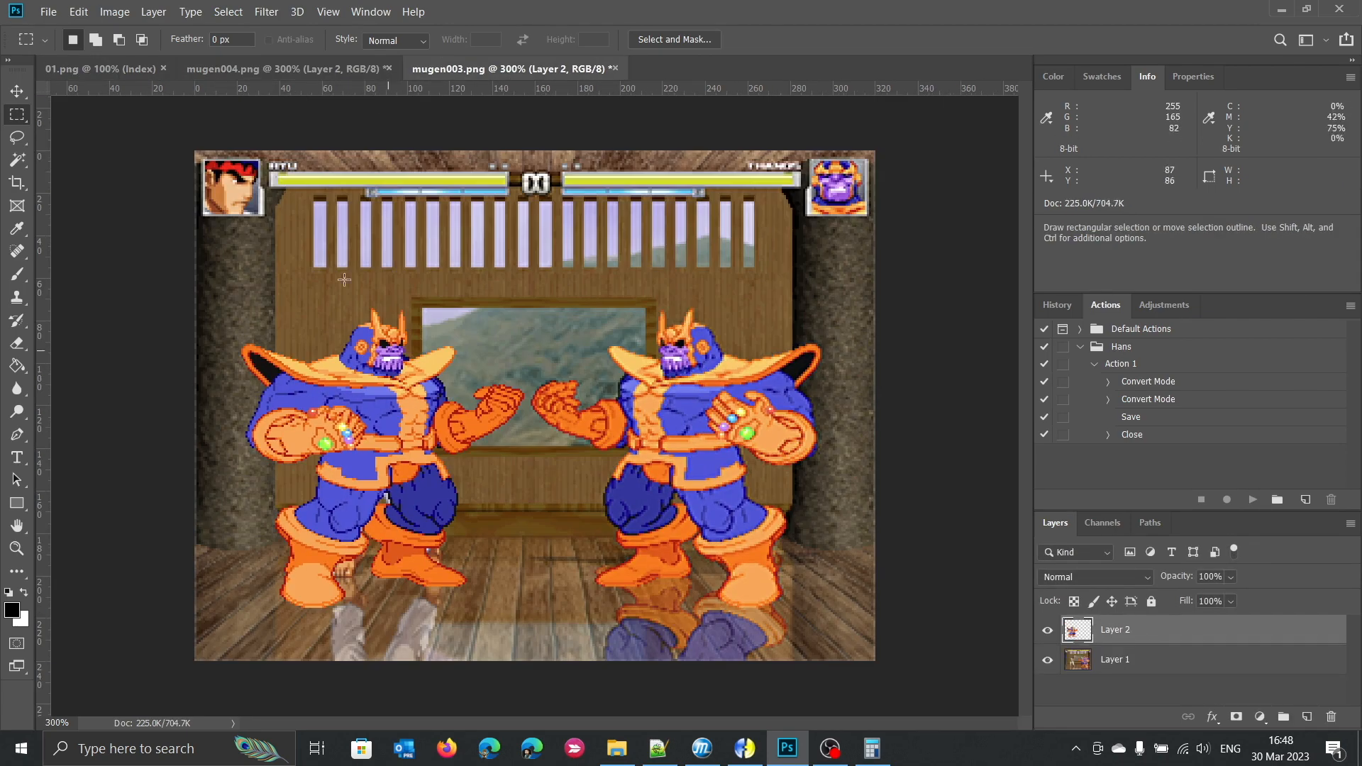
mouse_move(192, 181)
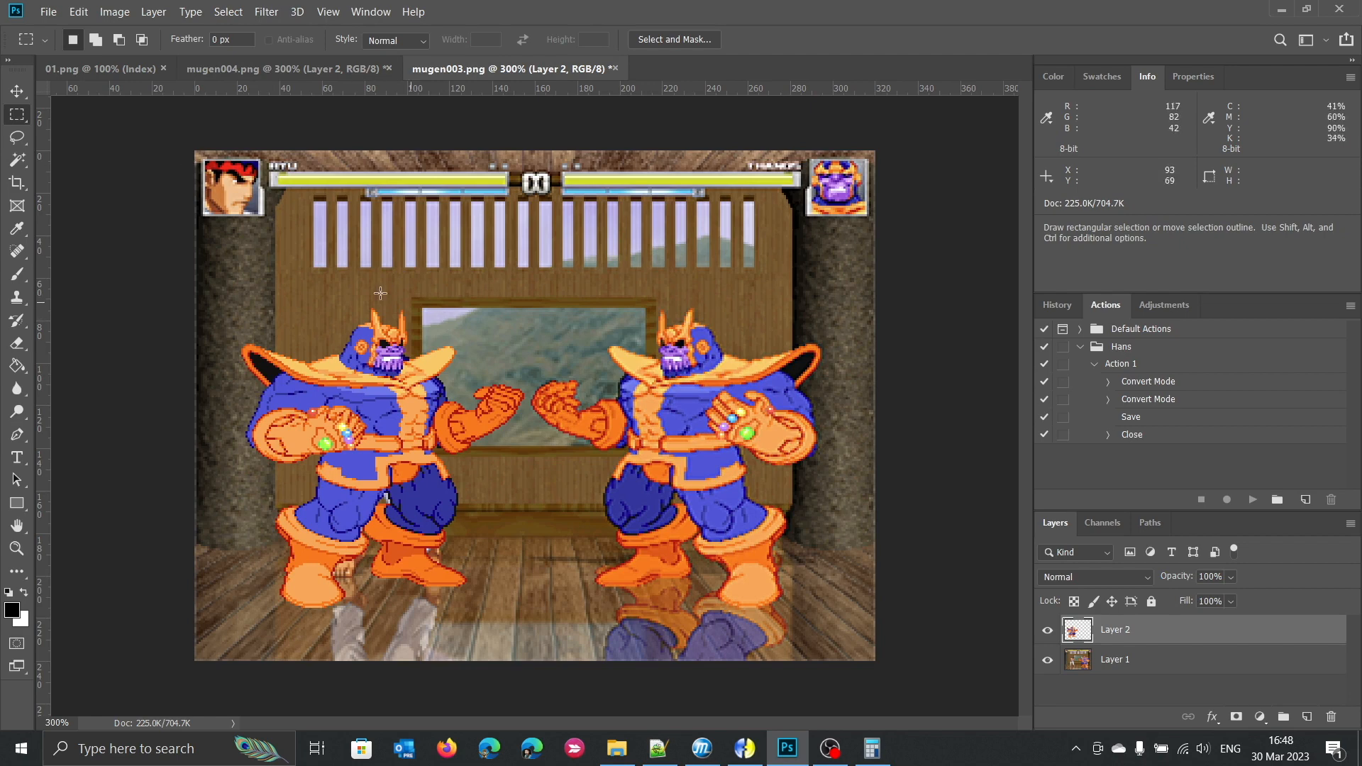
mouse_move(524, 482)
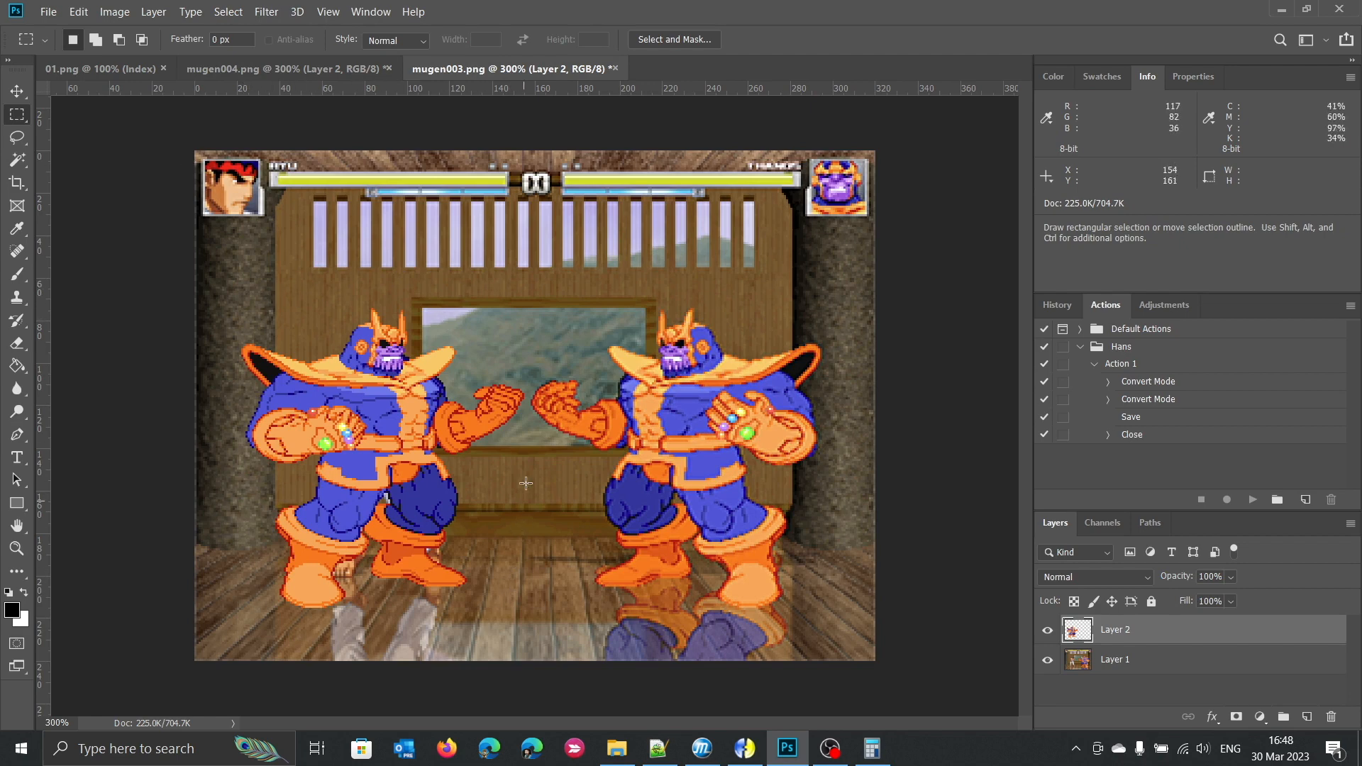
mouse_move(213, 508)
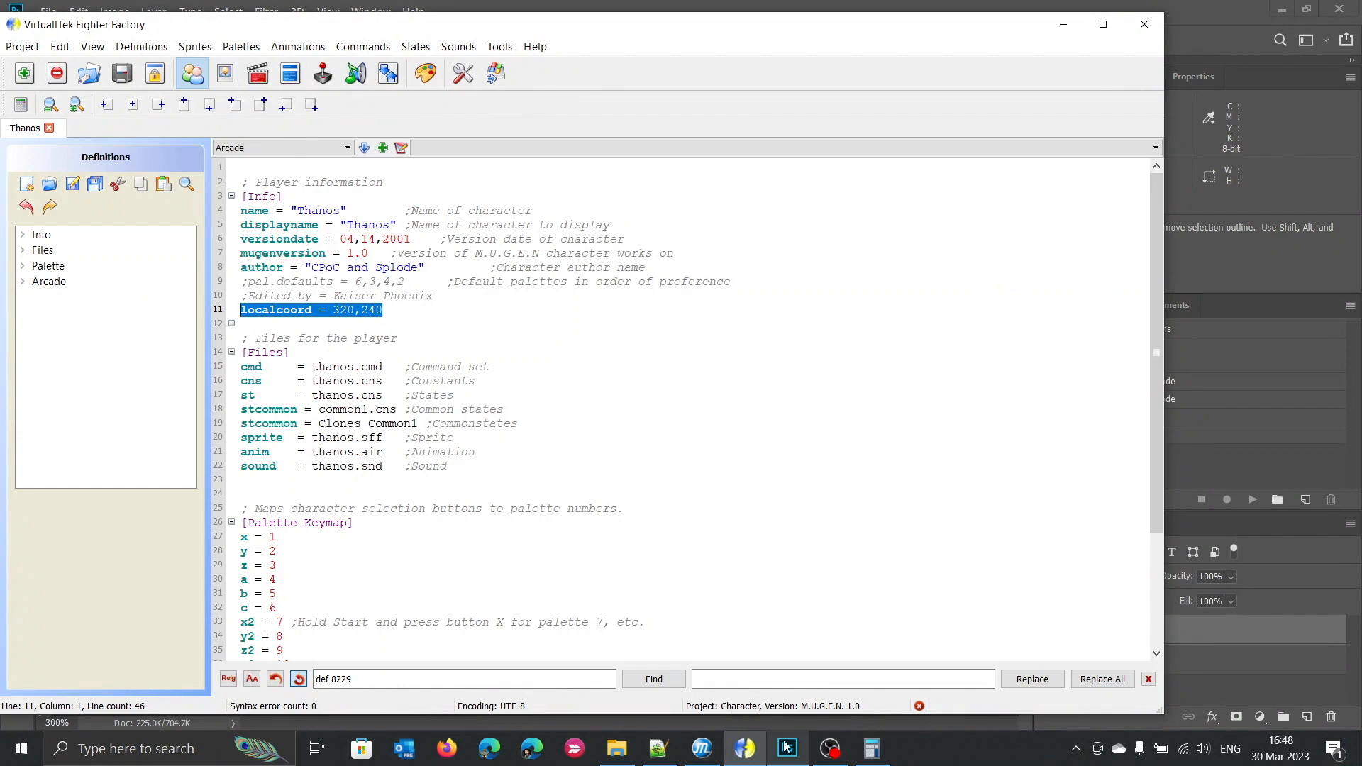
Return from Fighter Factory to the mugen003.png dojo composite in Photoshop.
left_click(784, 748)
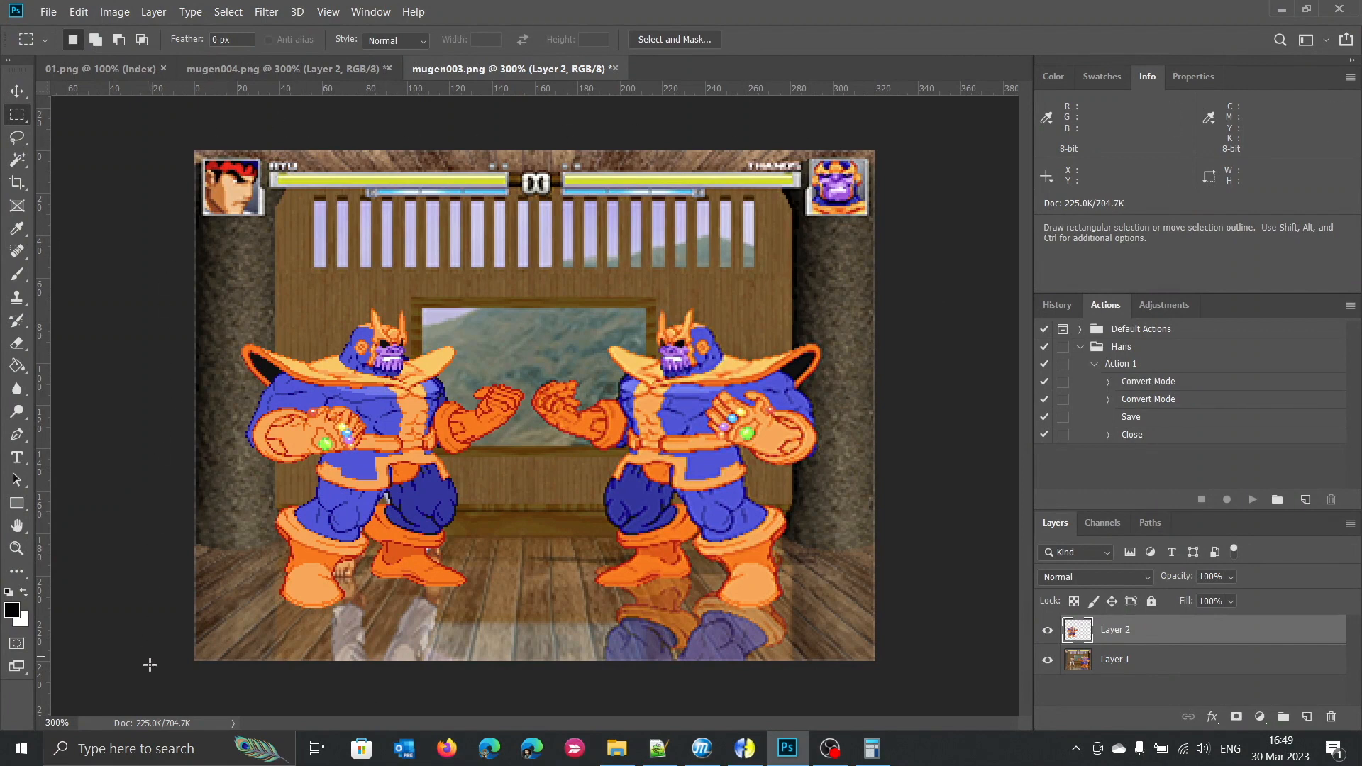
mouse_move(405, 332)
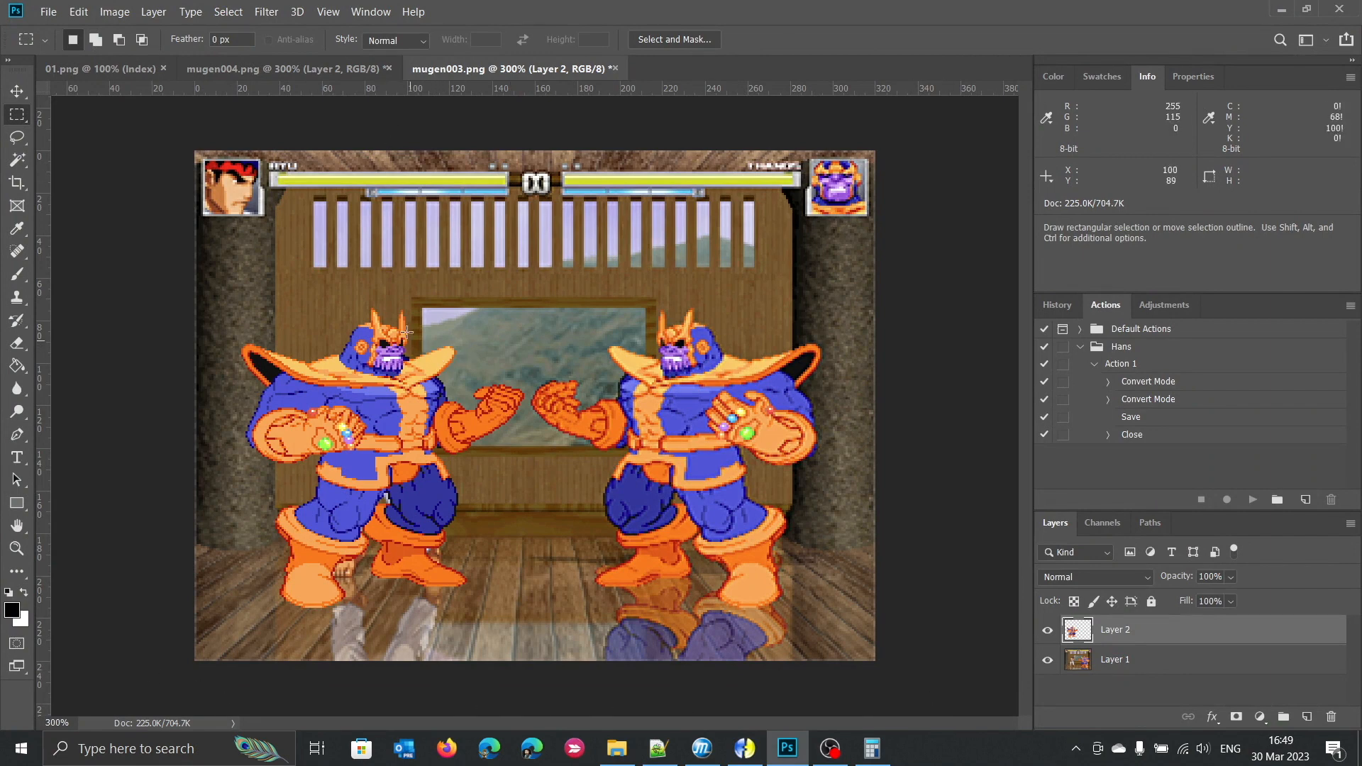
mouse_move(384, 552)
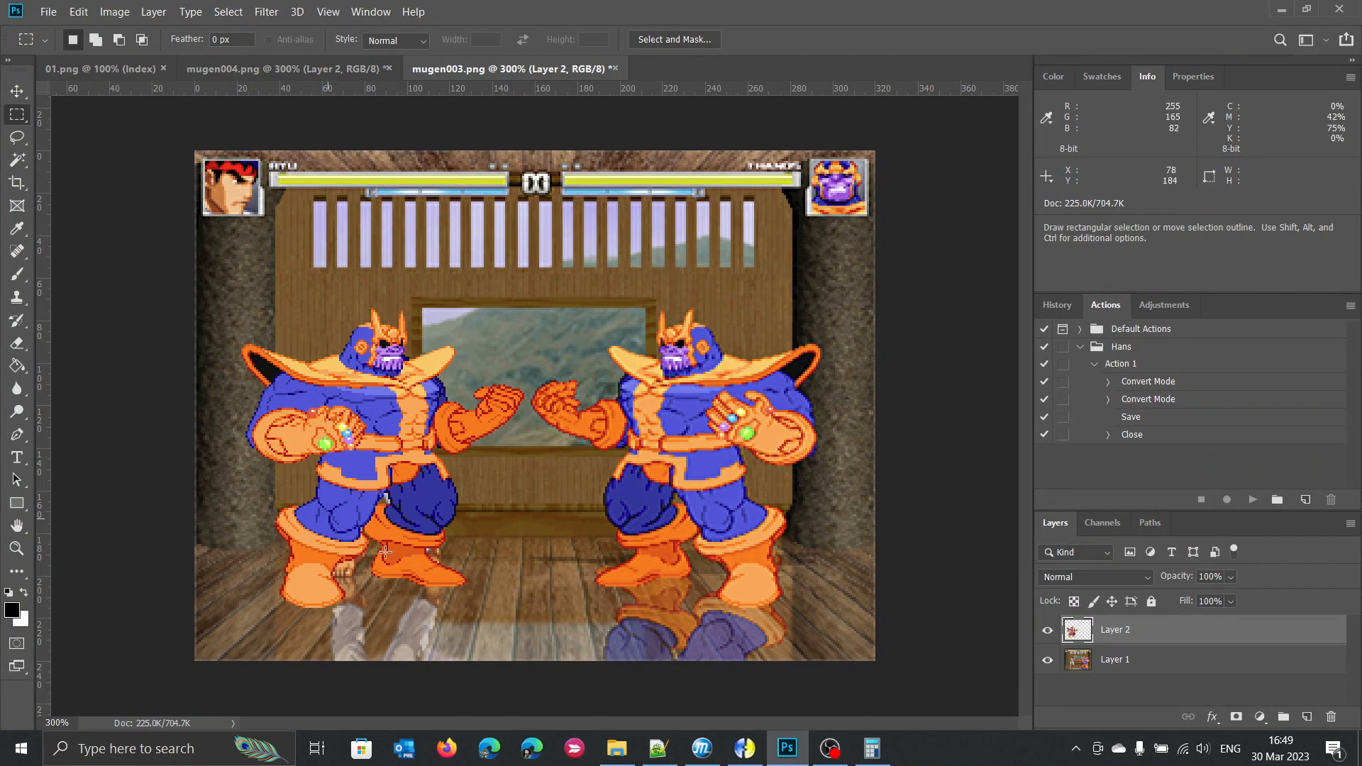
Scale Layer 1 of mugen003.png to 200% so Thanos looks small beside Ryu.
left_click(113, 12)
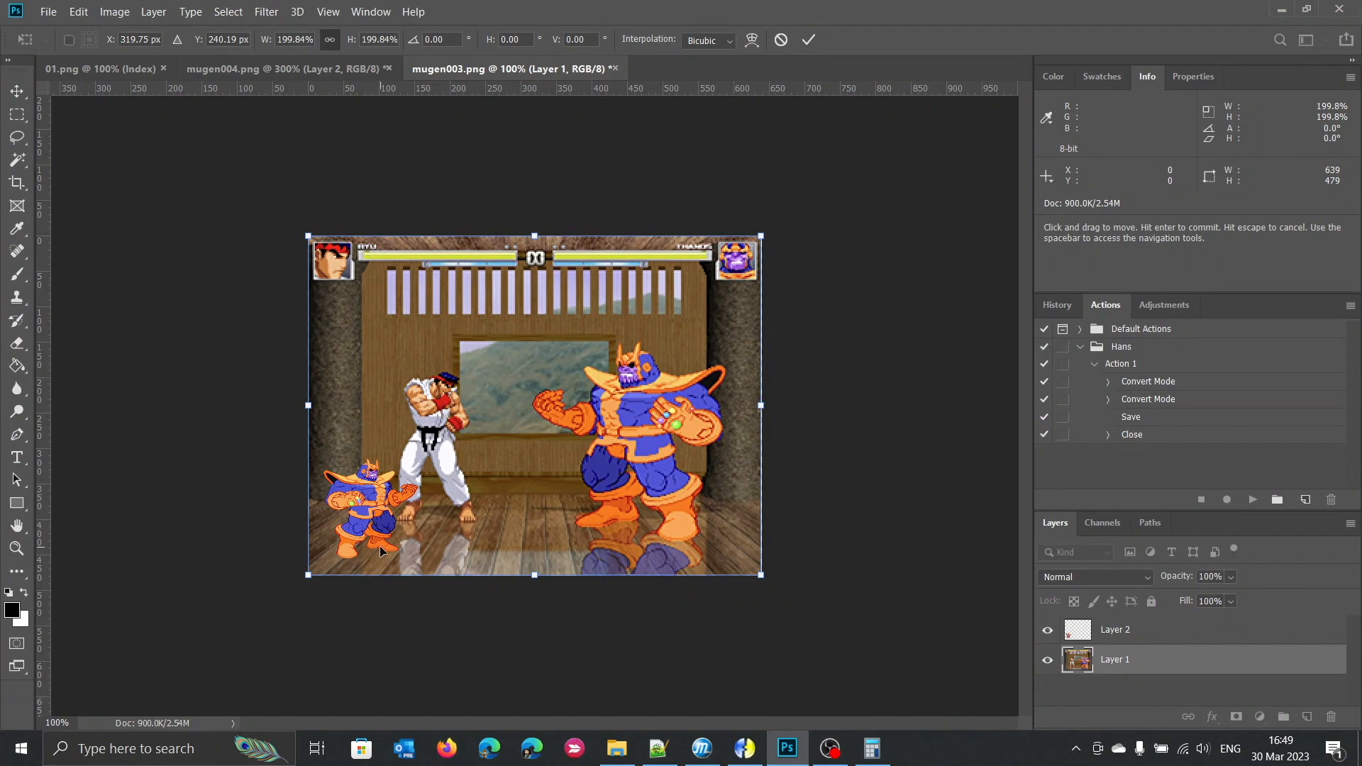
key("enter")
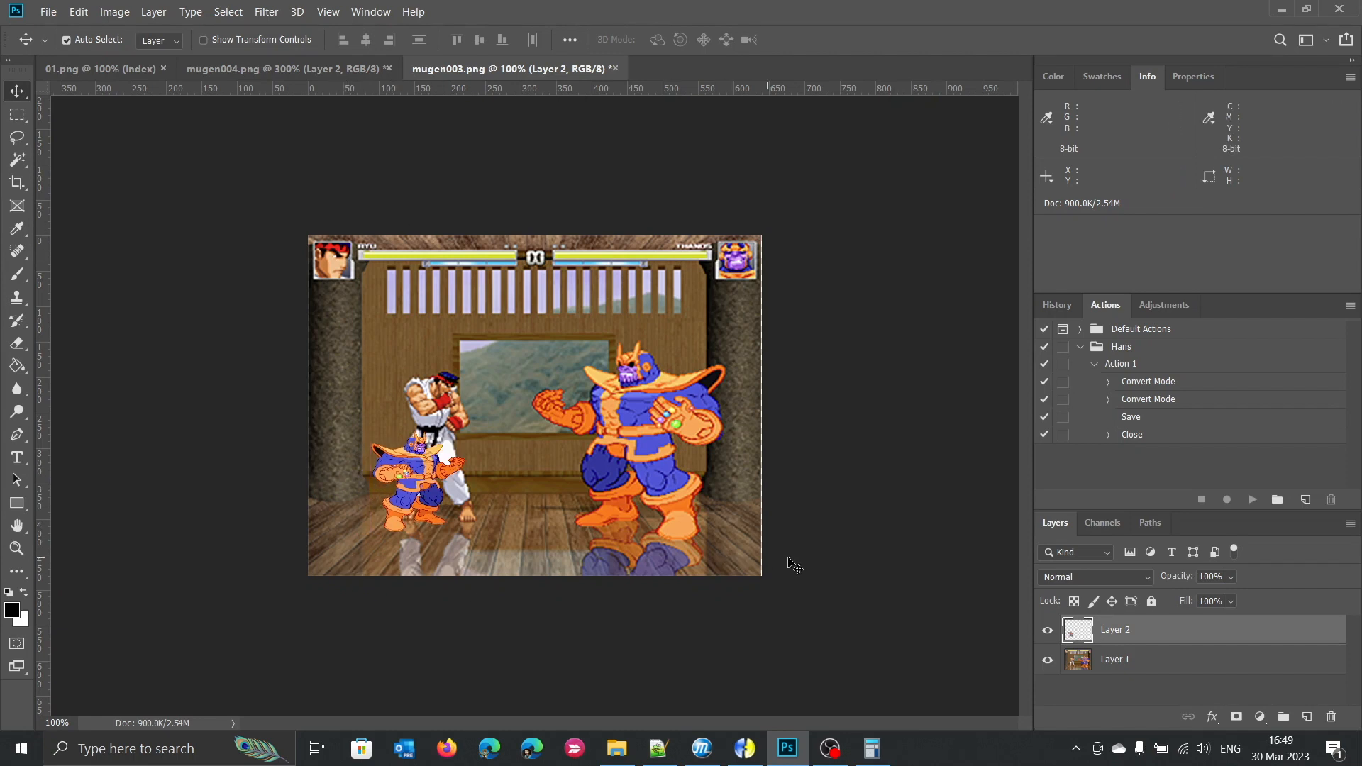
mouse_move(364, 565)
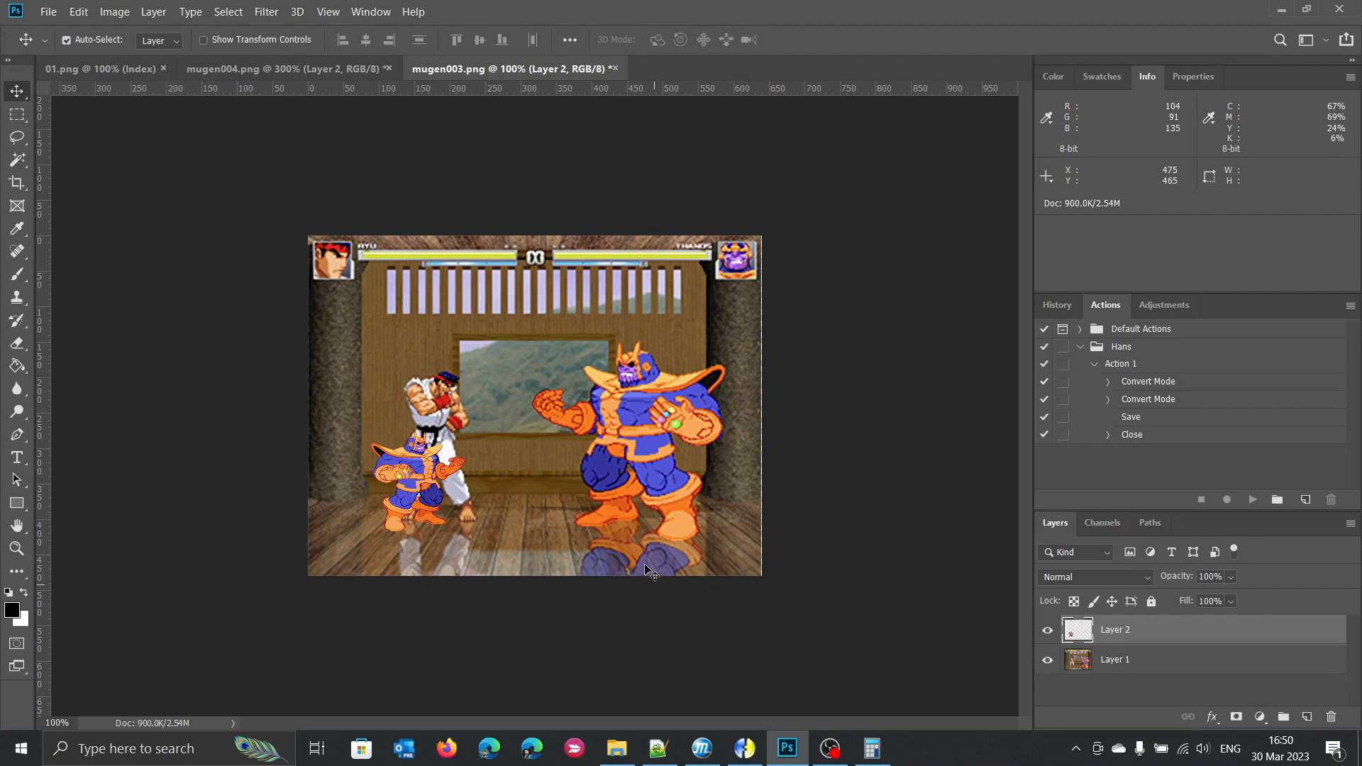
left_click(221, 68)
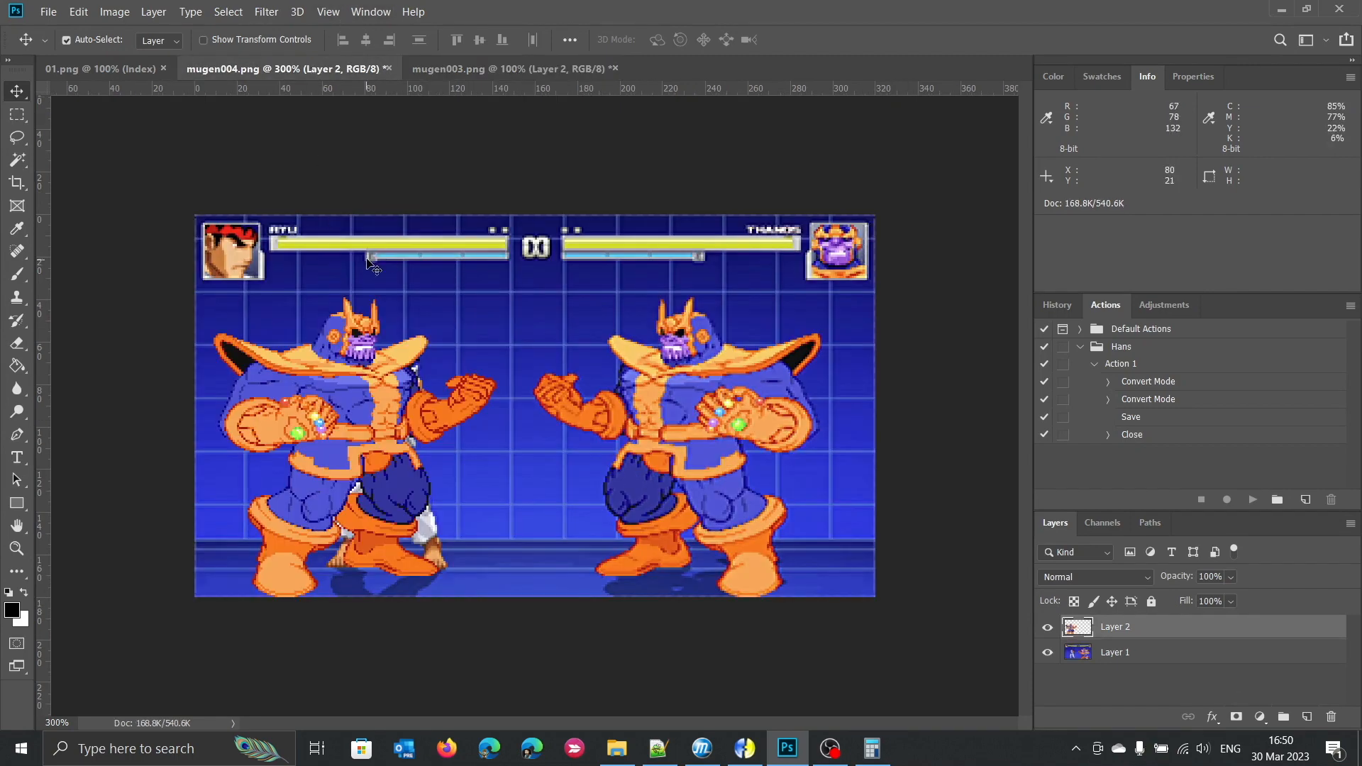
Scale Layer 1 of mugen004.png to 200% and return to the enlarged stage.
left_click(114, 12)
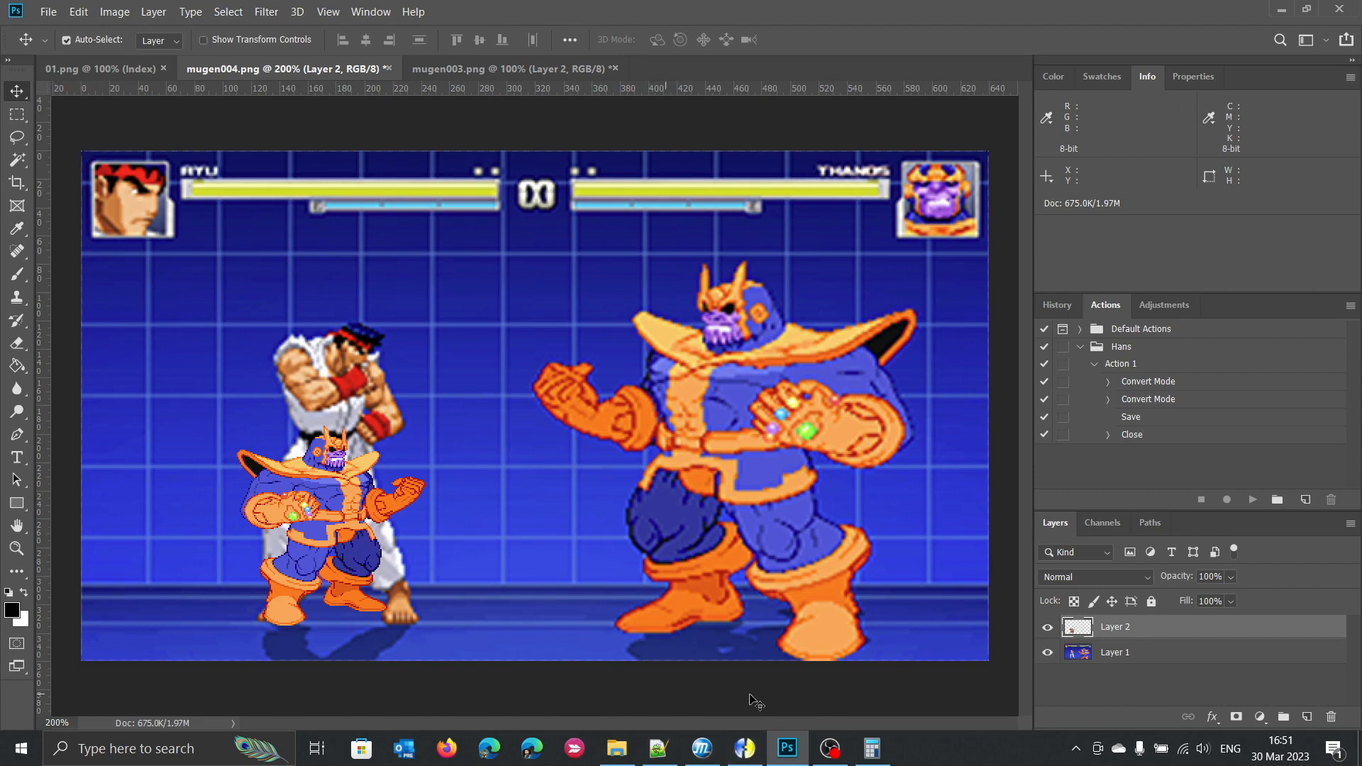
mouse_move(1003, 686)
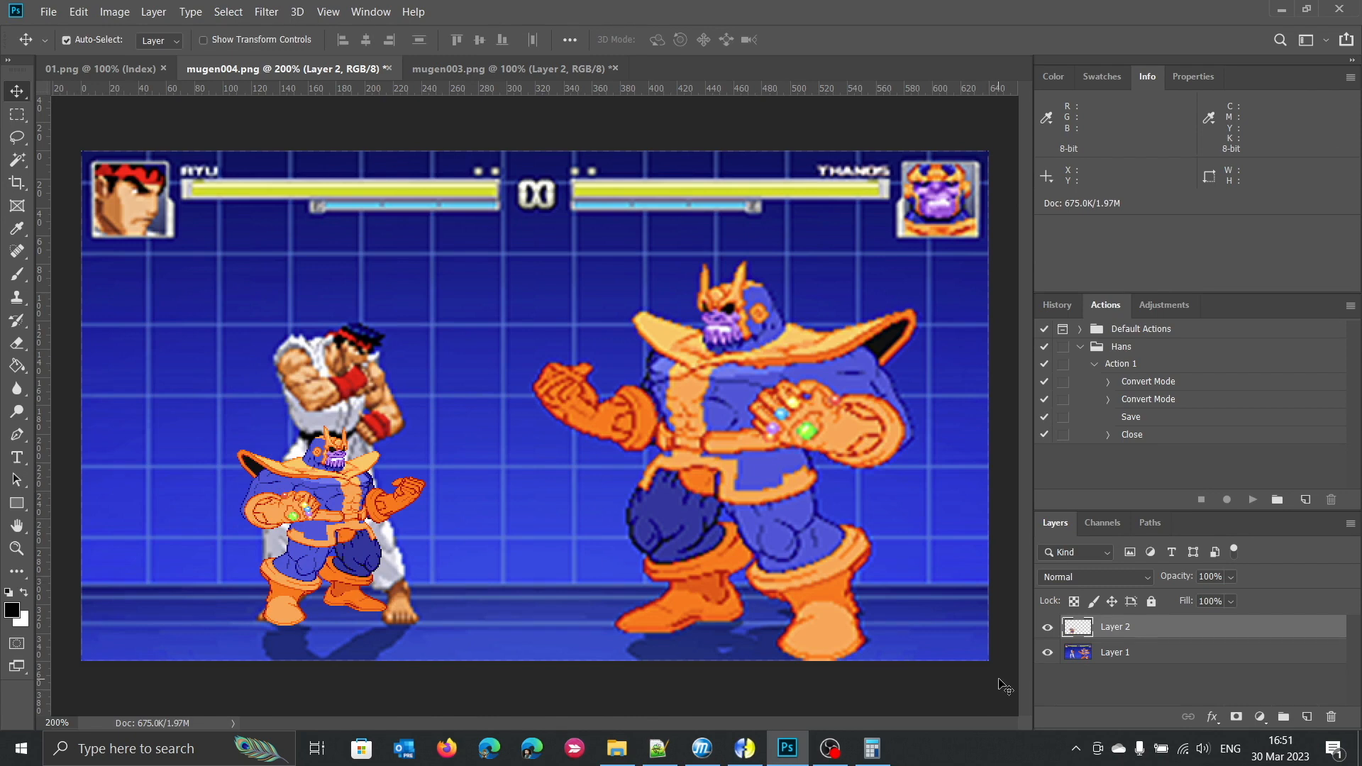
mouse_move(999, 145)
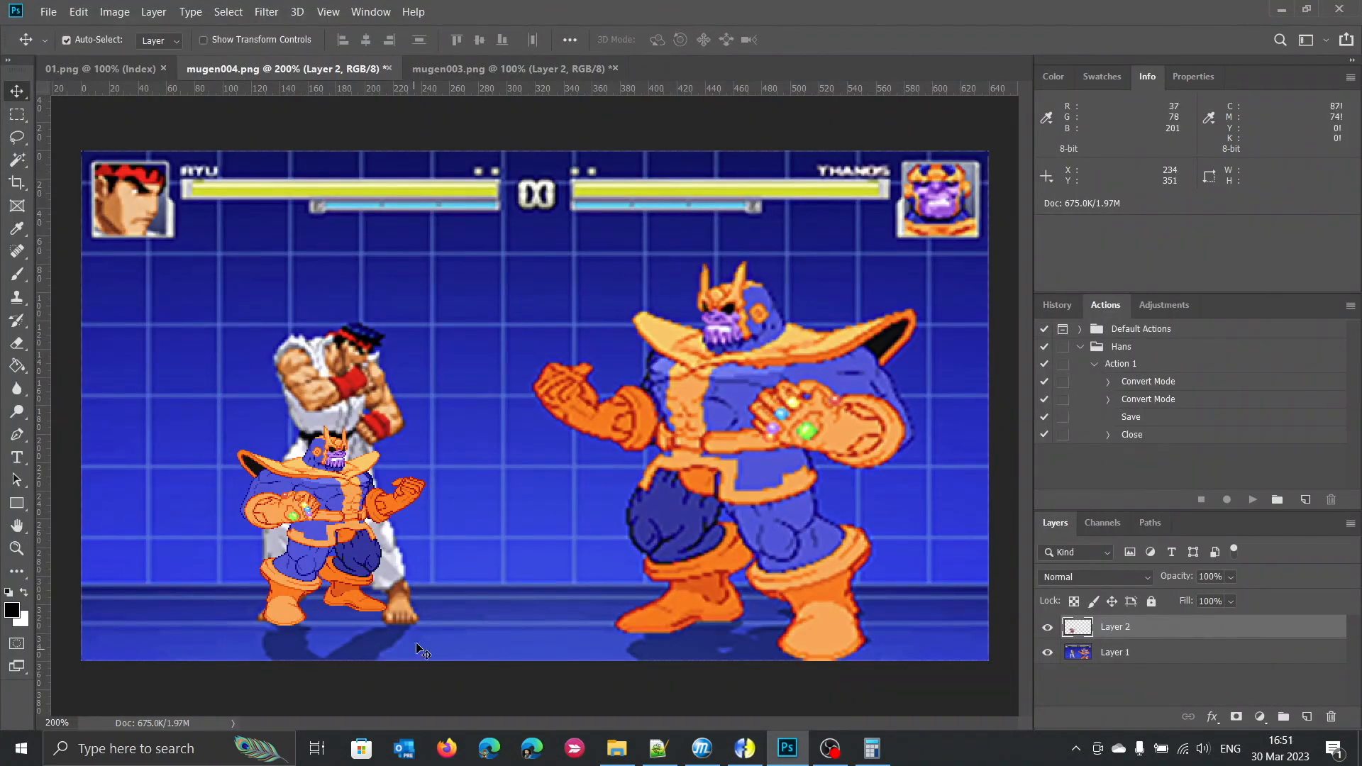
mouse_move(237, 610)
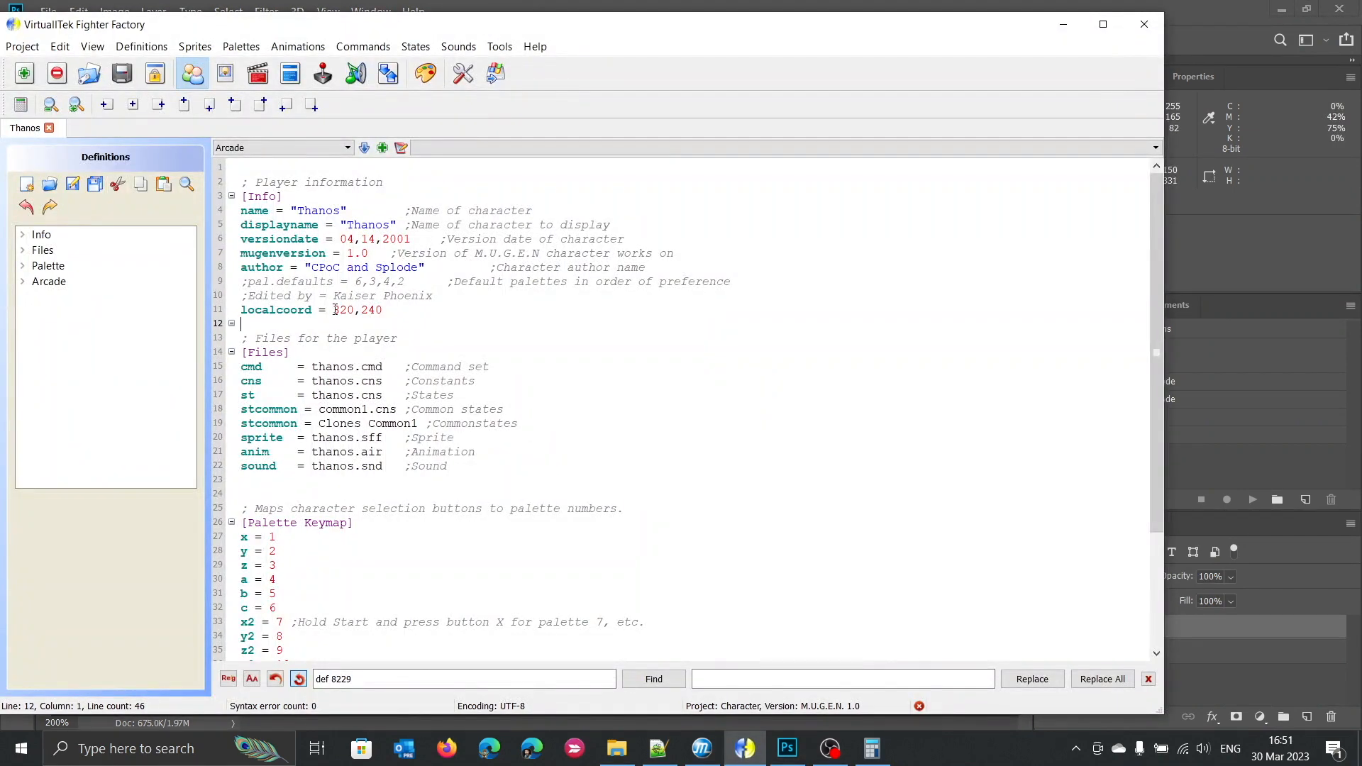
left_click(785, 747)
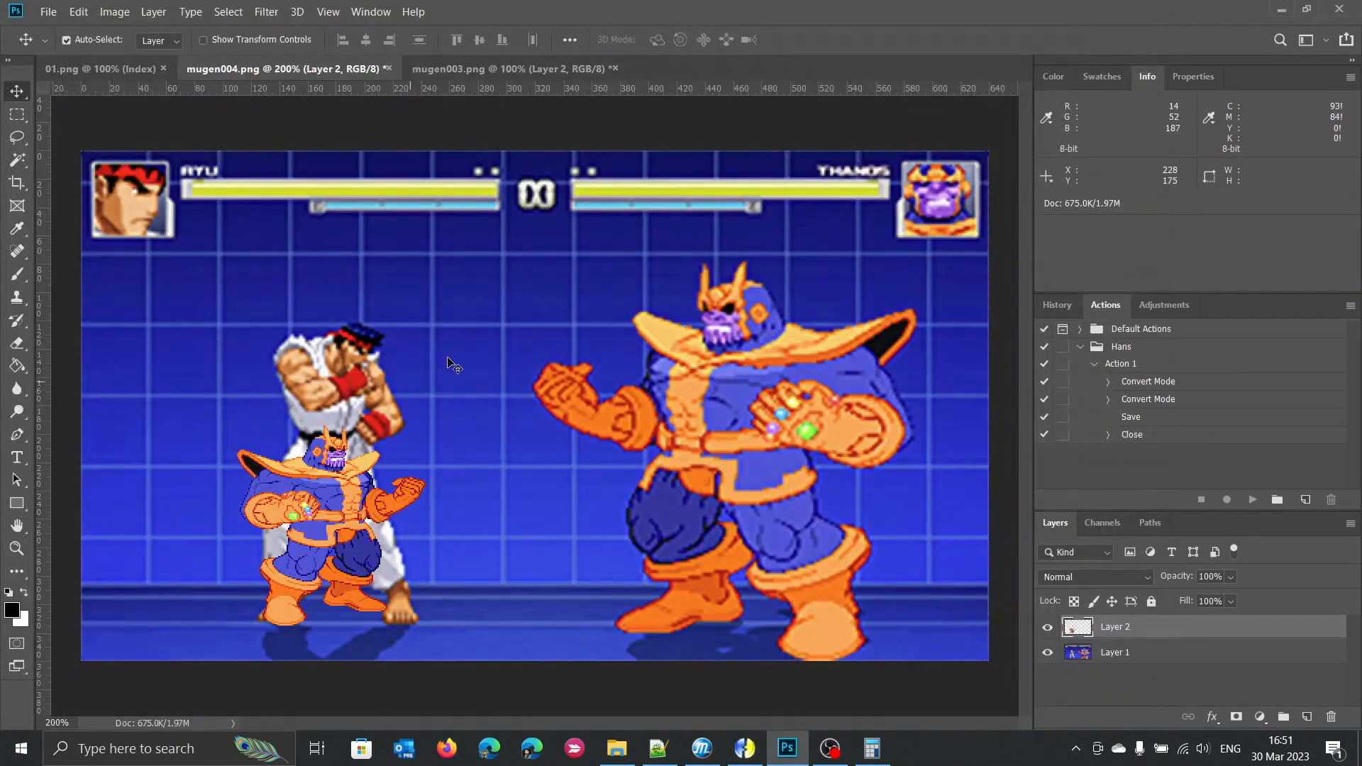